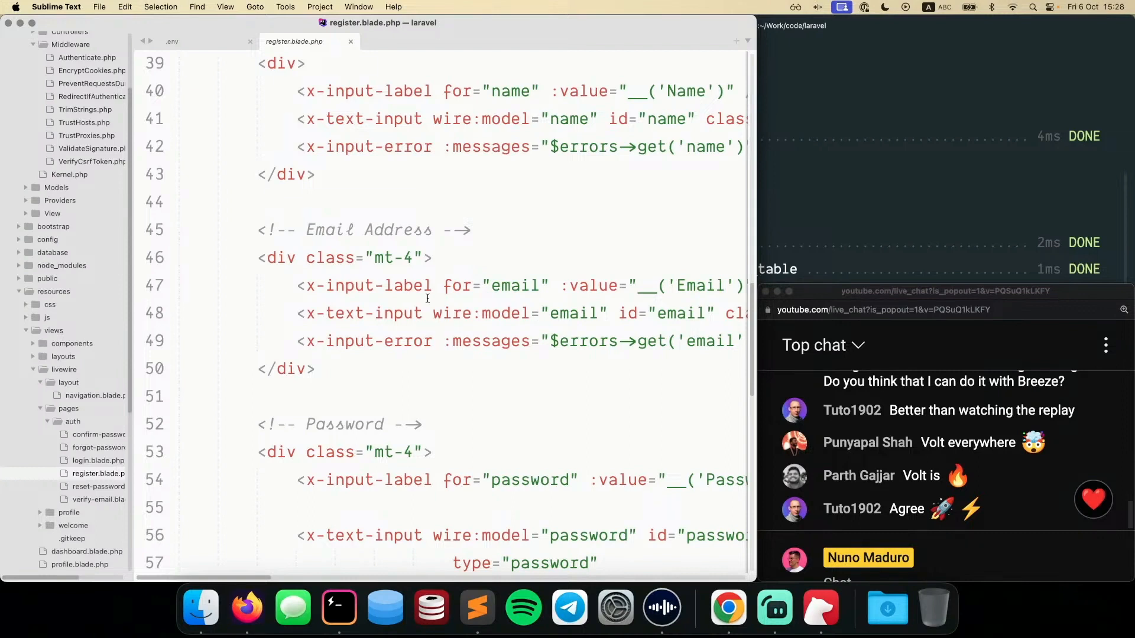
Switch from the register view to the navigation Blade view and scroll through its links.
click(451, 396)
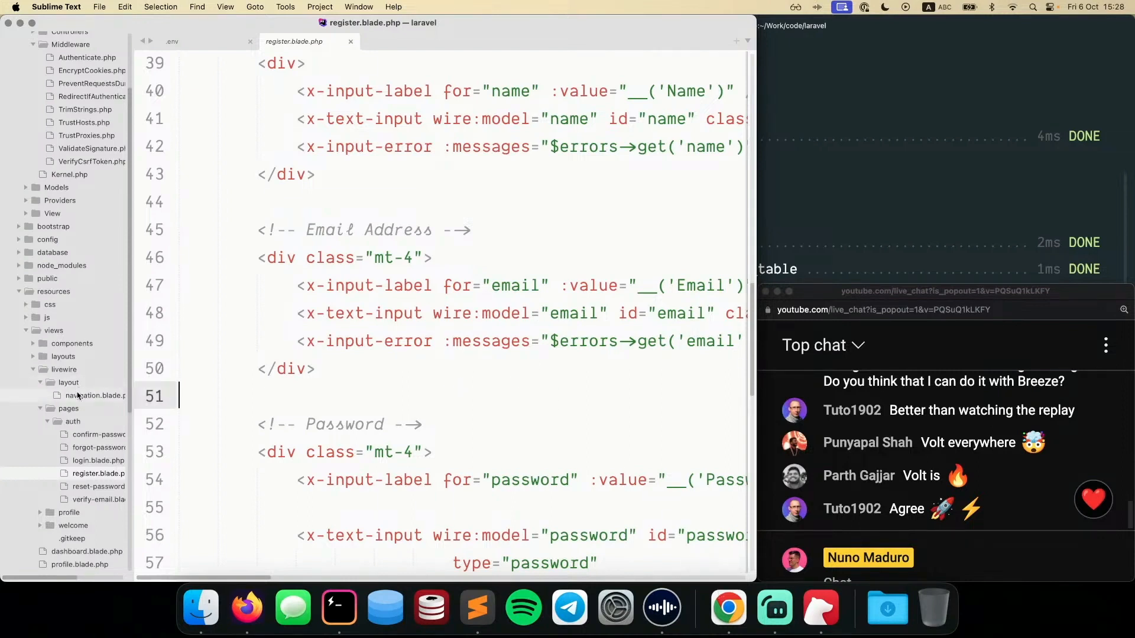
click(95, 397)
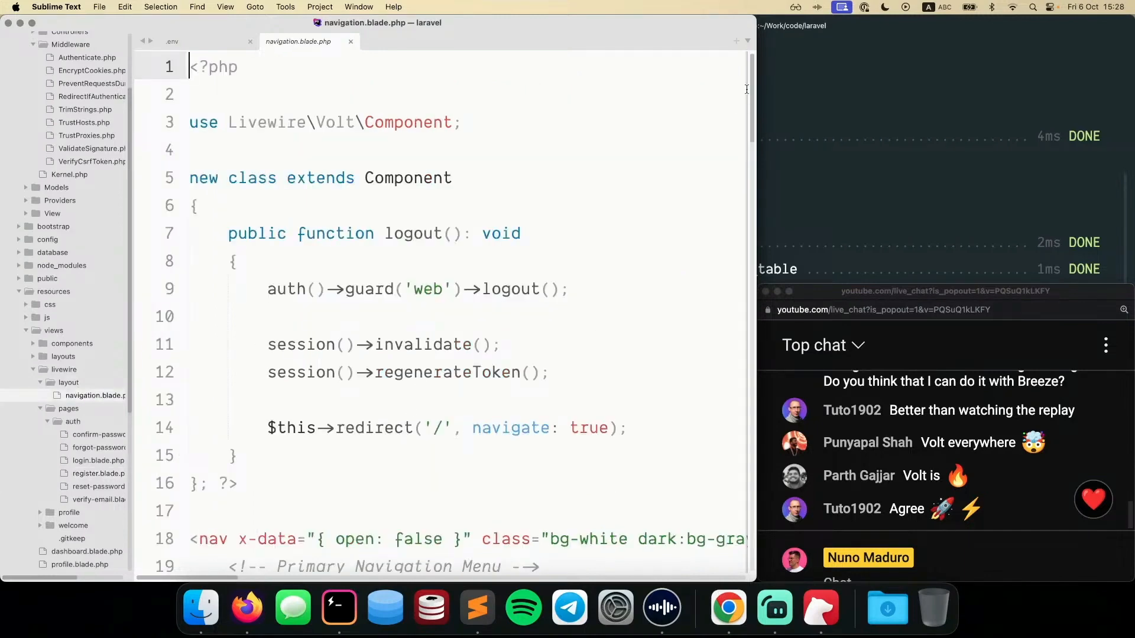
scroll(down, 3)
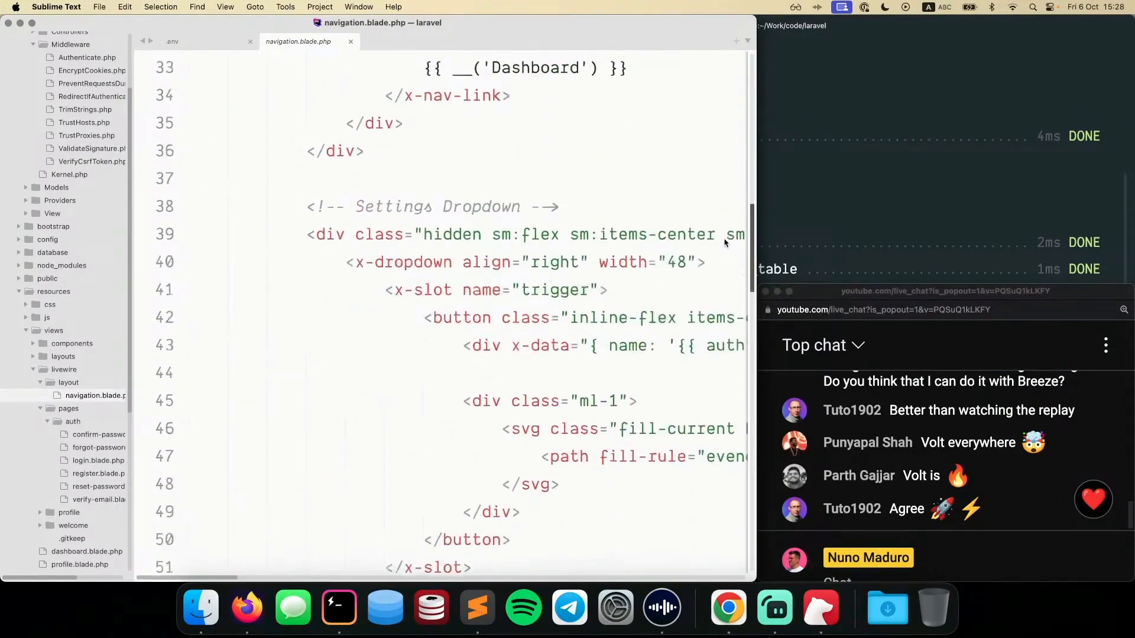
scroll(down, 3)
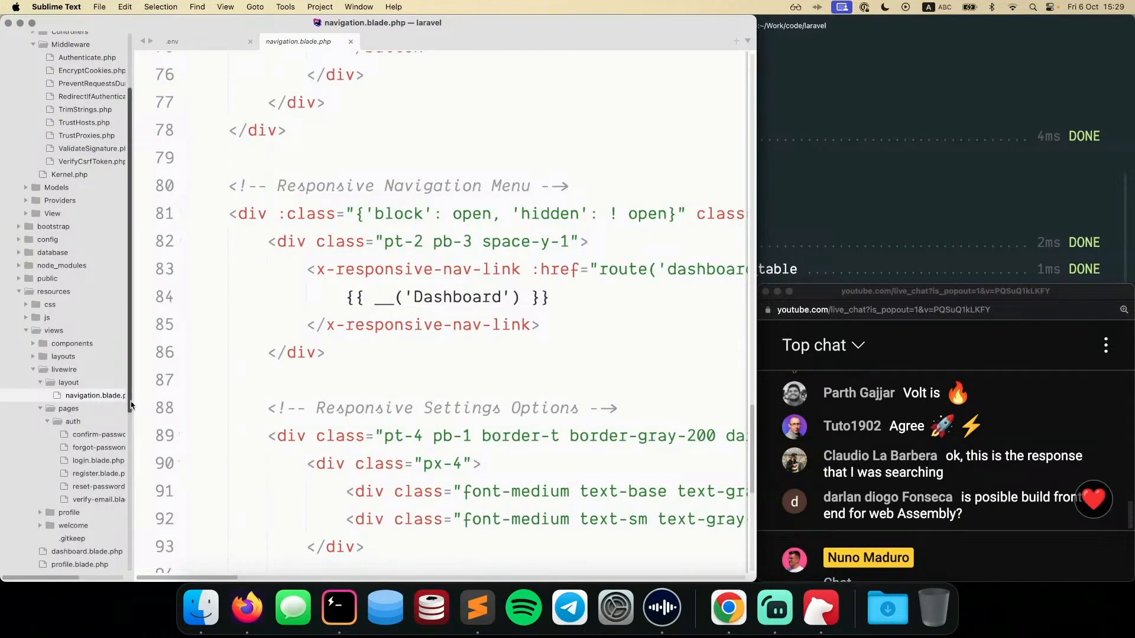
scroll(down, 3)
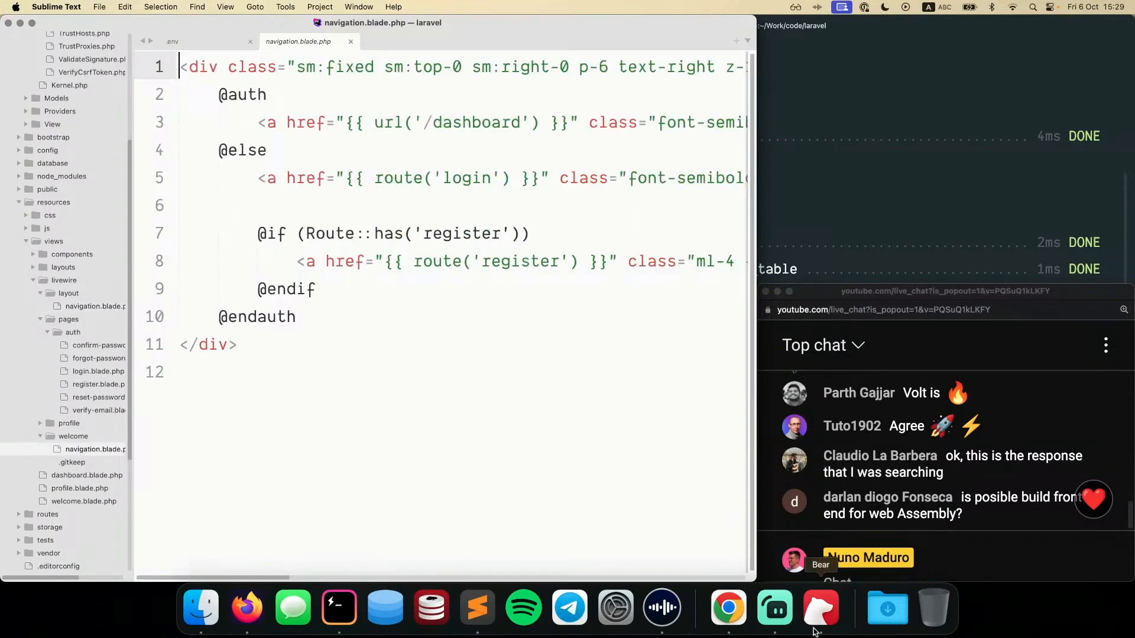
Delete wire:navigate from the Dashboard, Log in and Register links and reload the page.
click(728, 608)
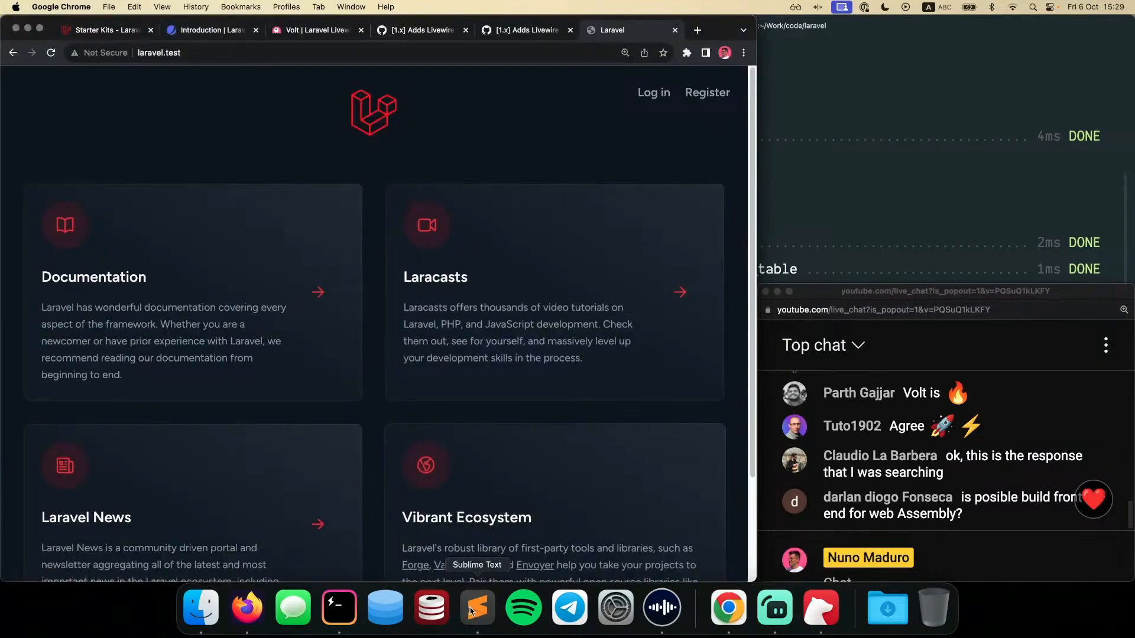
click(476, 607)
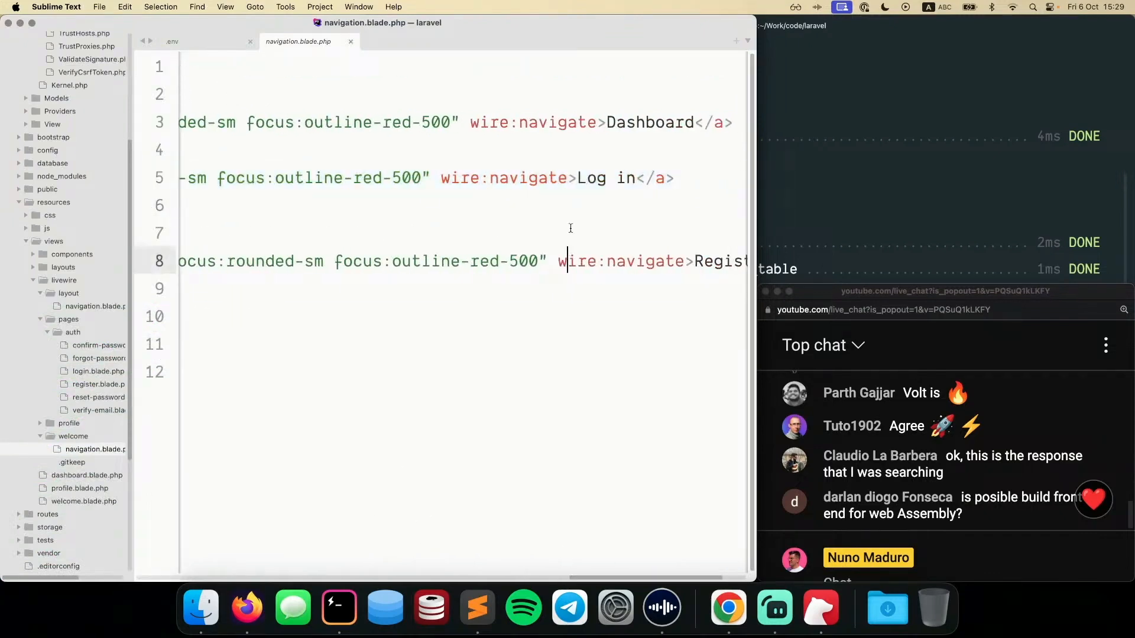
double_click(504, 178)
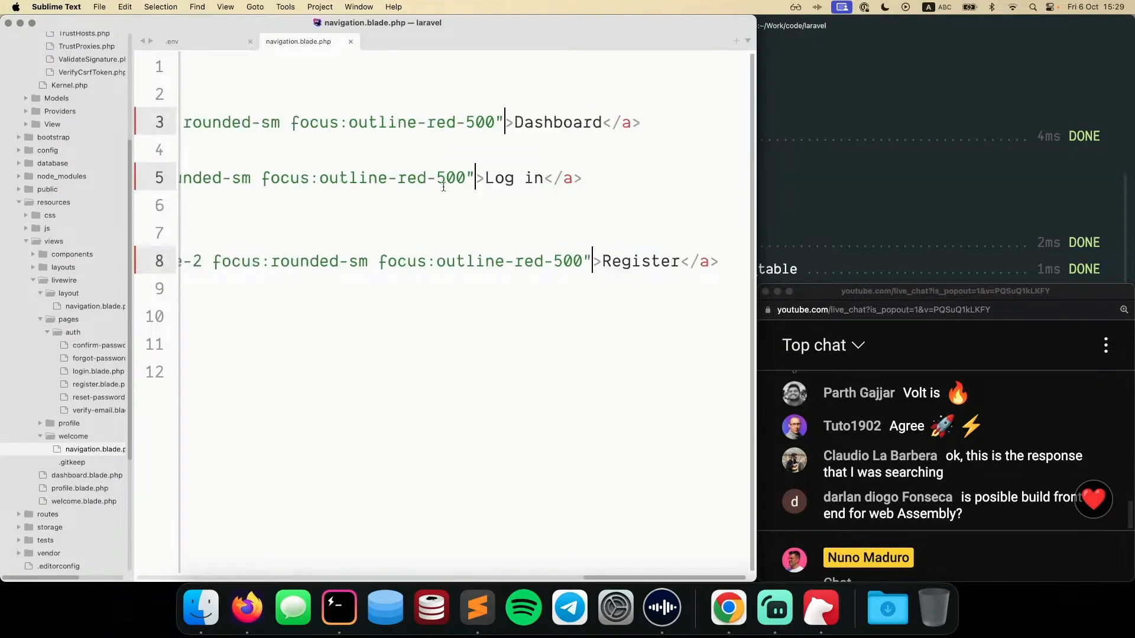
click(728, 608)
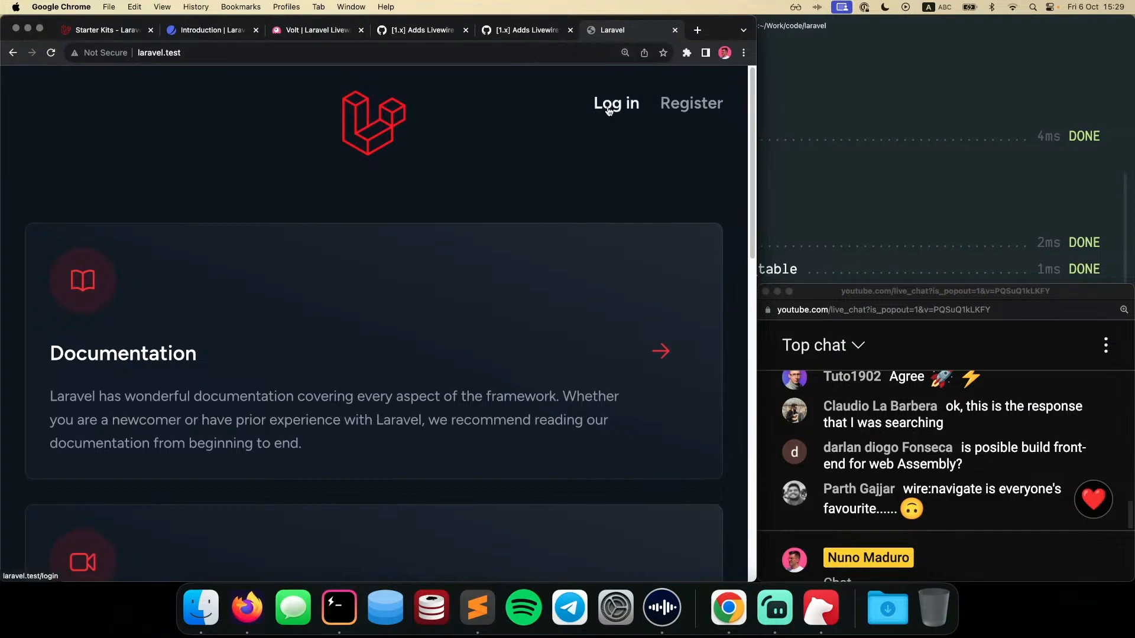
Reset the laravel.test page zoom to its default from the address-bar zoom control.
click(615, 103)
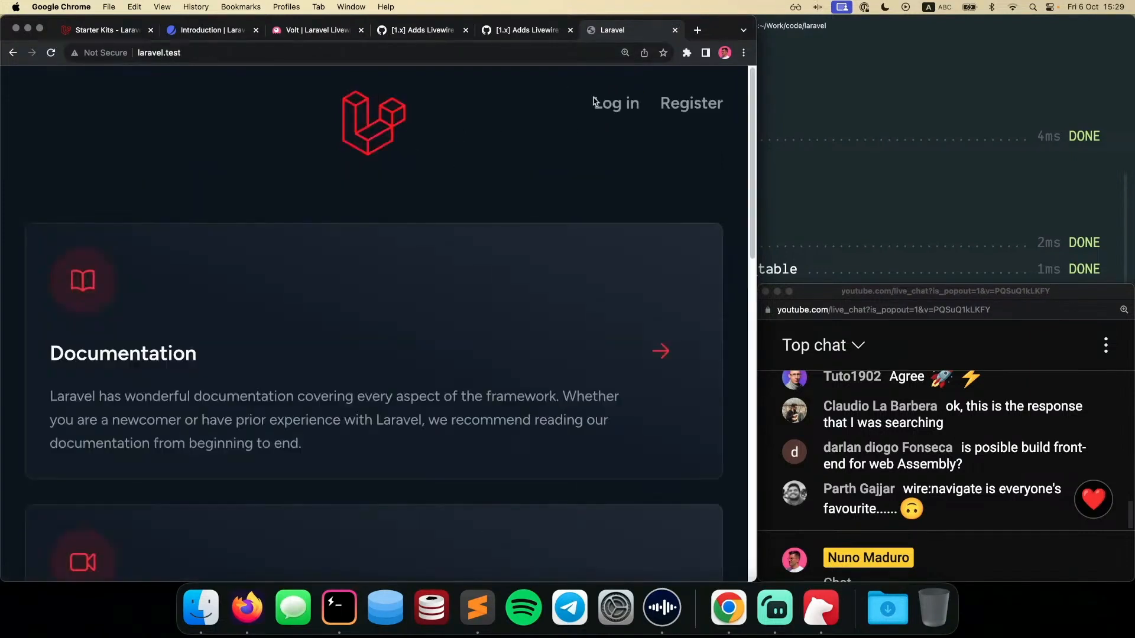
click(615, 103)
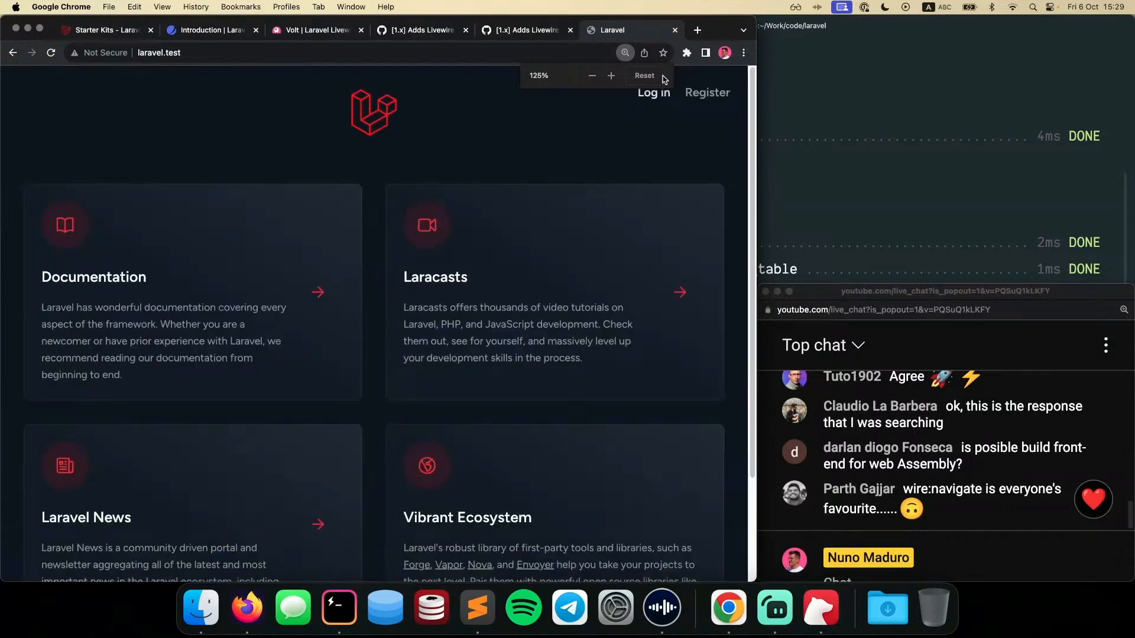
click(707, 92)
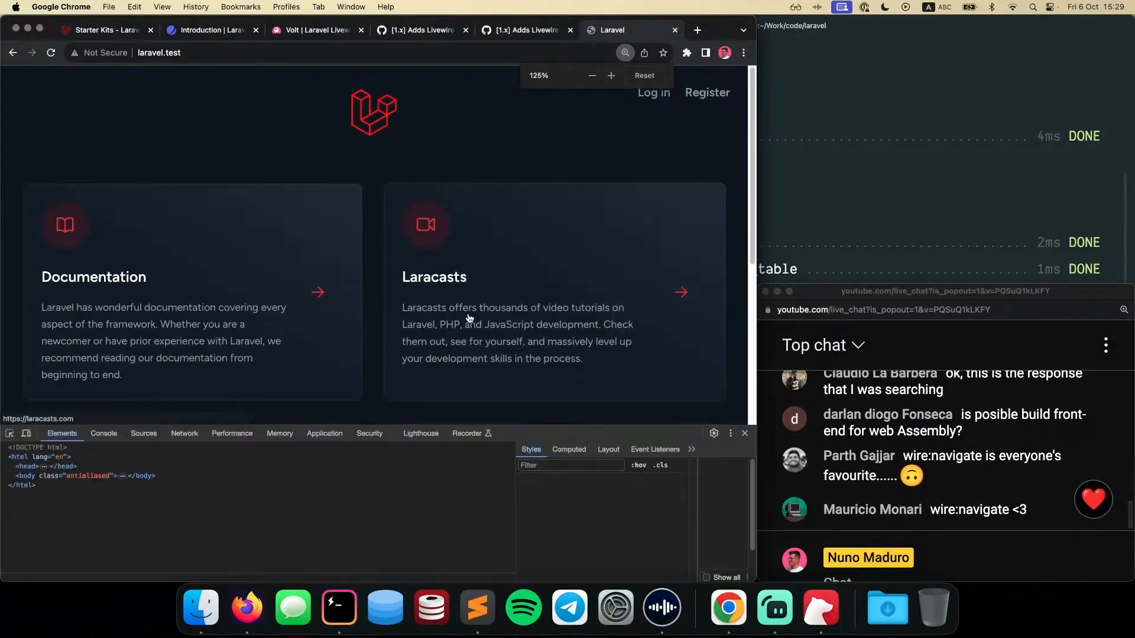
Set DevTools Network throttling to Slow 3G and confirm it stays selected.
click(185, 434)
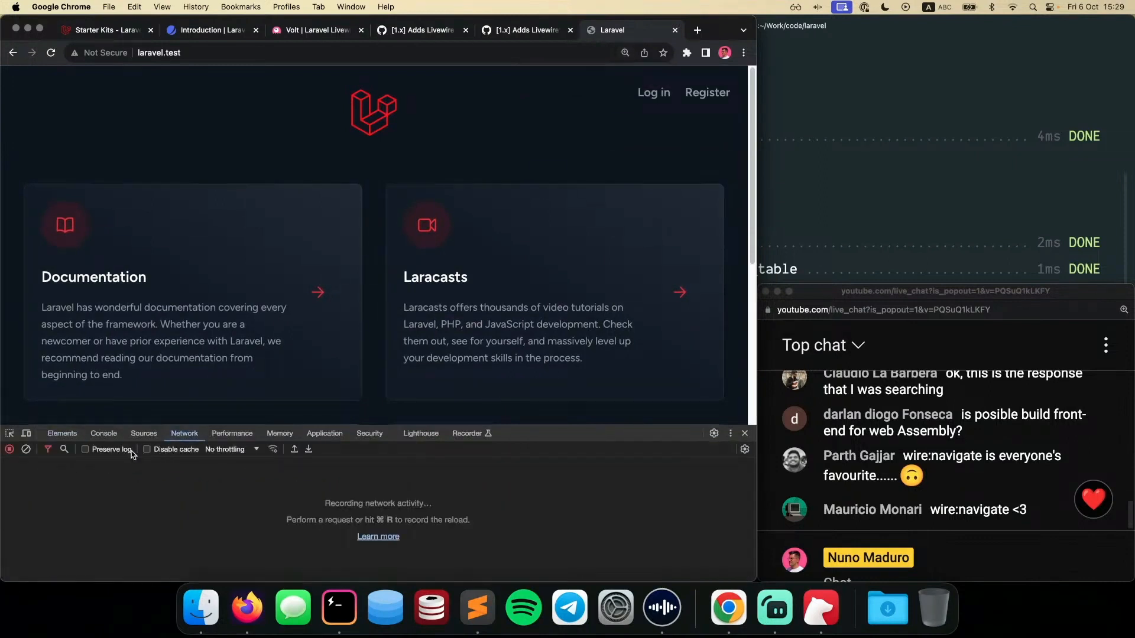
click(232, 449)
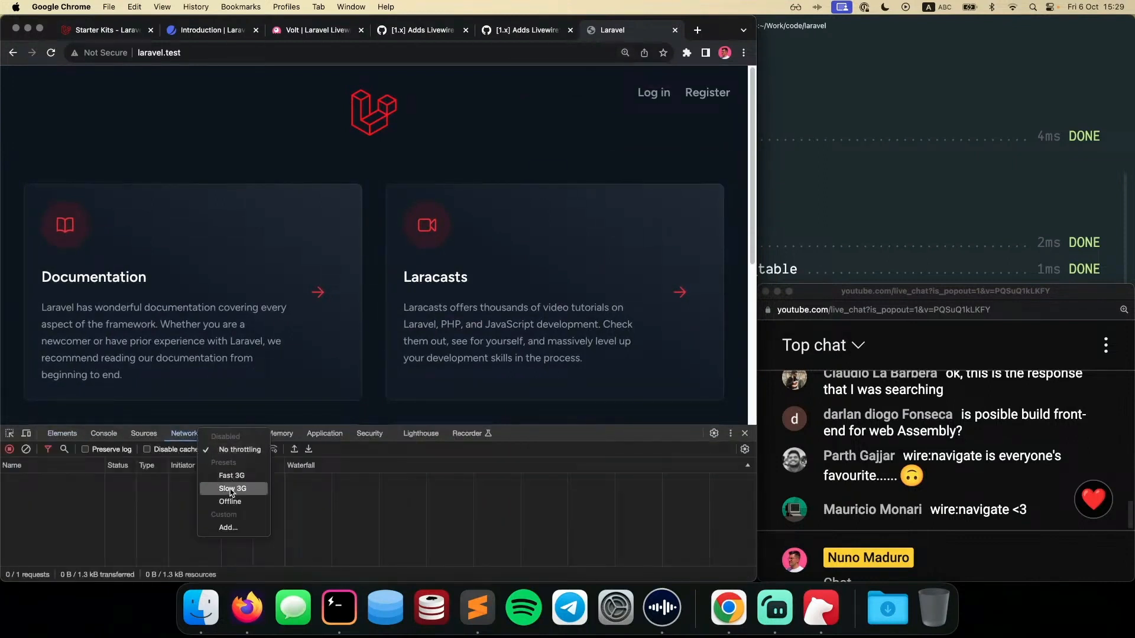
click(232, 489)
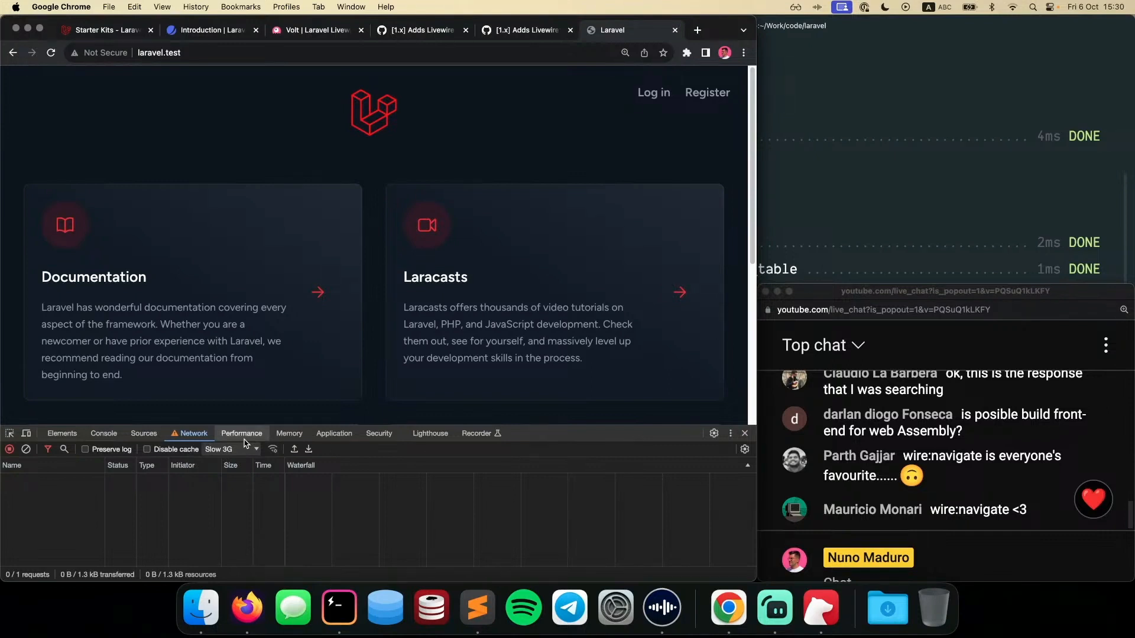
click(232, 450)
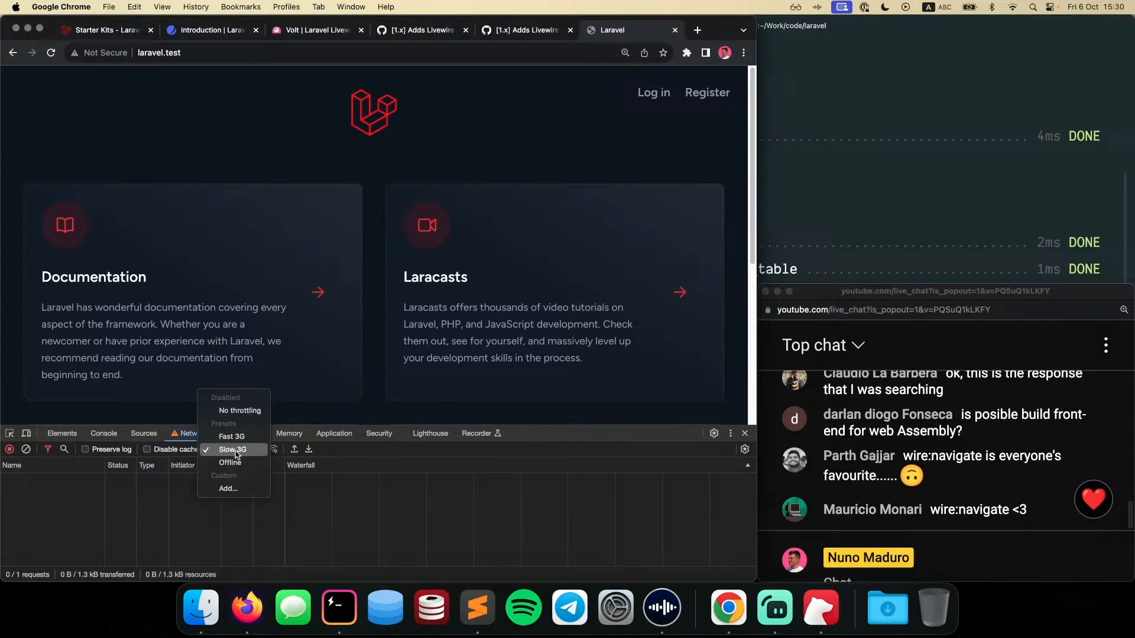
click(233, 450)
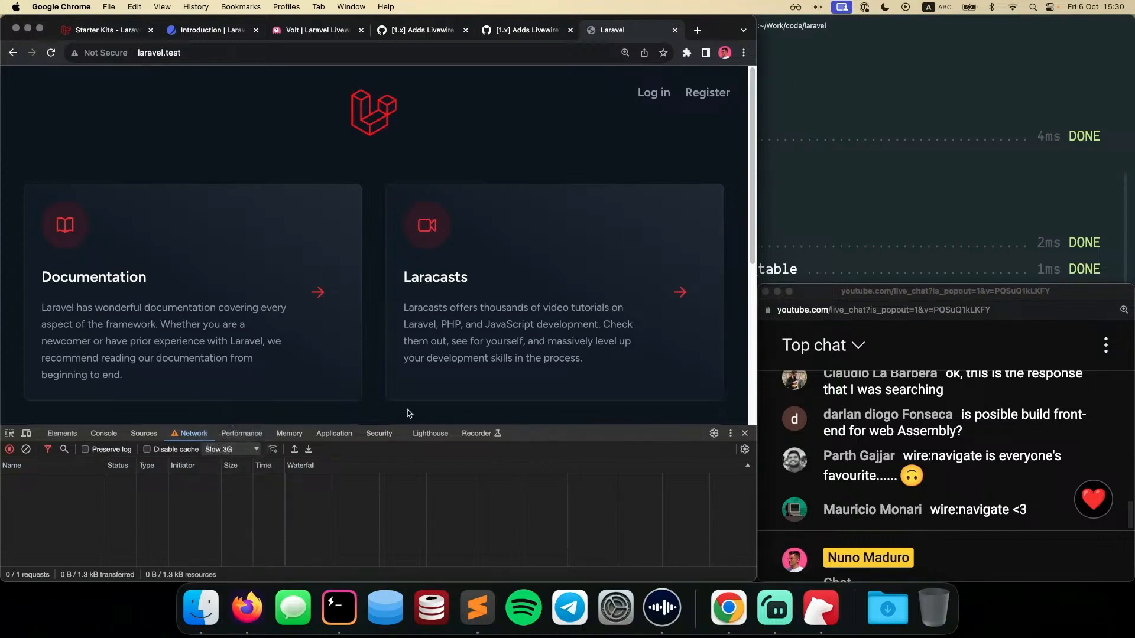
Reload the welcome page under Slow 3G, try Log in, go back, then load the Register form.
click(51, 52)
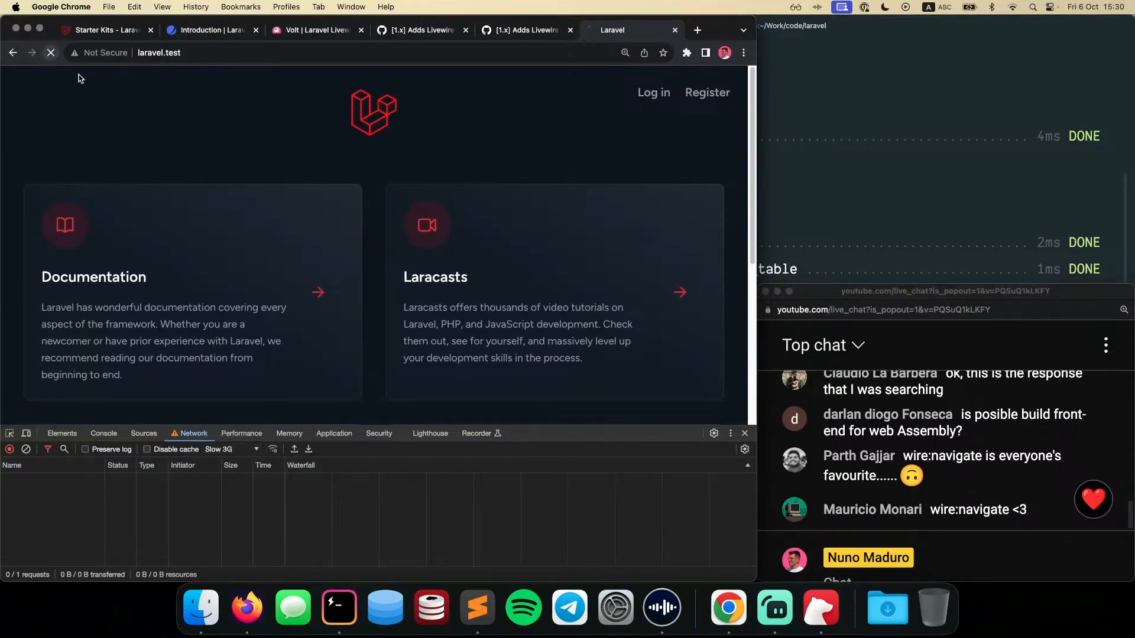
click(51, 52)
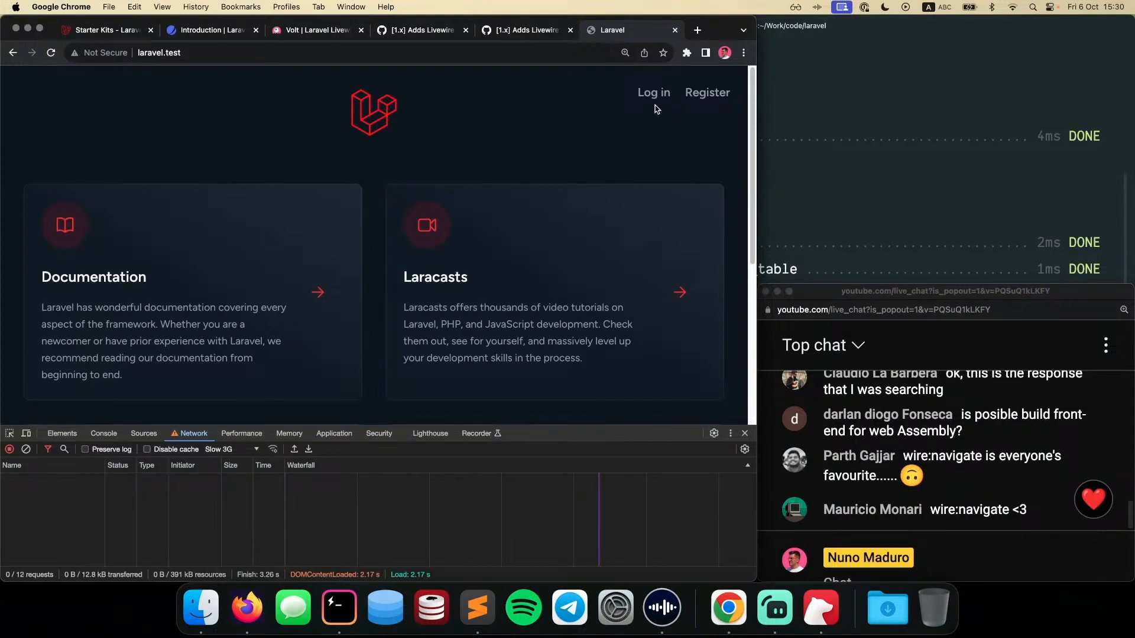
click(653, 92)
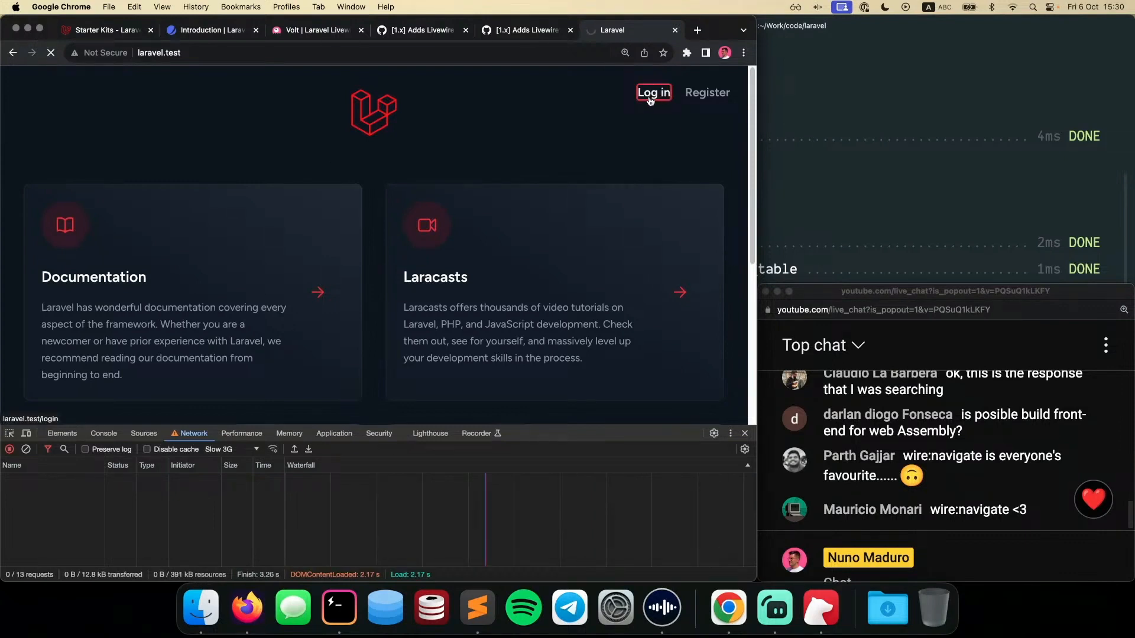
click(653, 93)
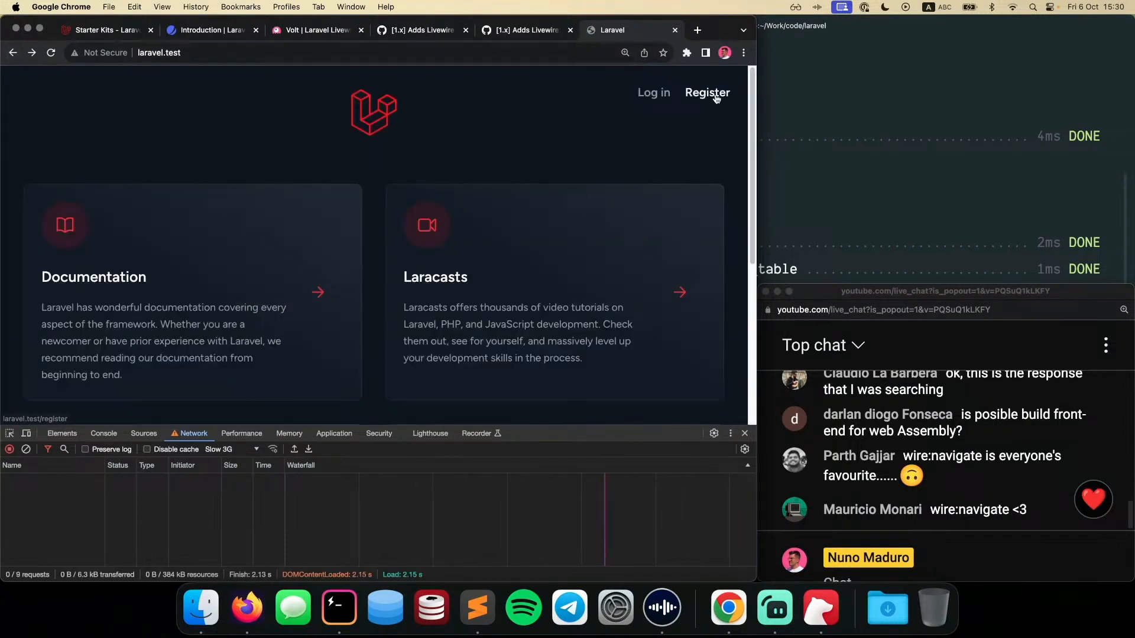
click(707, 92)
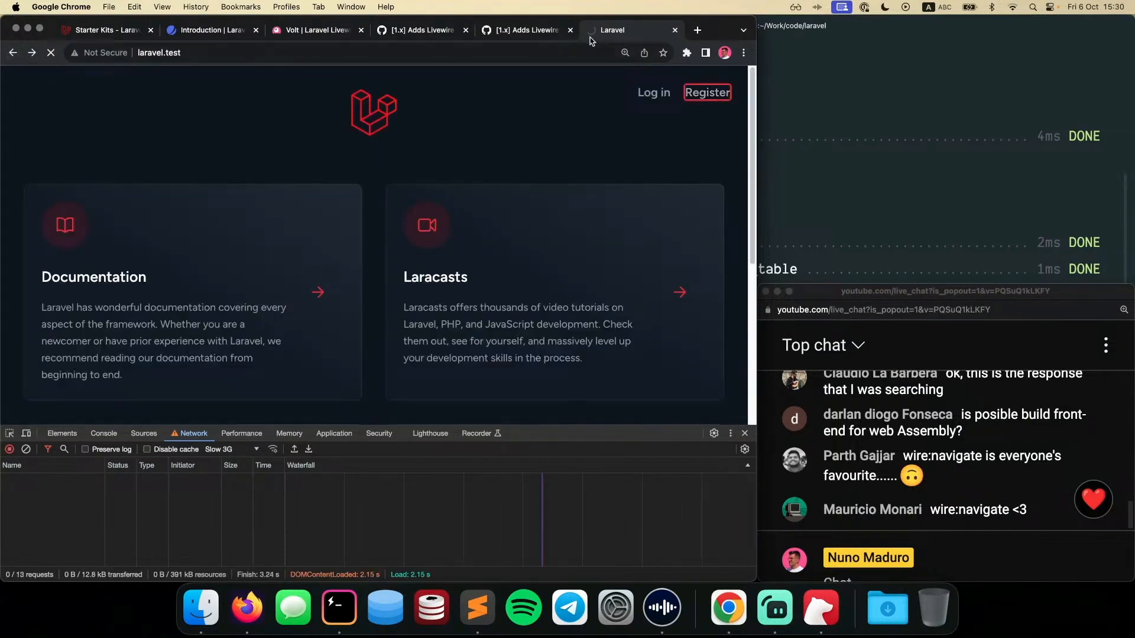
click(707, 92)
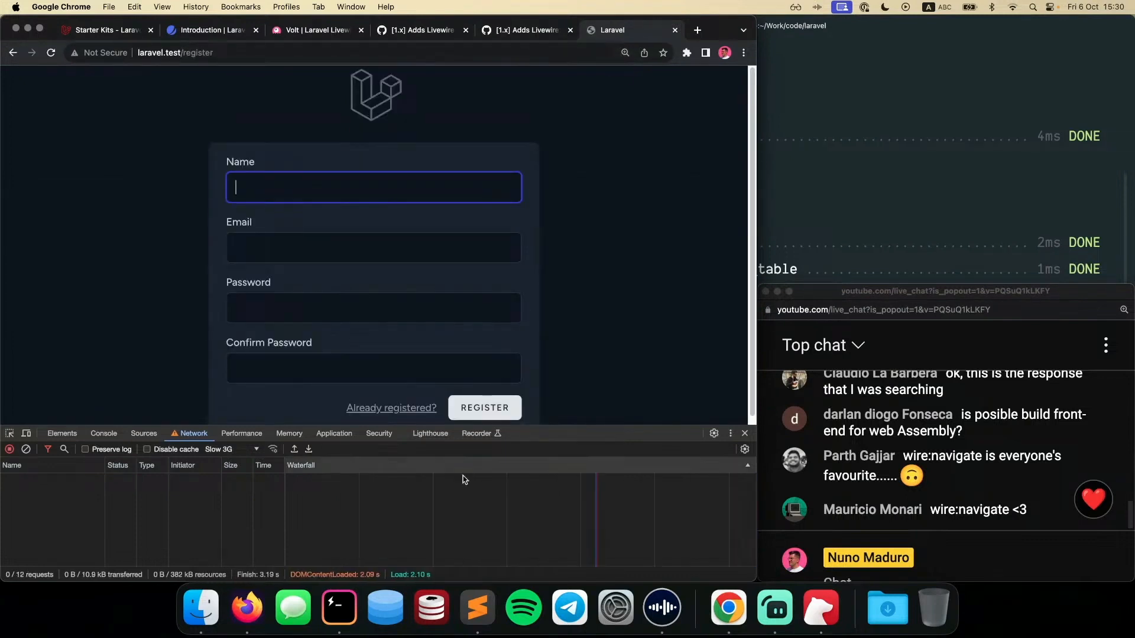
Add wire:navigate back to the three links with multiple cursors and return to Chrome.
click(477, 608)
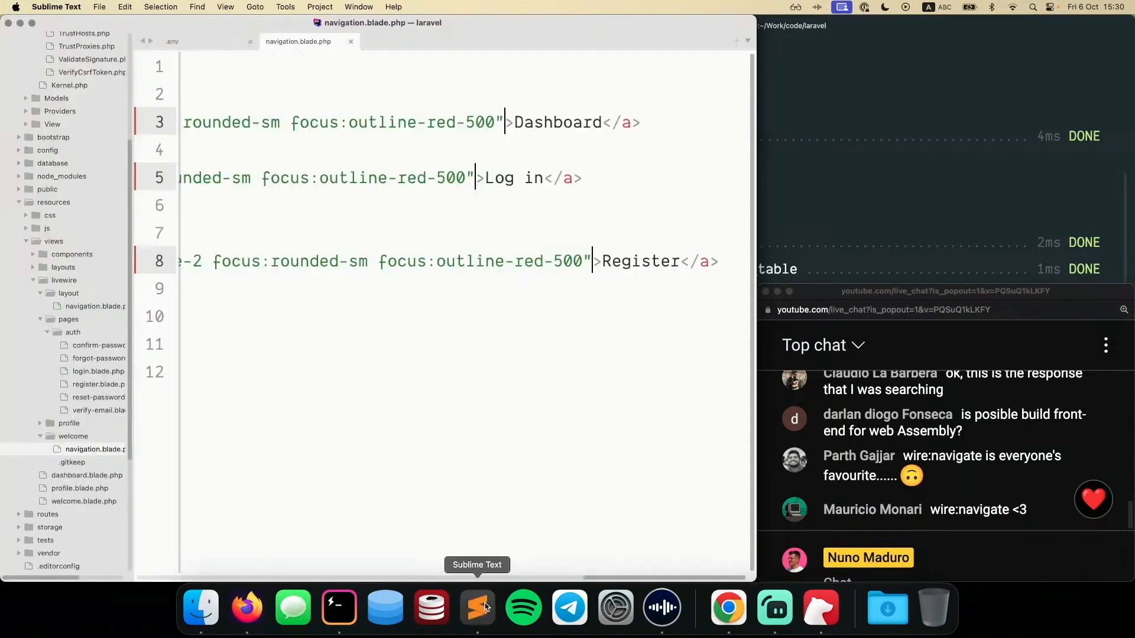
text(wire:navigate)
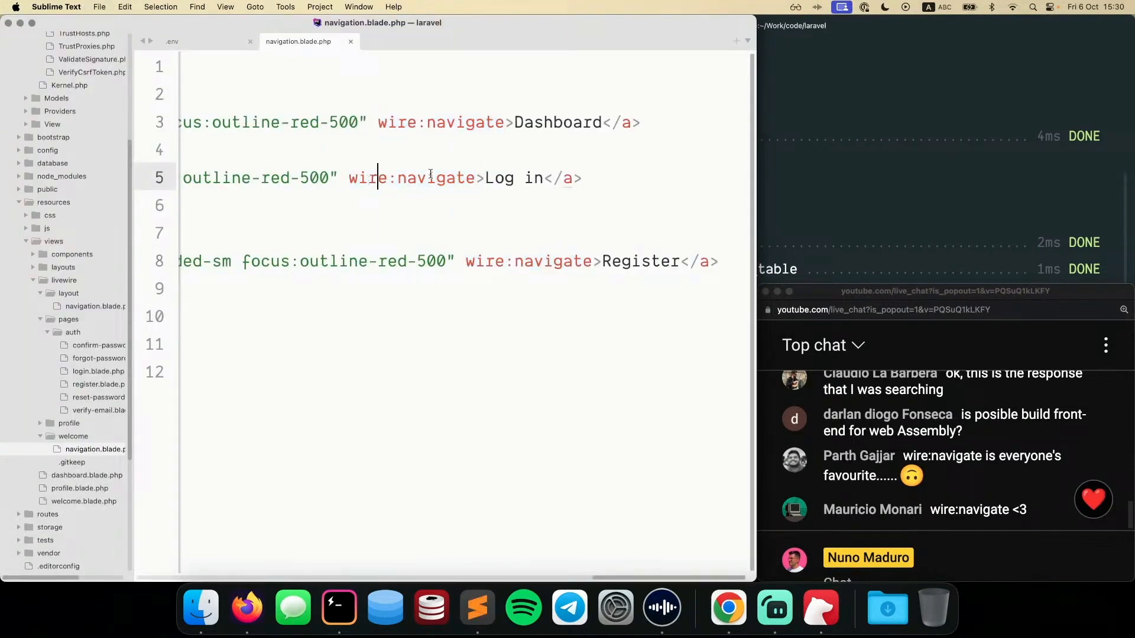
click(727, 606)
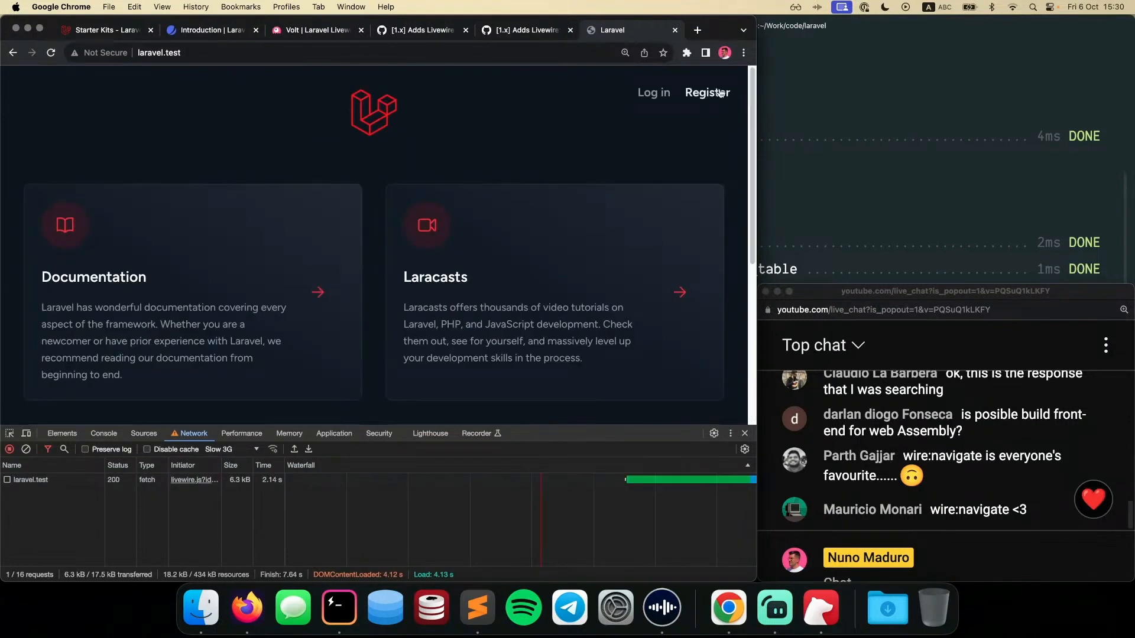
Visit Log in and Register, return home, and bring up DevTools to record requests.
click(652, 92)
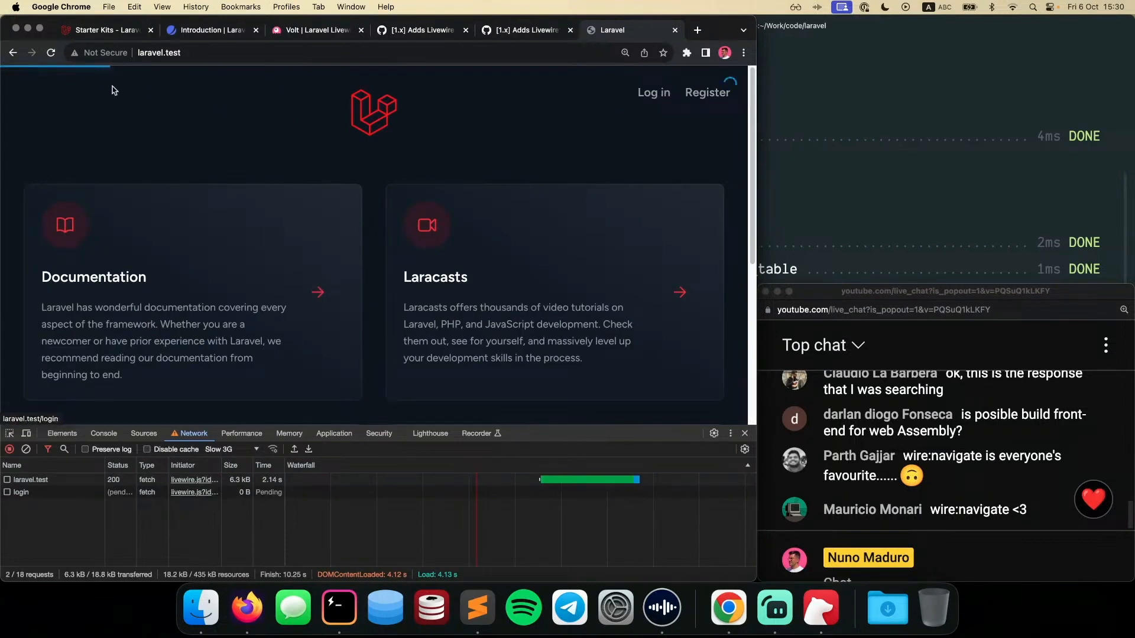
click(652, 92)
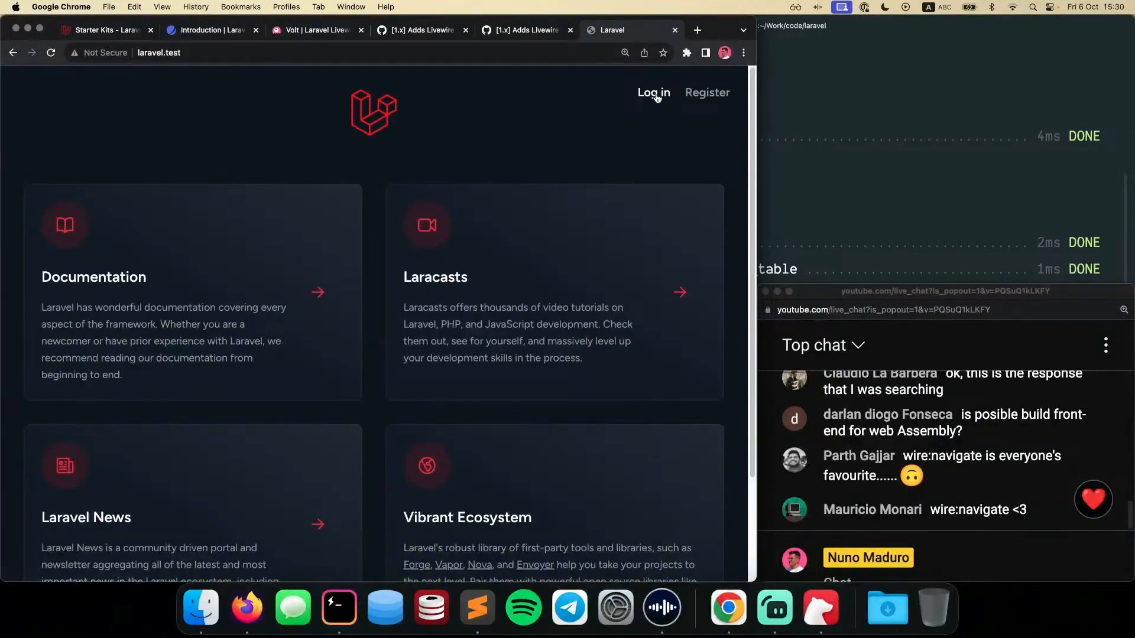
click(706, 92)
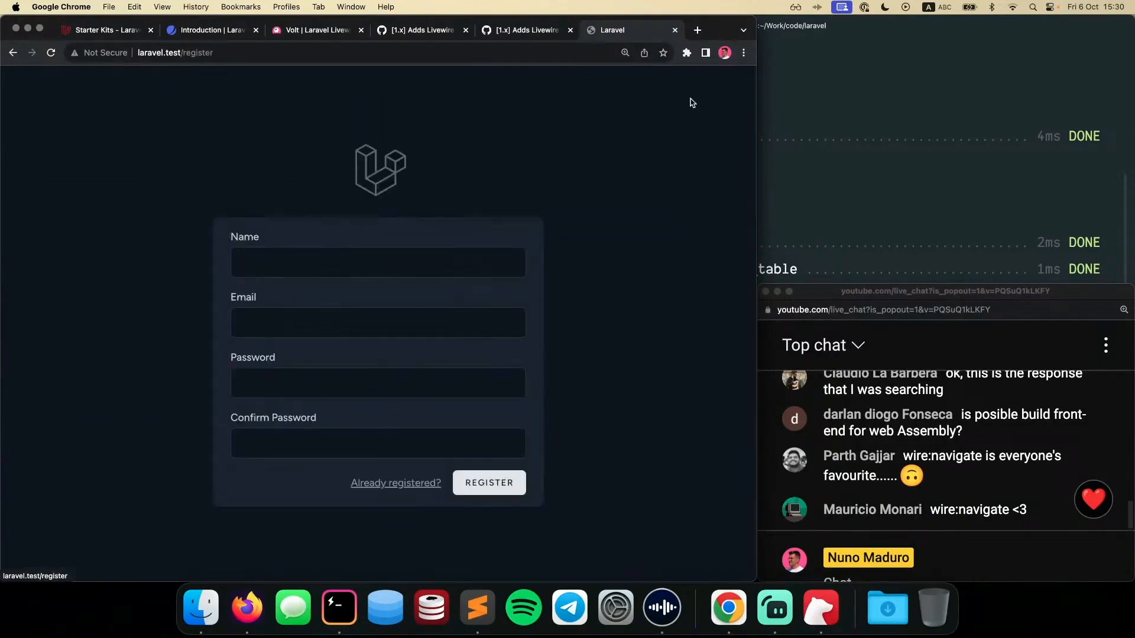
click(394, 483)
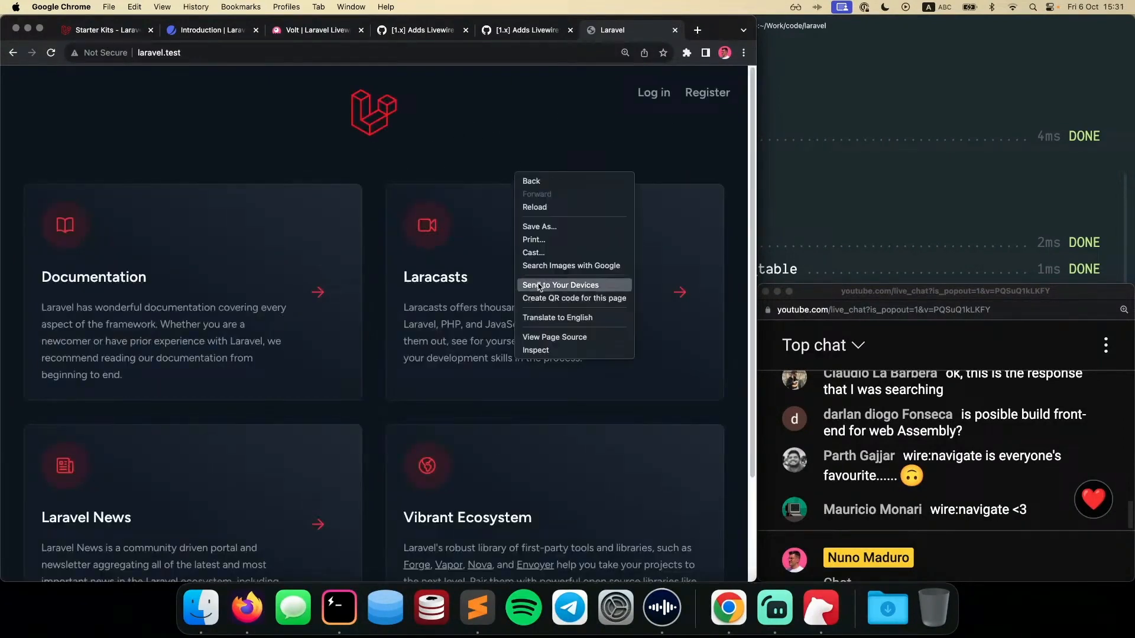
click(536, 350)
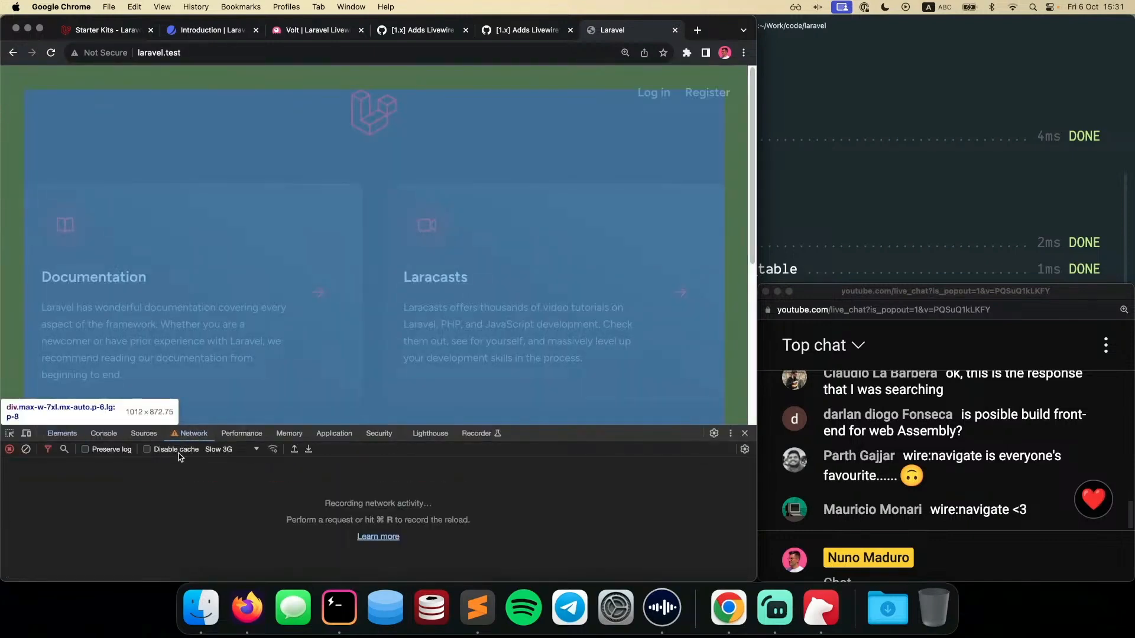
Navigate login/register watching Livewire fetches, set No throttling and close DevTools.
click(707, 93)
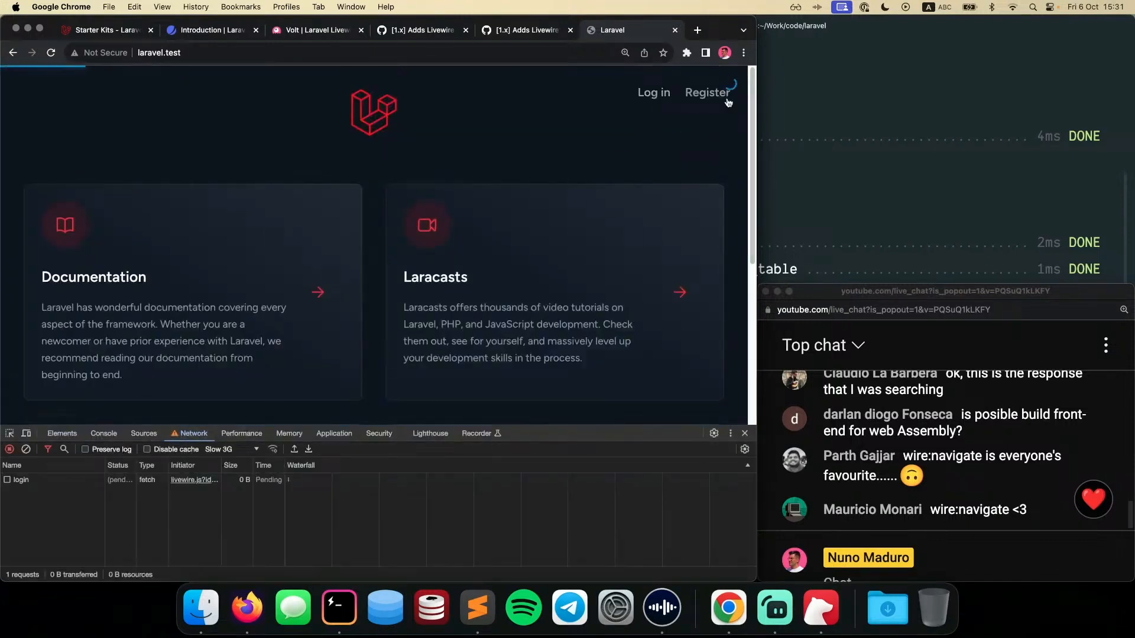
click(652, 92)
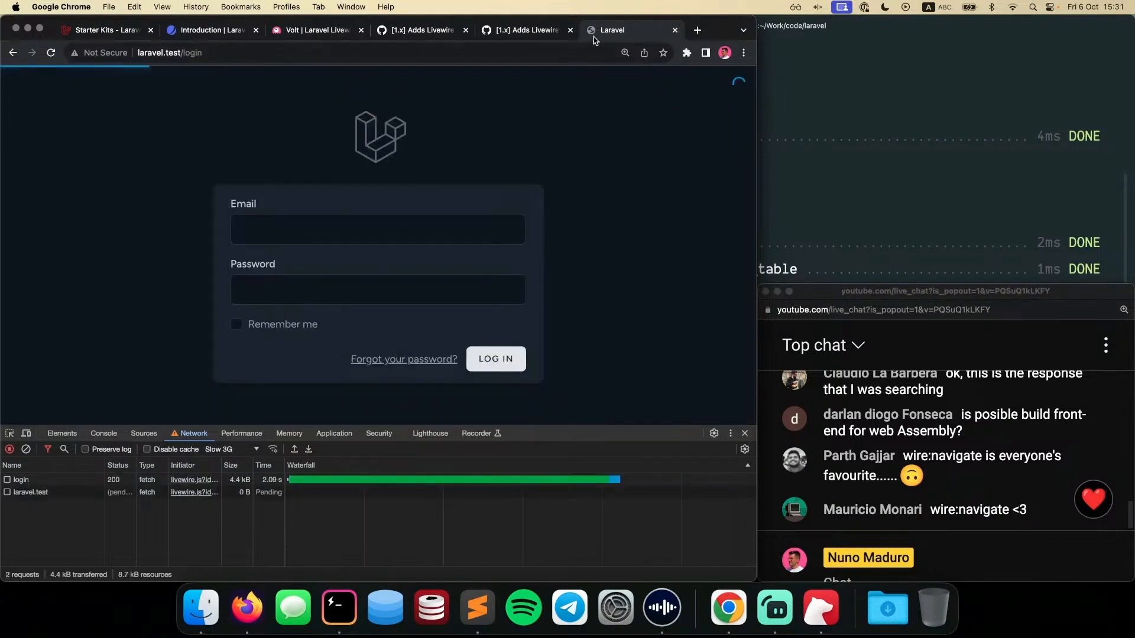
click(12, 52)
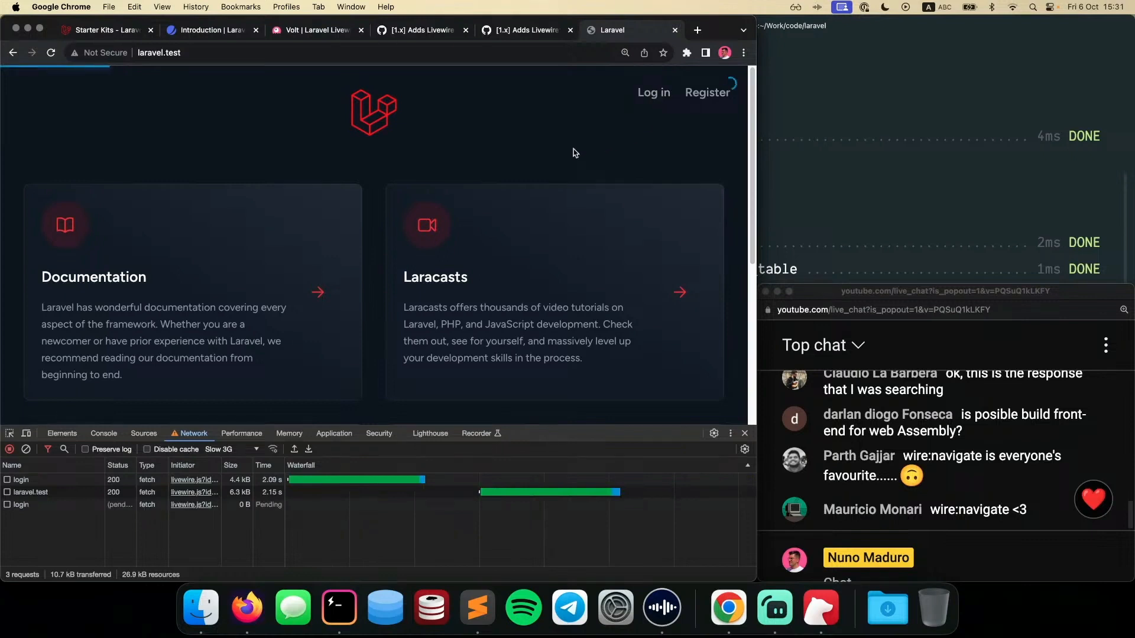
click(653, 92)
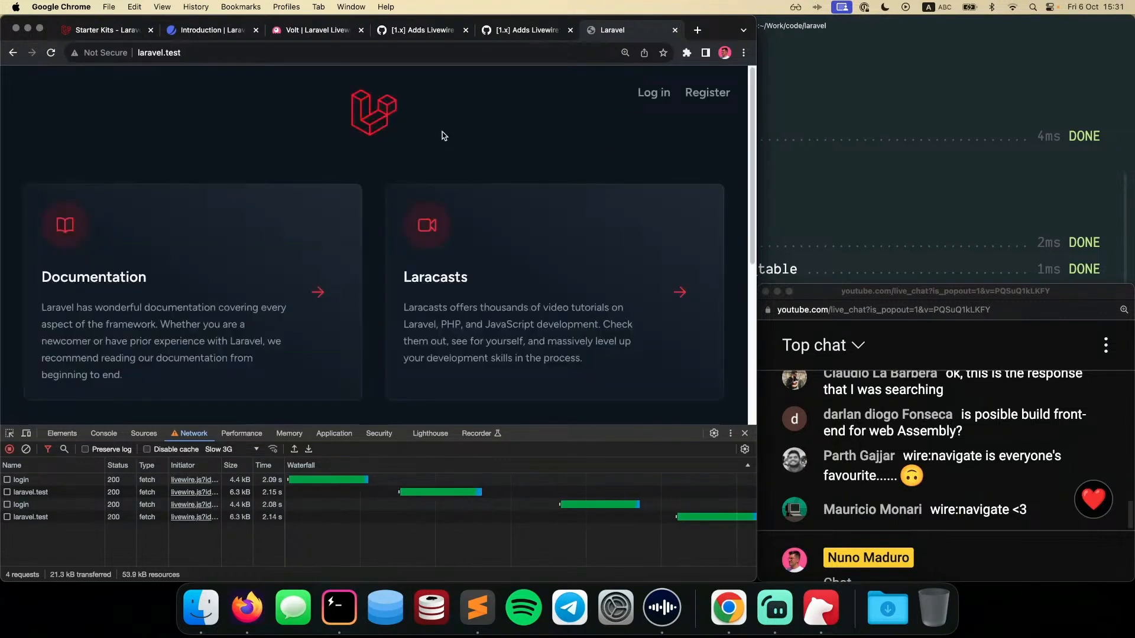
click(707, 92)
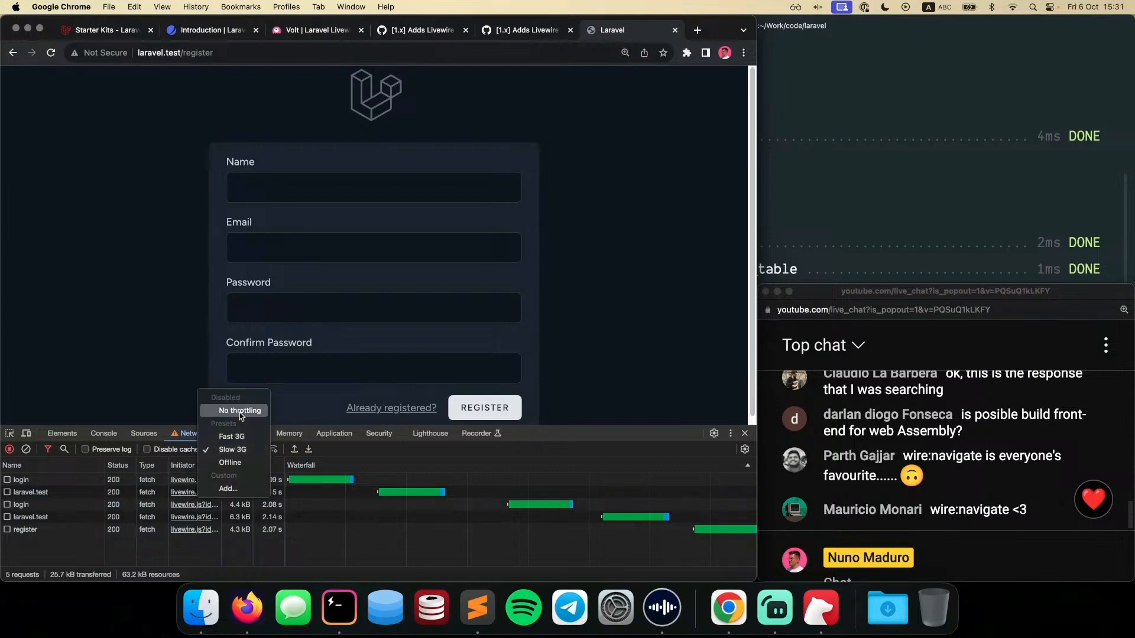
click(239, 411)
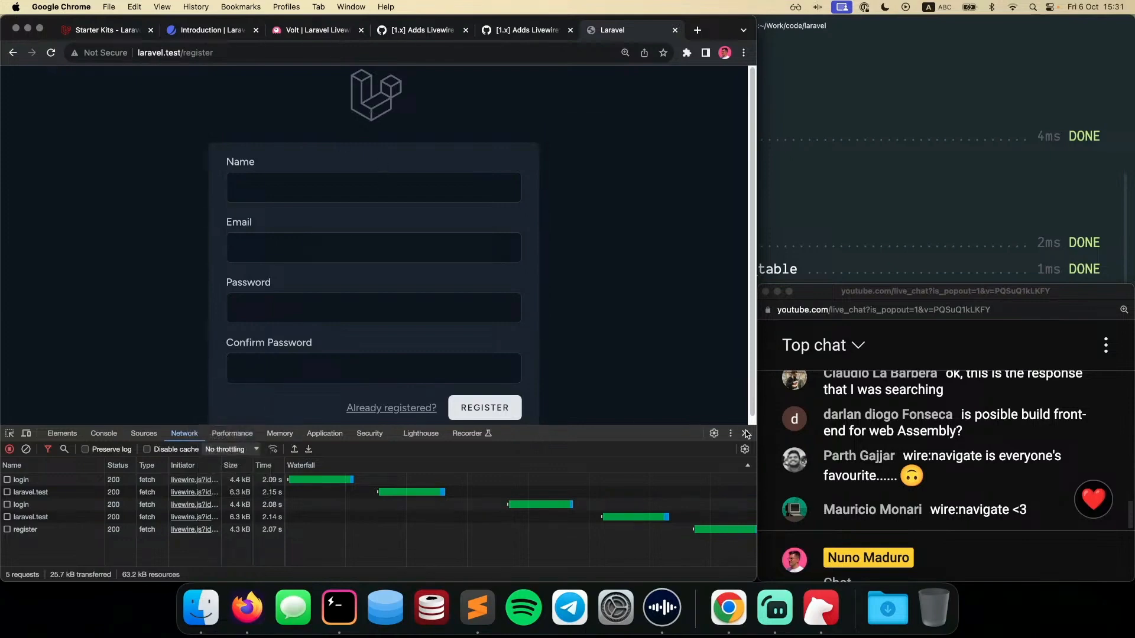
click(12, 52)
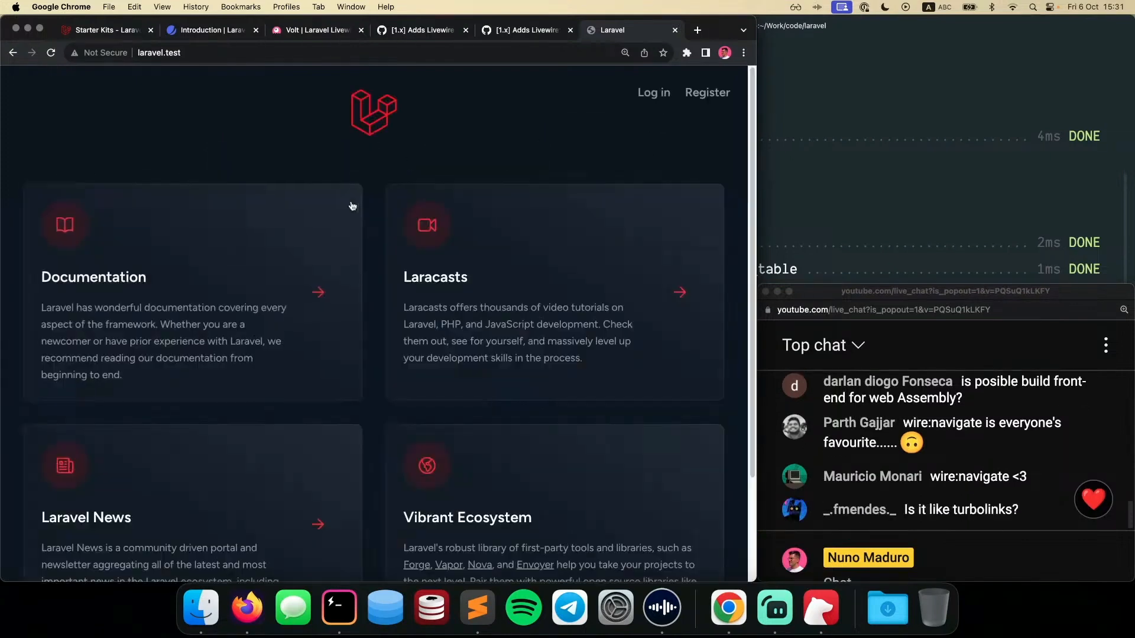
click(653, 93)
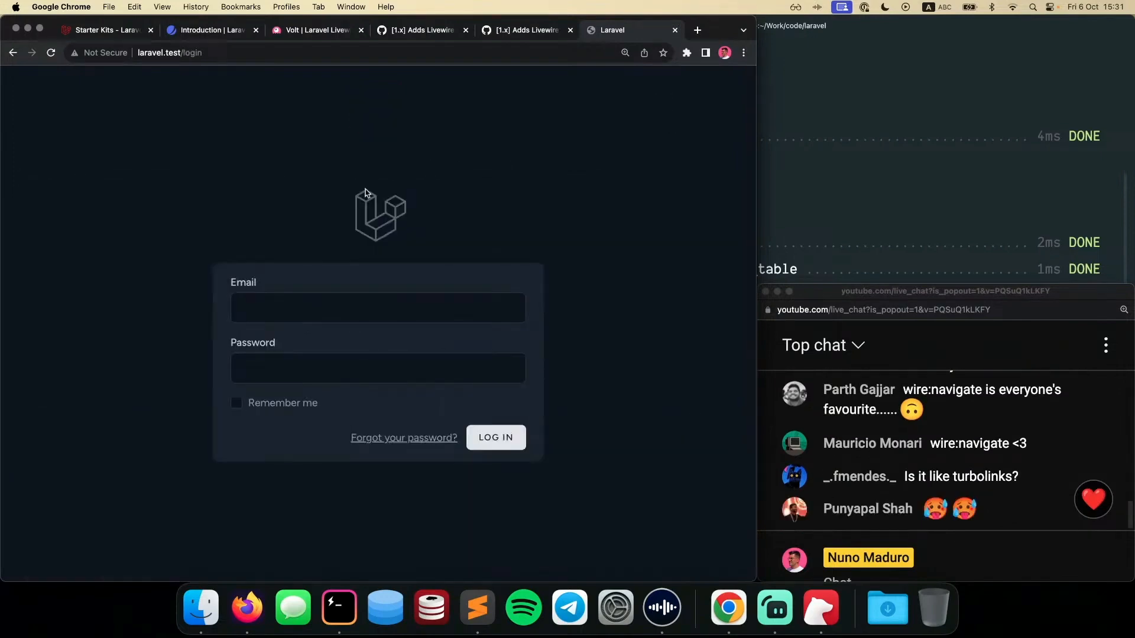
mouse_move(429, 152)
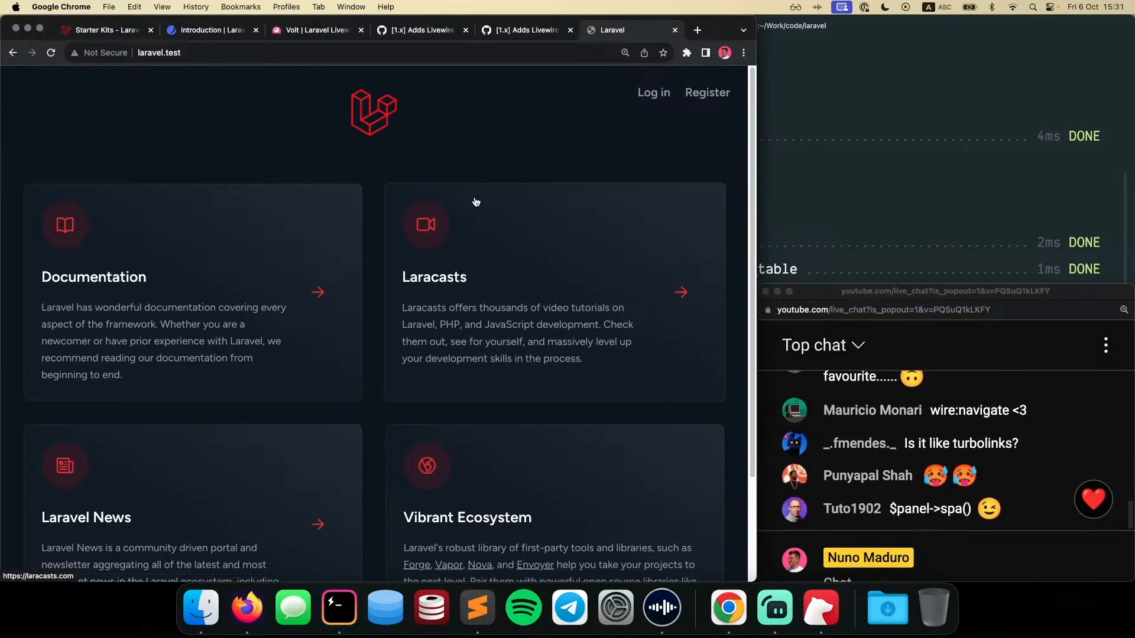
mouse_move(544, 68)
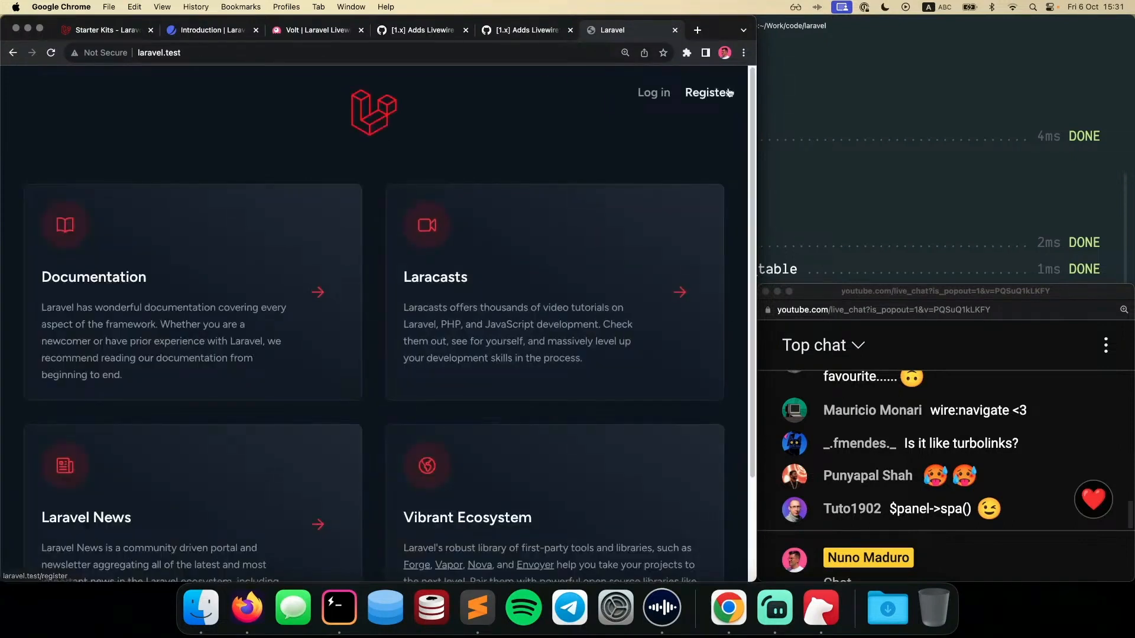
Go to the registration form to fill in name, email and matching passwords.
click(707, 92)
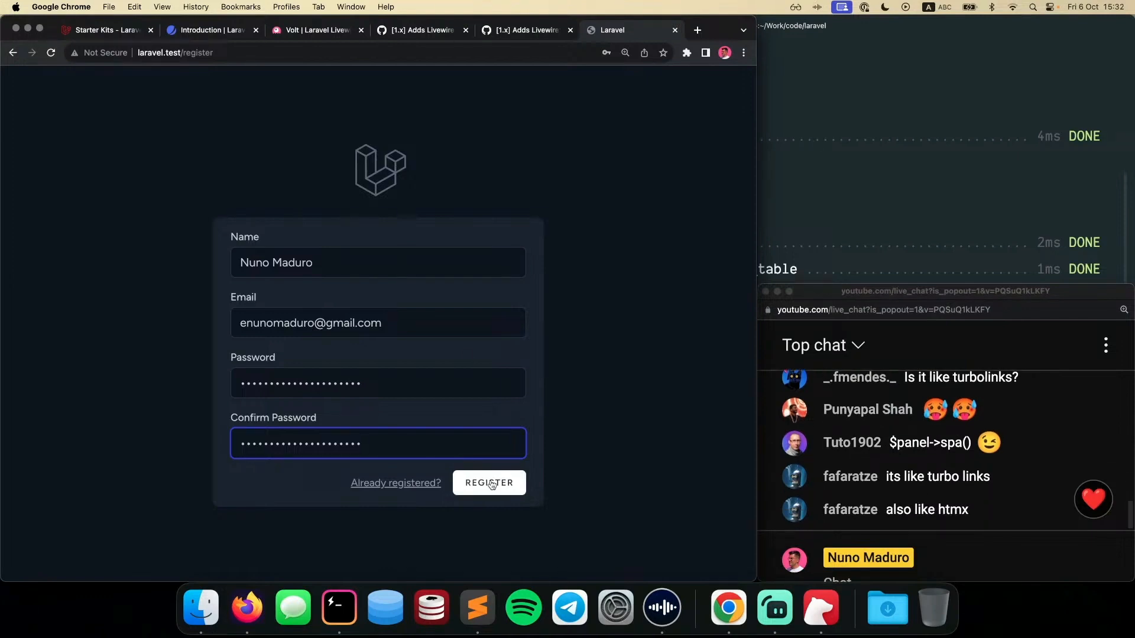
mouse_move(490, 486)
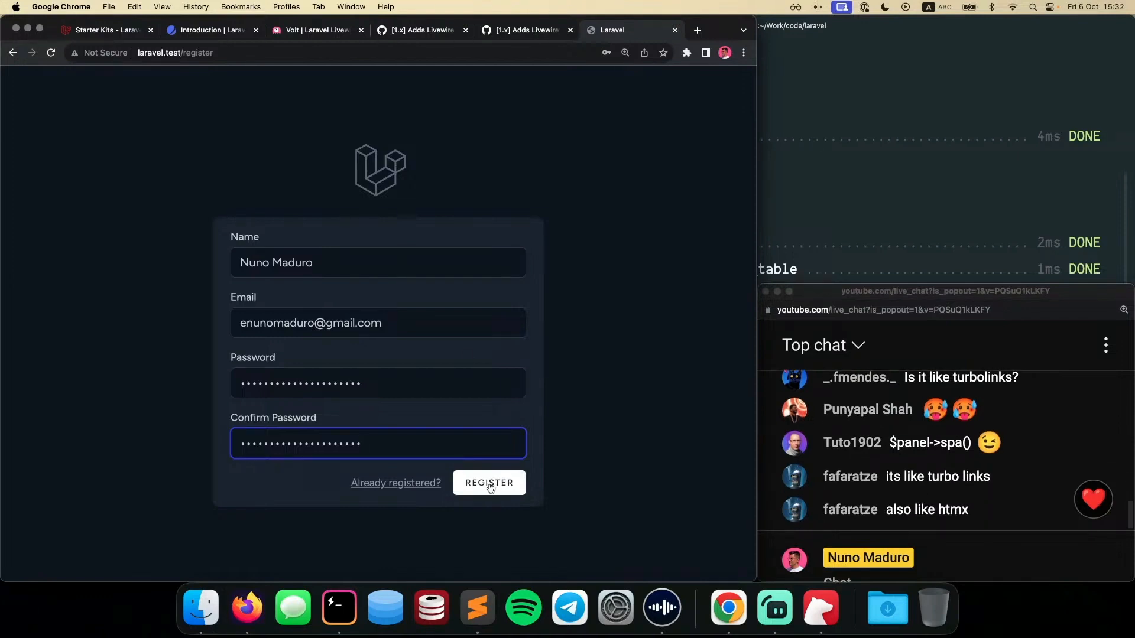
Submit REGISTER, log out via the user dropdown and log back in to reach the dashboard.
click(489, 483)
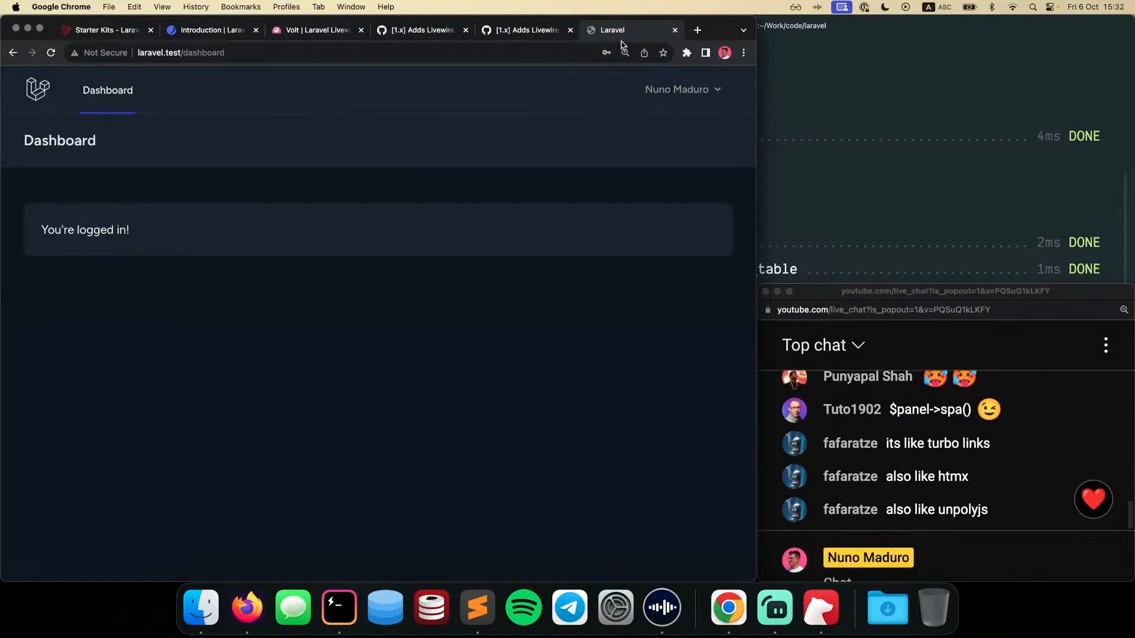
click(681, 89)
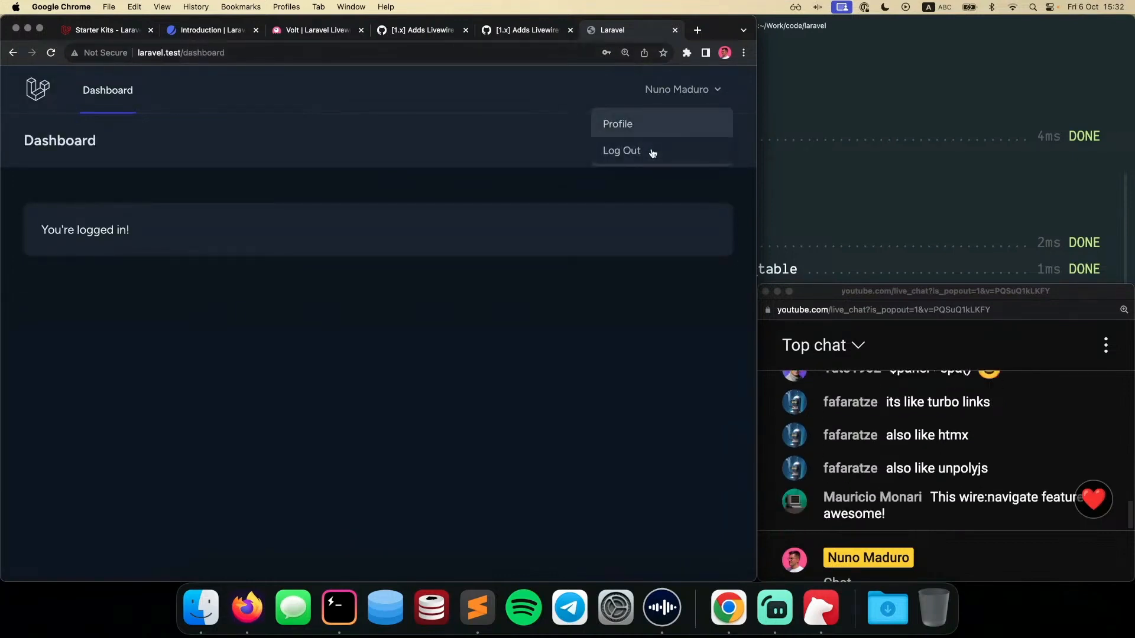
click(621, 150)
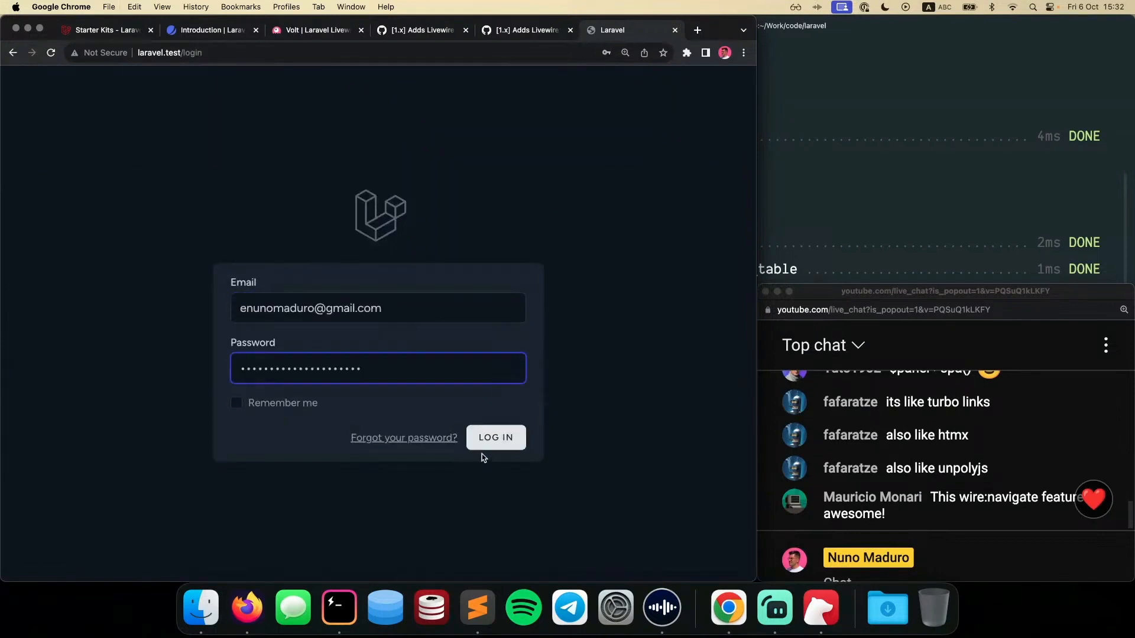
click(496, 438)
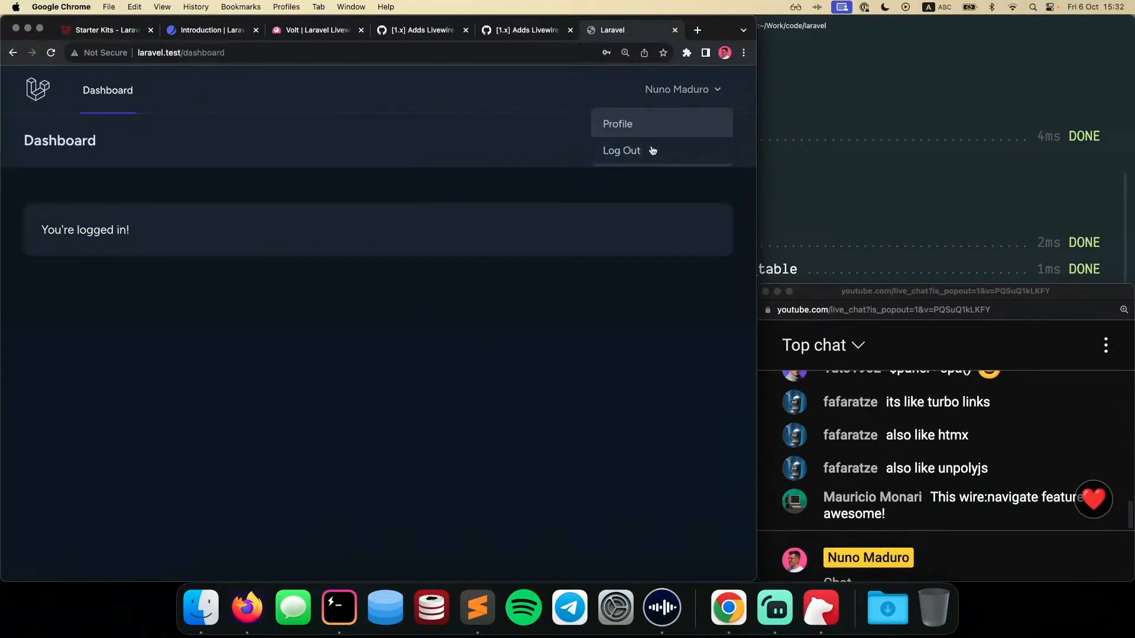
click(620, 151)
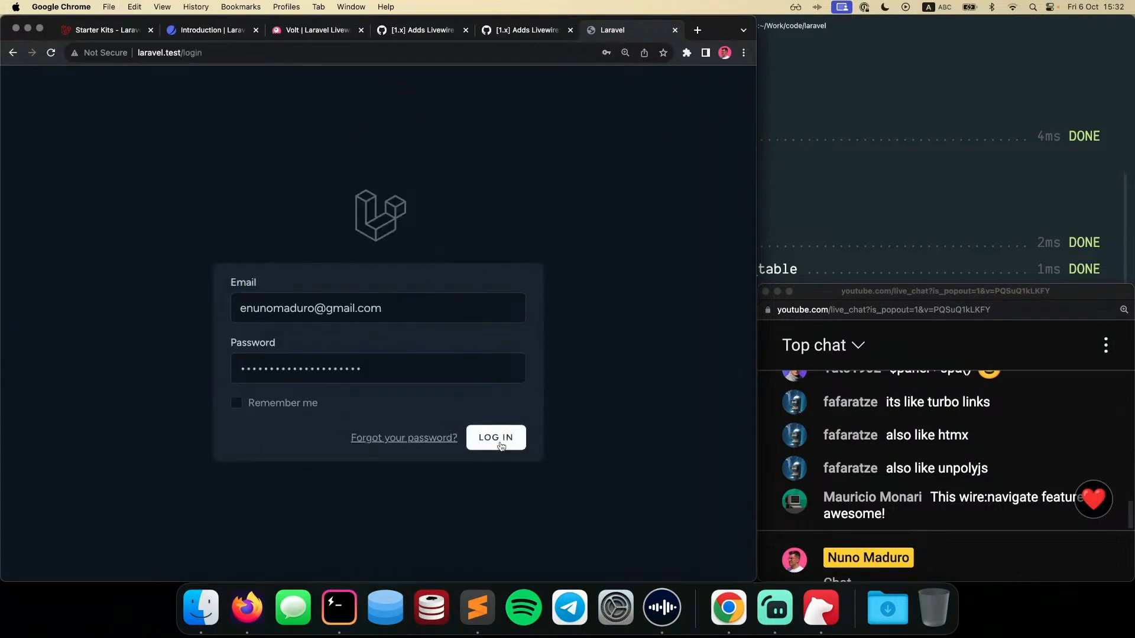
click(495, 438)
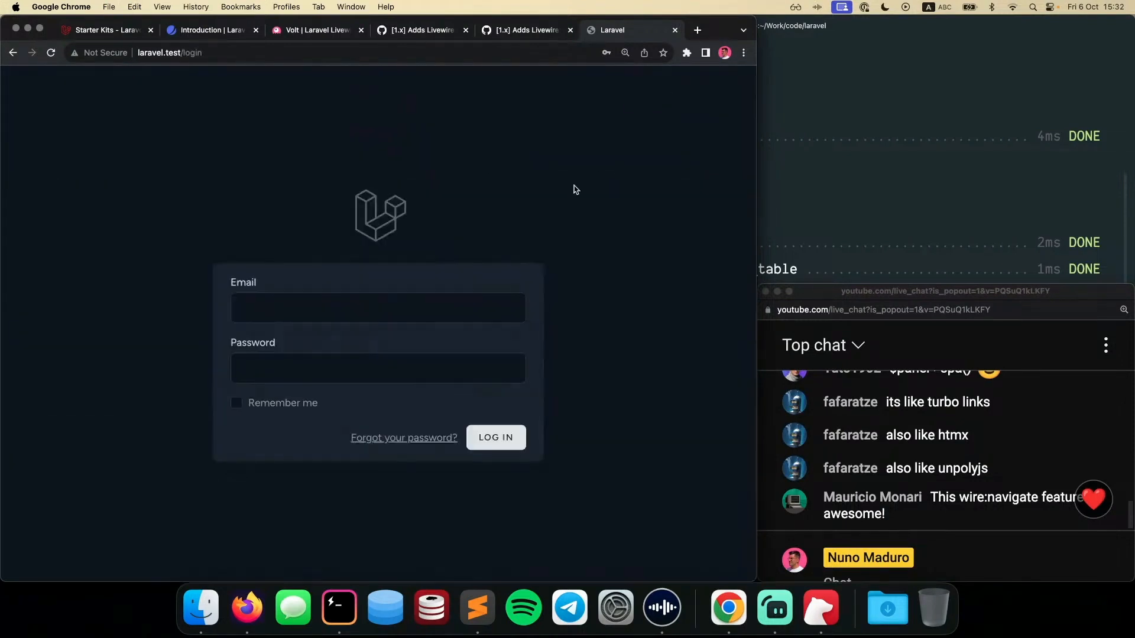
click(496, 437)
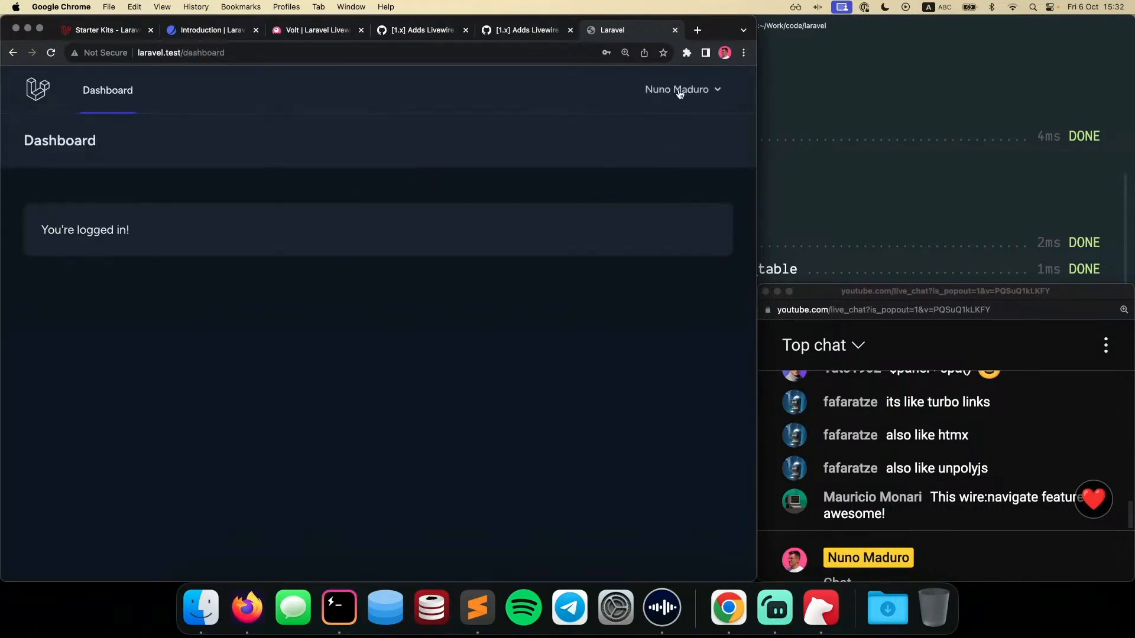
mouse_move(499, 565)
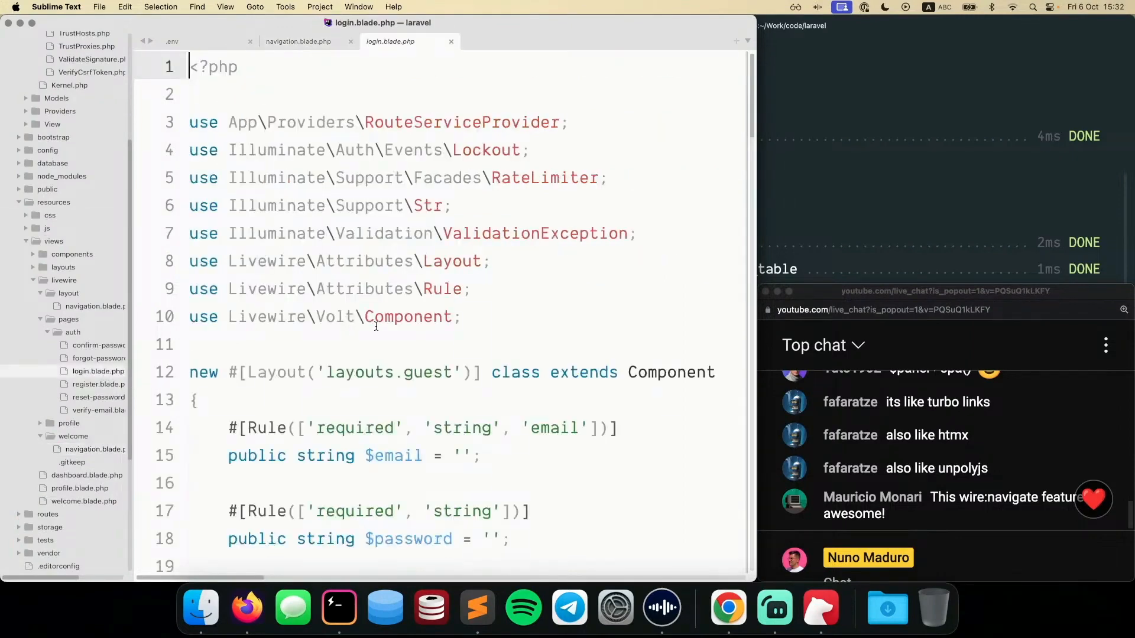
scroll(down, 3)
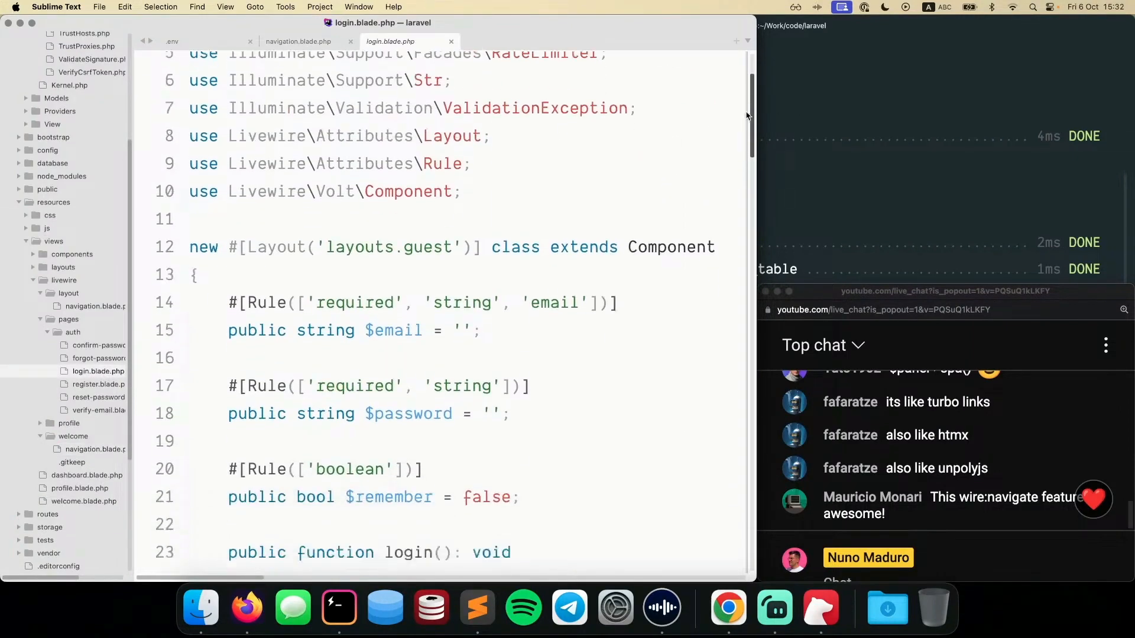
scroll(down, 3)
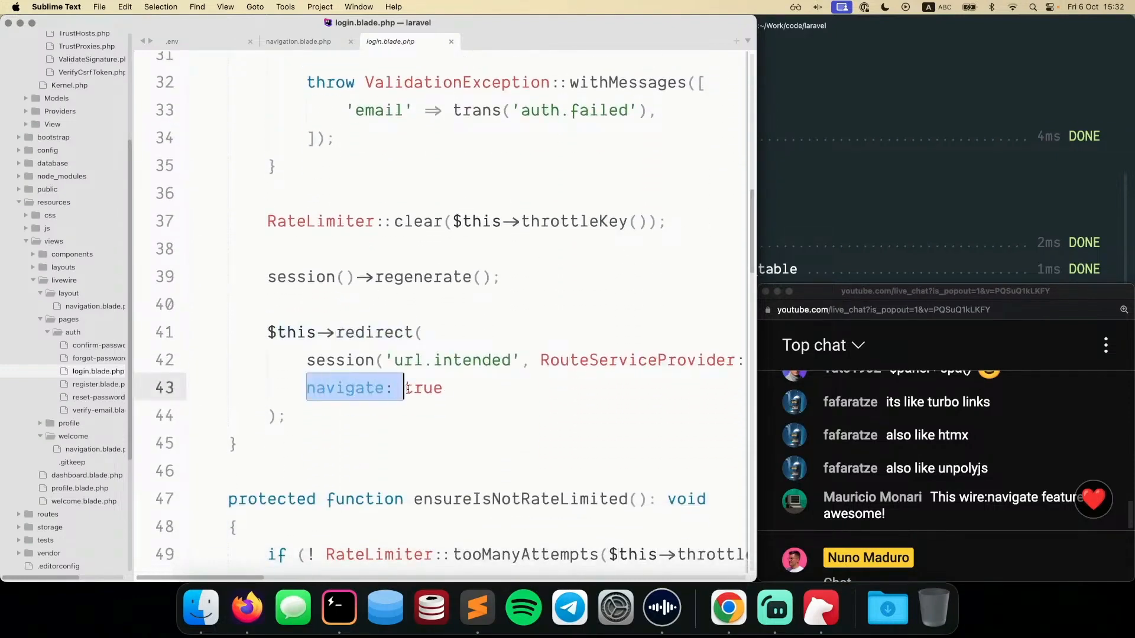
double_click(426, 388)
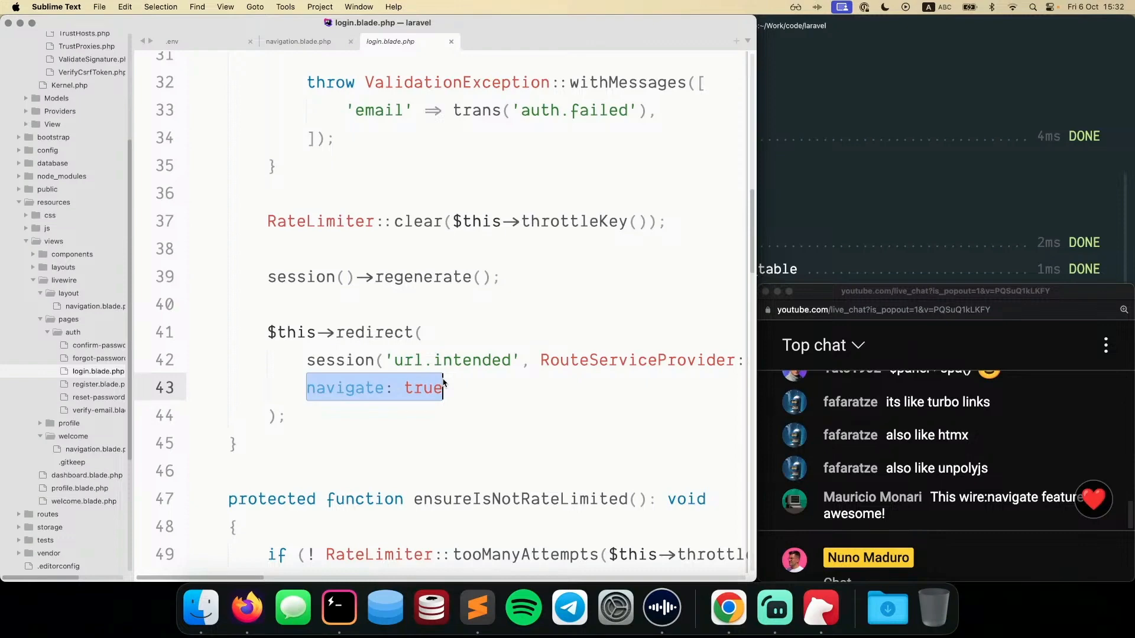
mouse_move(573, 267)
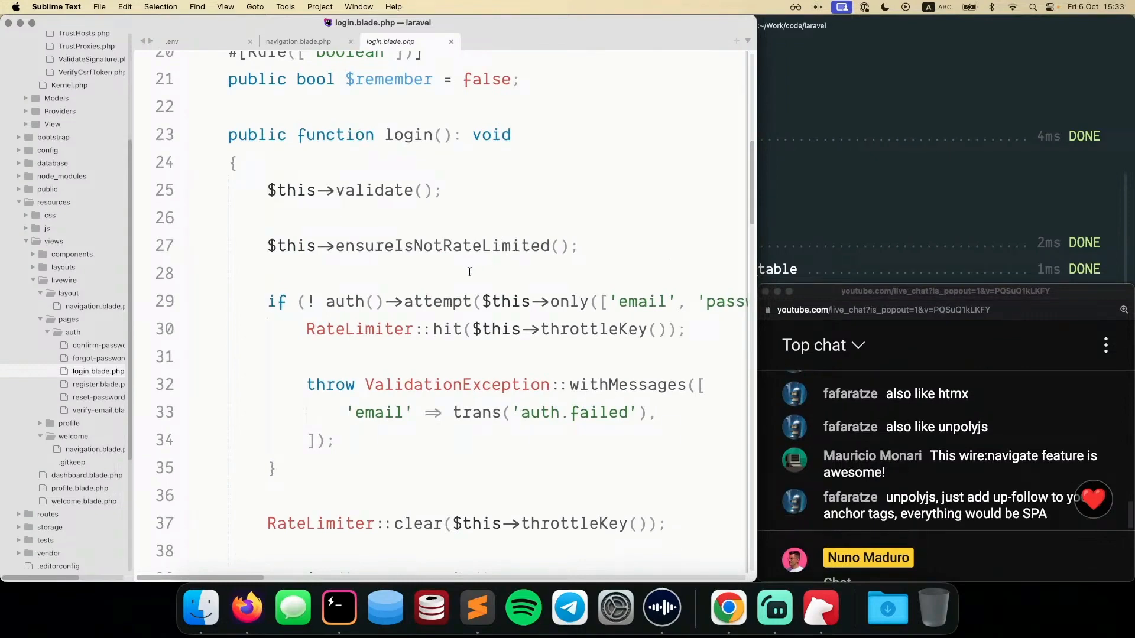
click(423, 302)
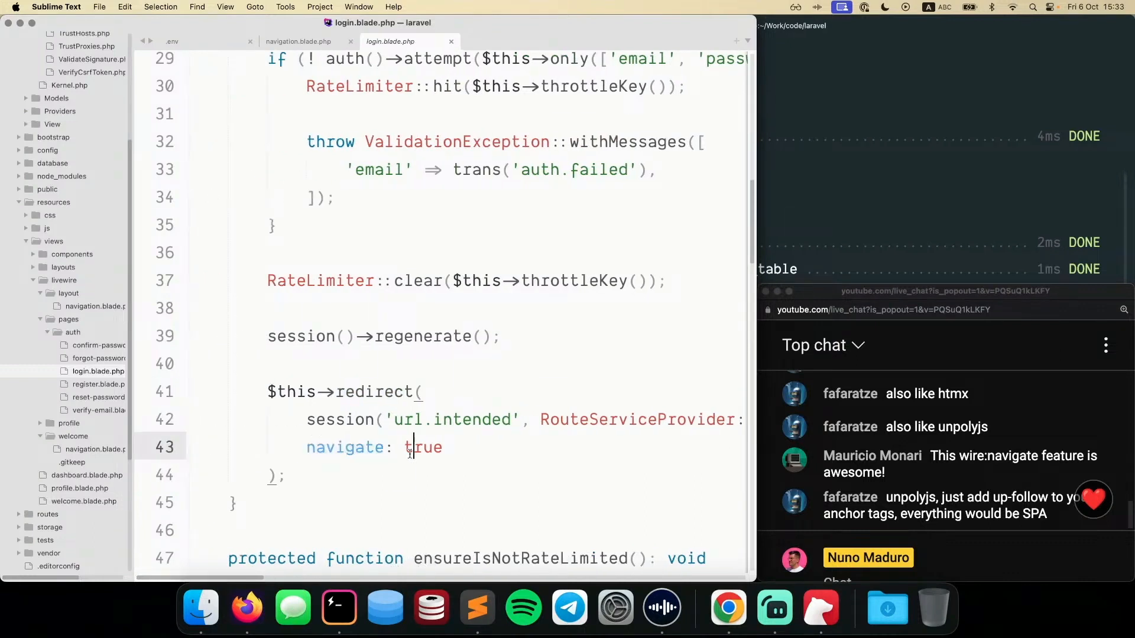
double_click(424, 447)
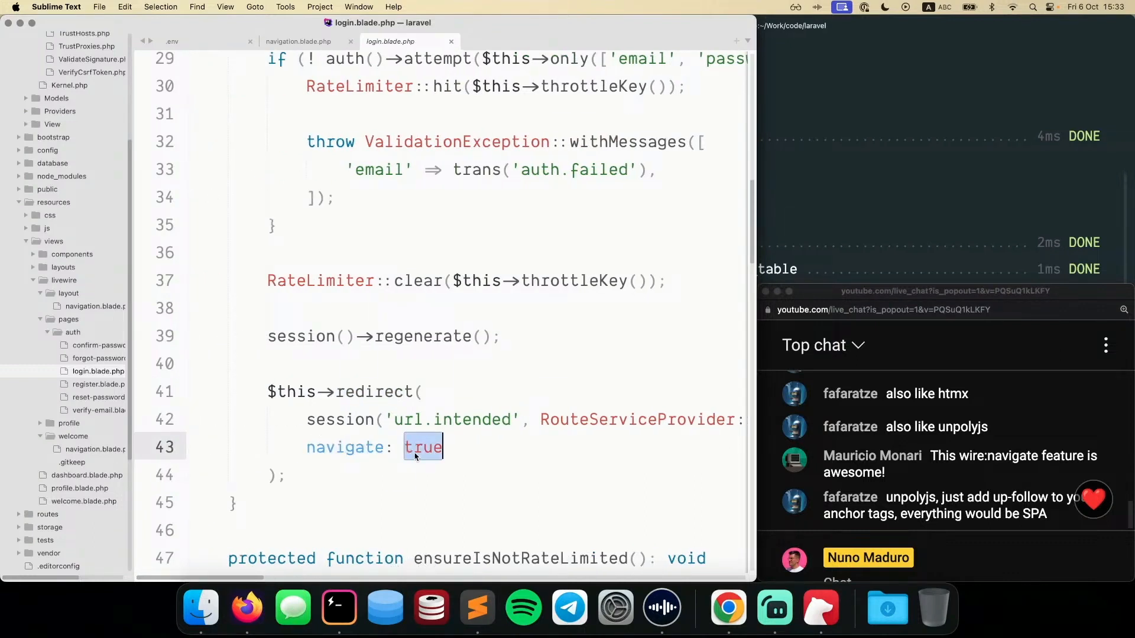
mouse_move(727, 607)
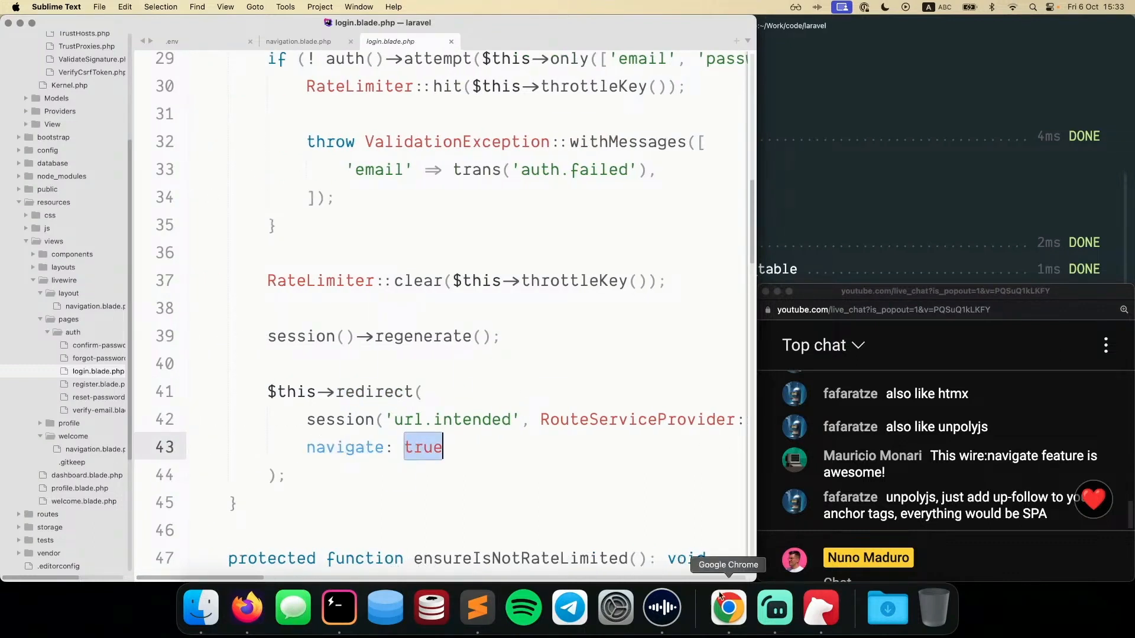
Log out, log back in, then Delete Account and confirm, landing on the welcome page.
click(728, 606)
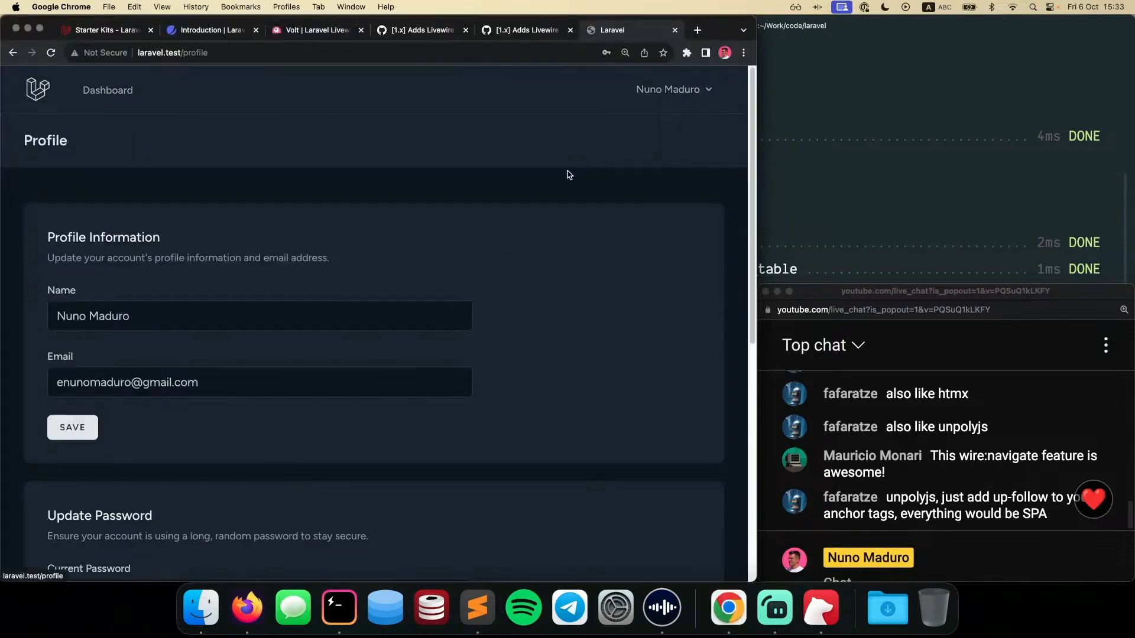
click(72, 427)
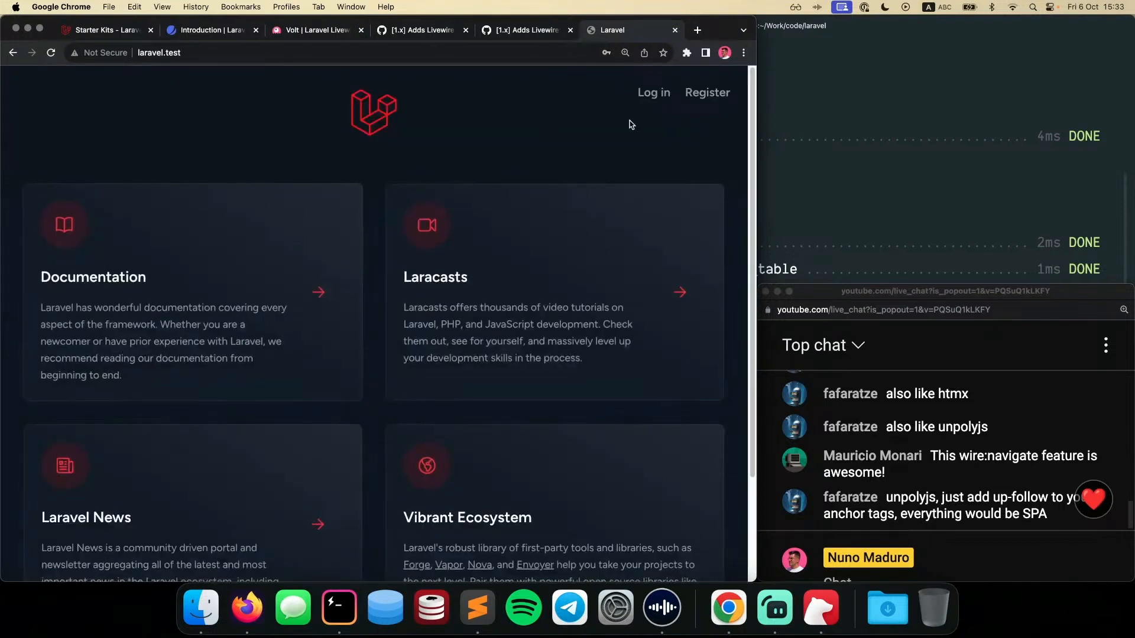
click(652, 92)
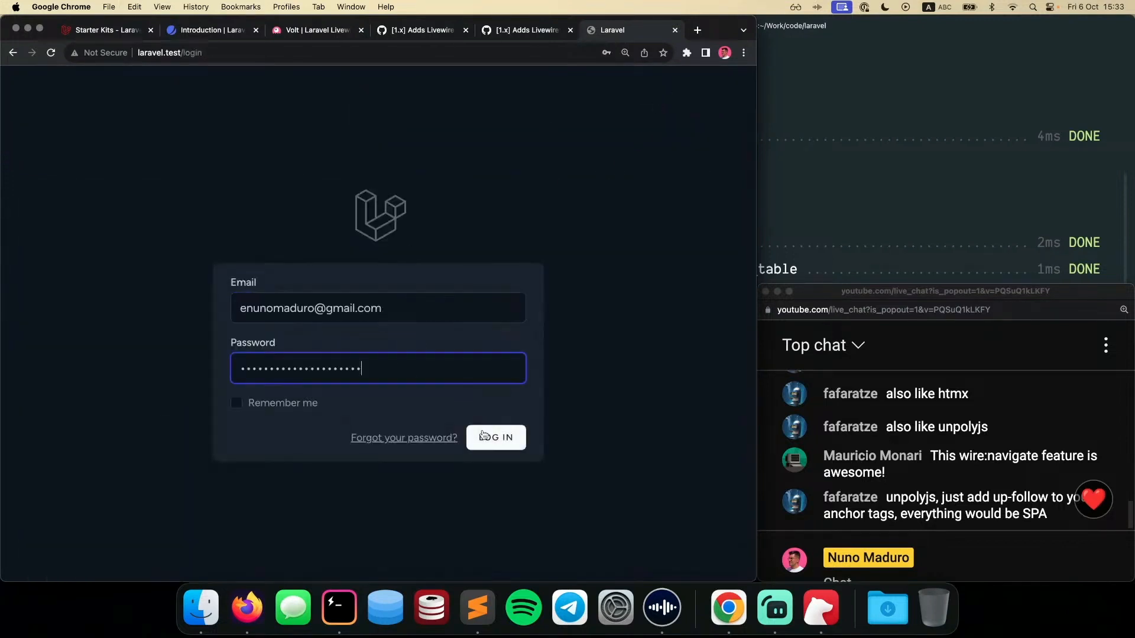
click(495, 437)
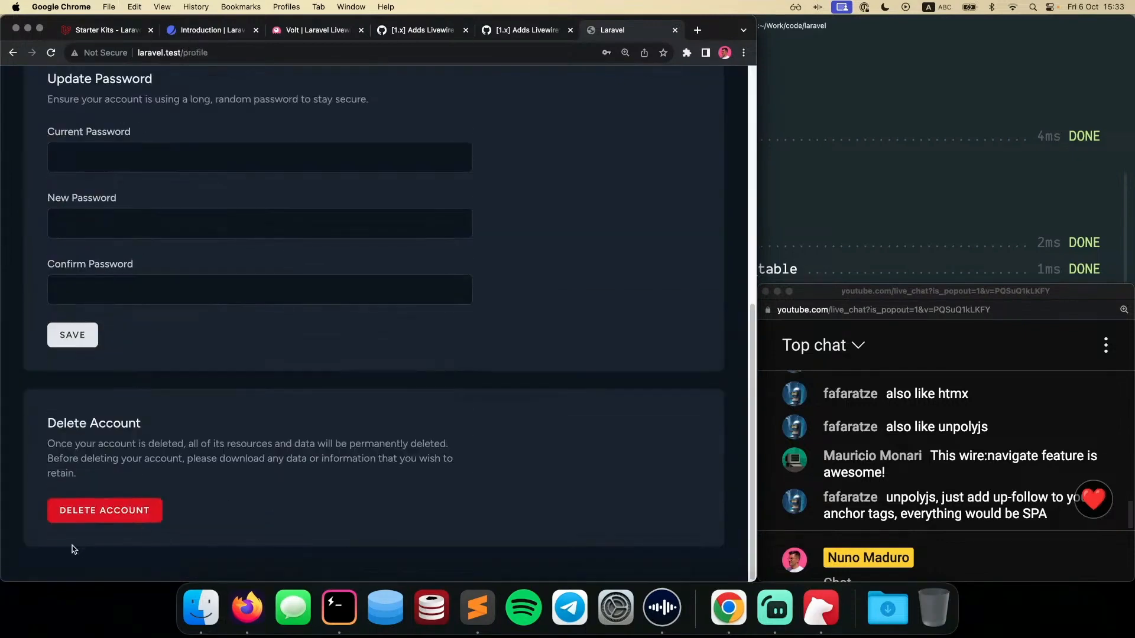
click(104, 510)
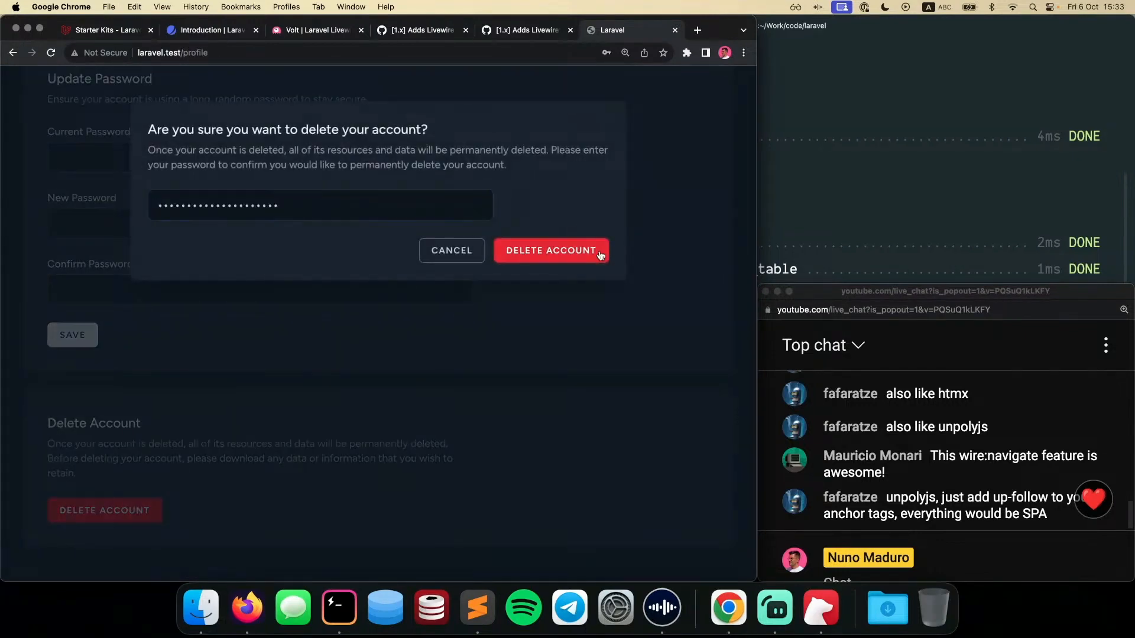
click(551, 251)
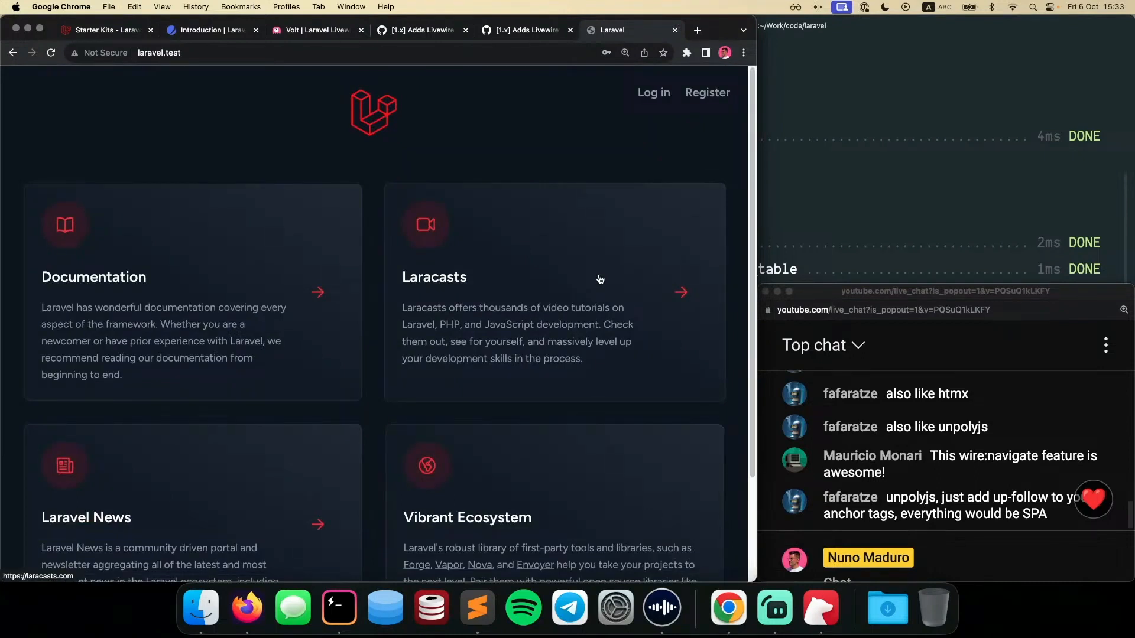
mouse_move(580, 256)
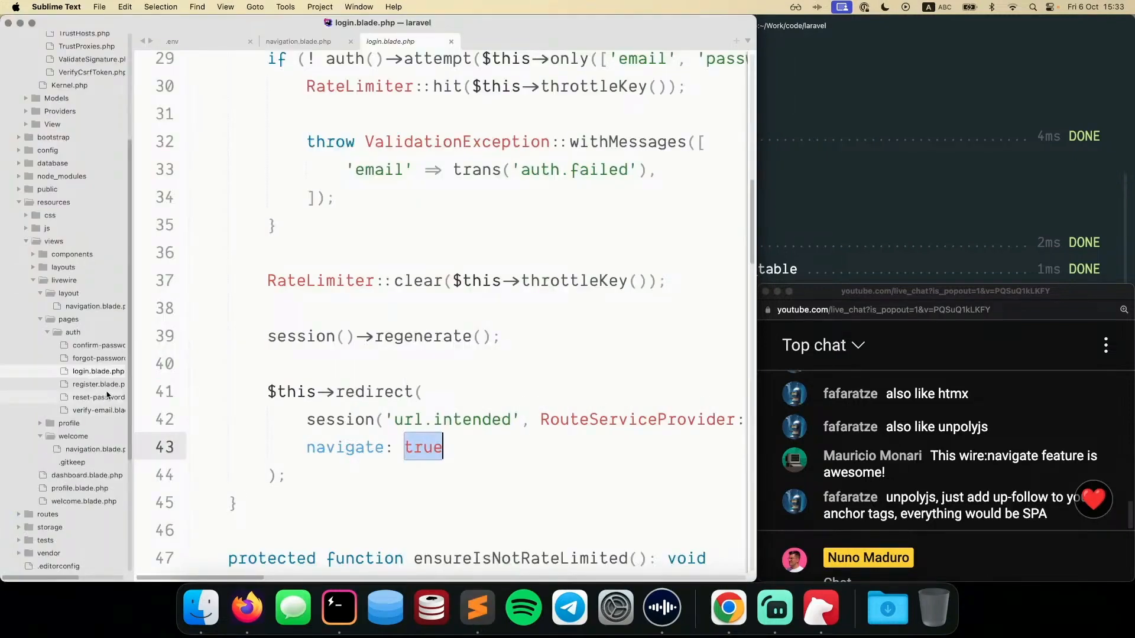
Browse register.blade.php and verify-email.blade.php, then settle on confirm-password.blade.php under livewire/pages/auth.
click(98, 384)
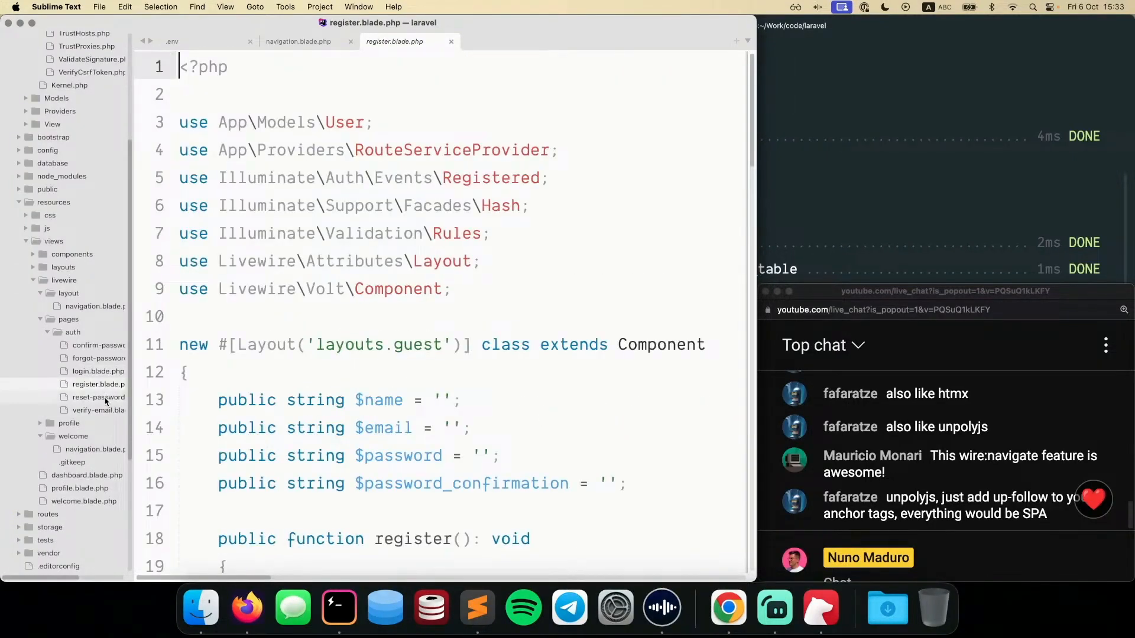
click(95, 410)
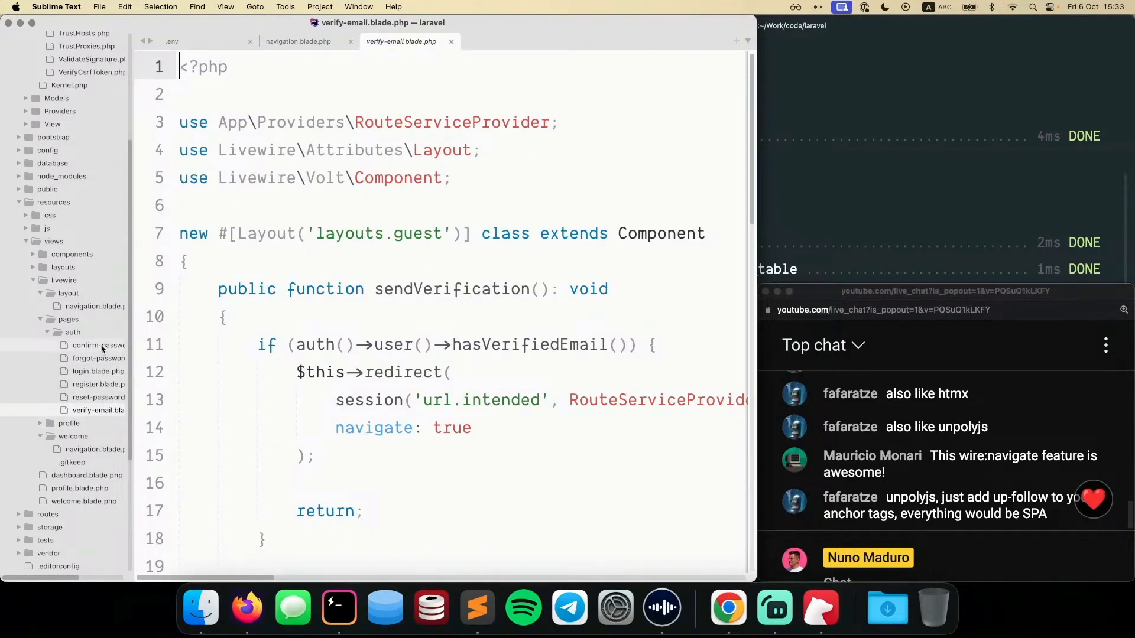
click(98, 345)
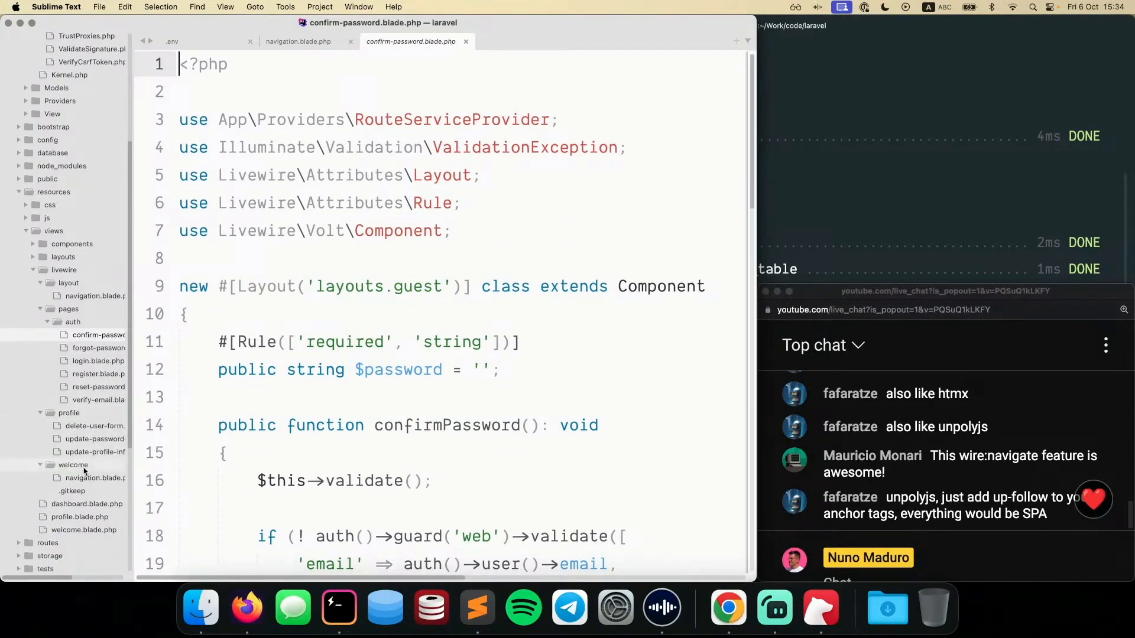
scroll(down, 3)
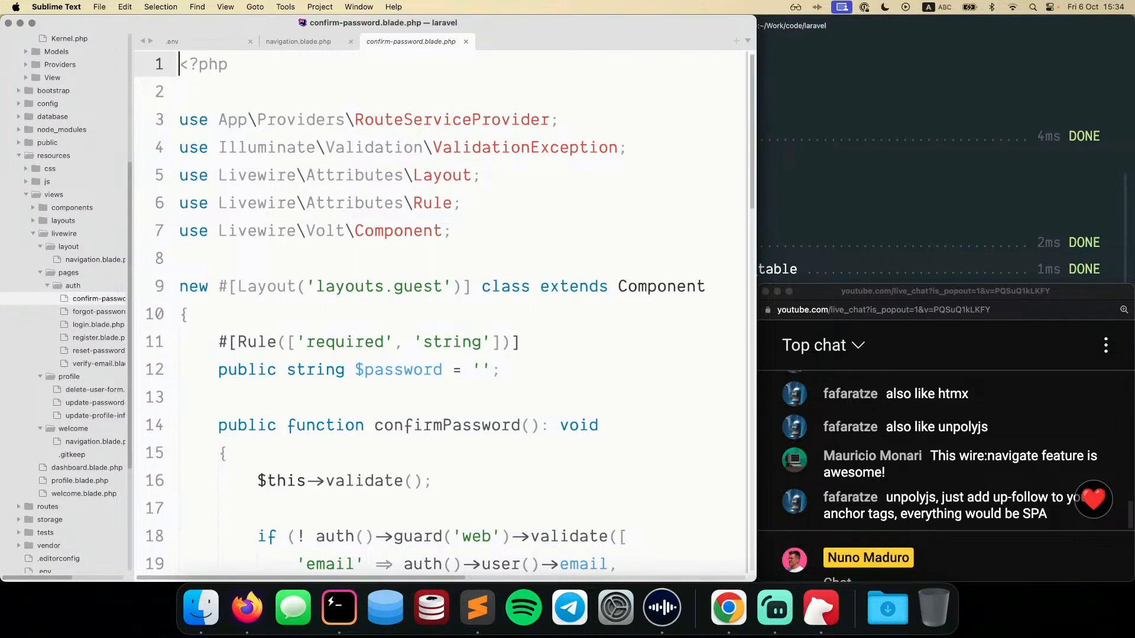
mouse_move(616, 435)
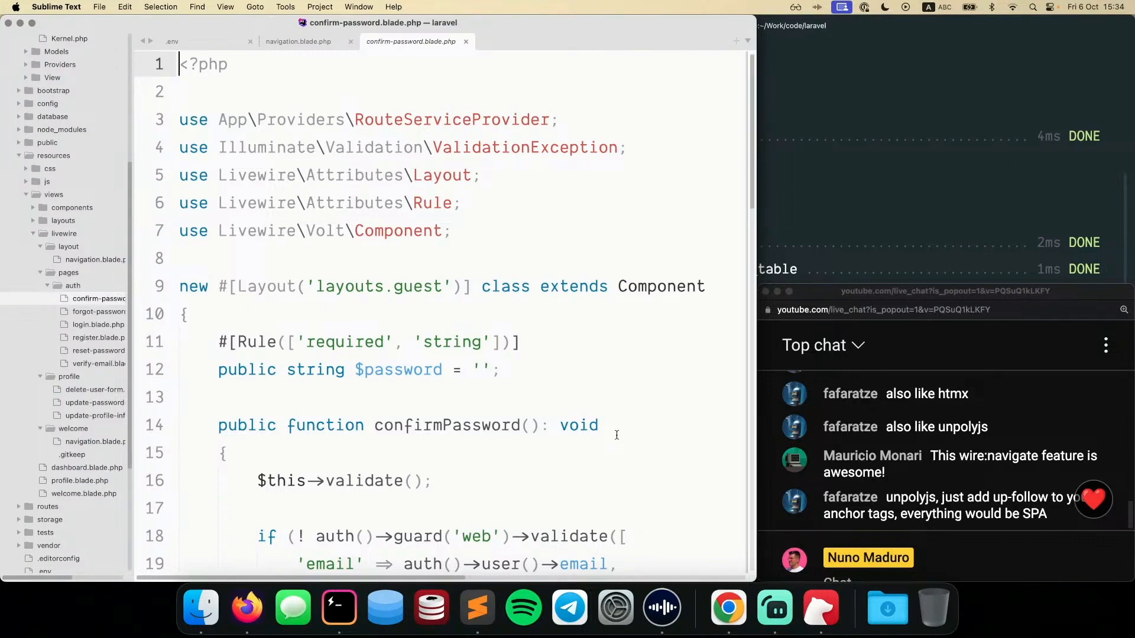
mouse_move(729, 607)
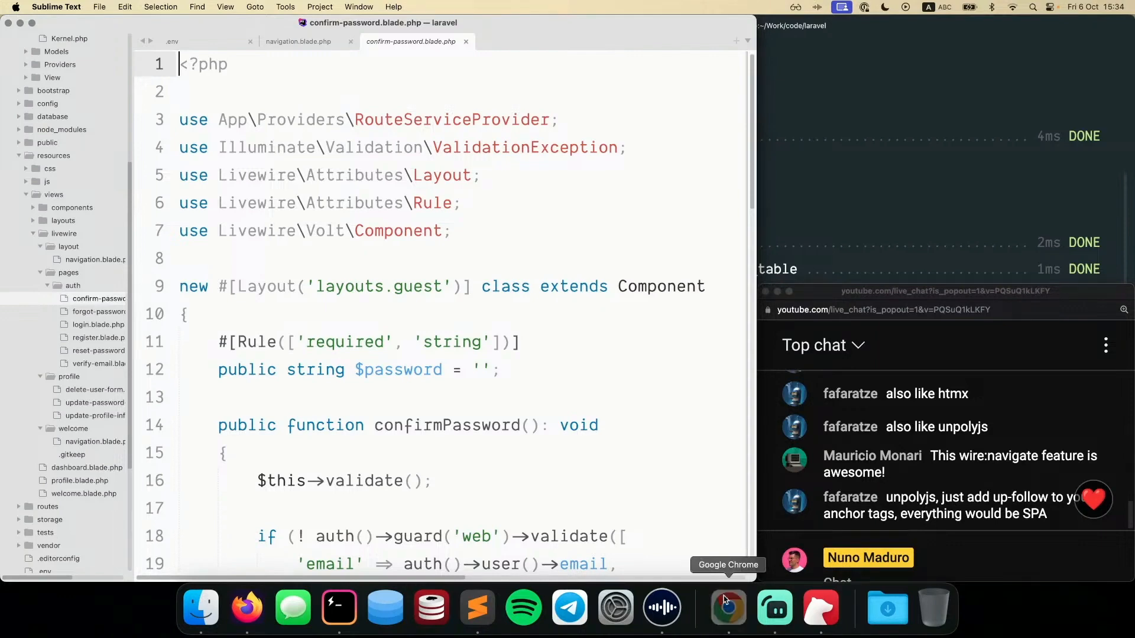
click(727, 606)
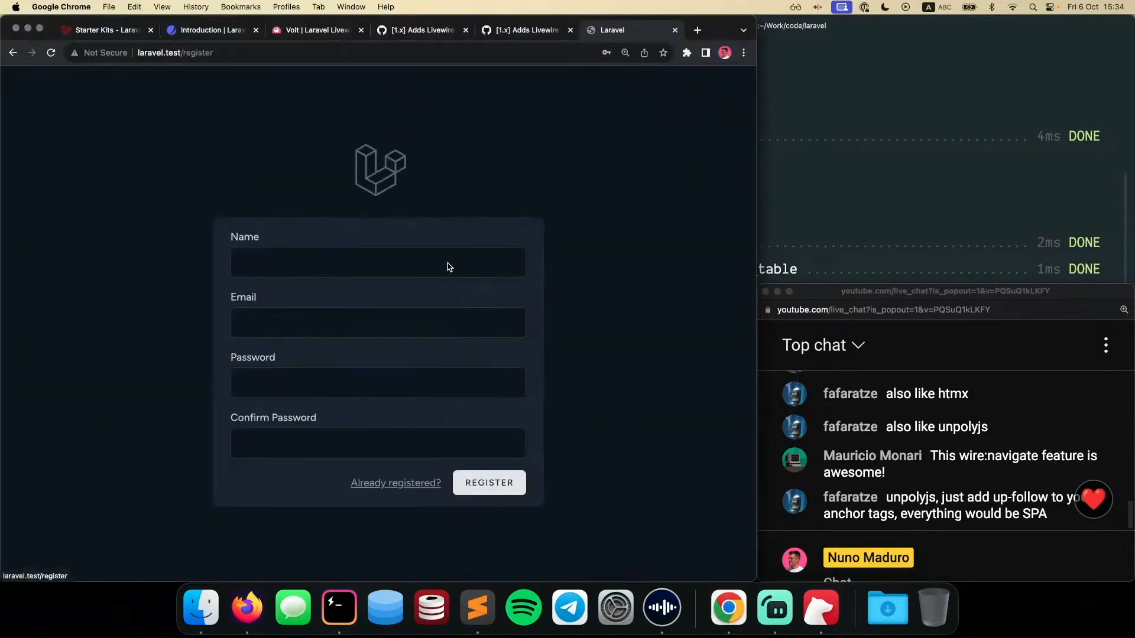
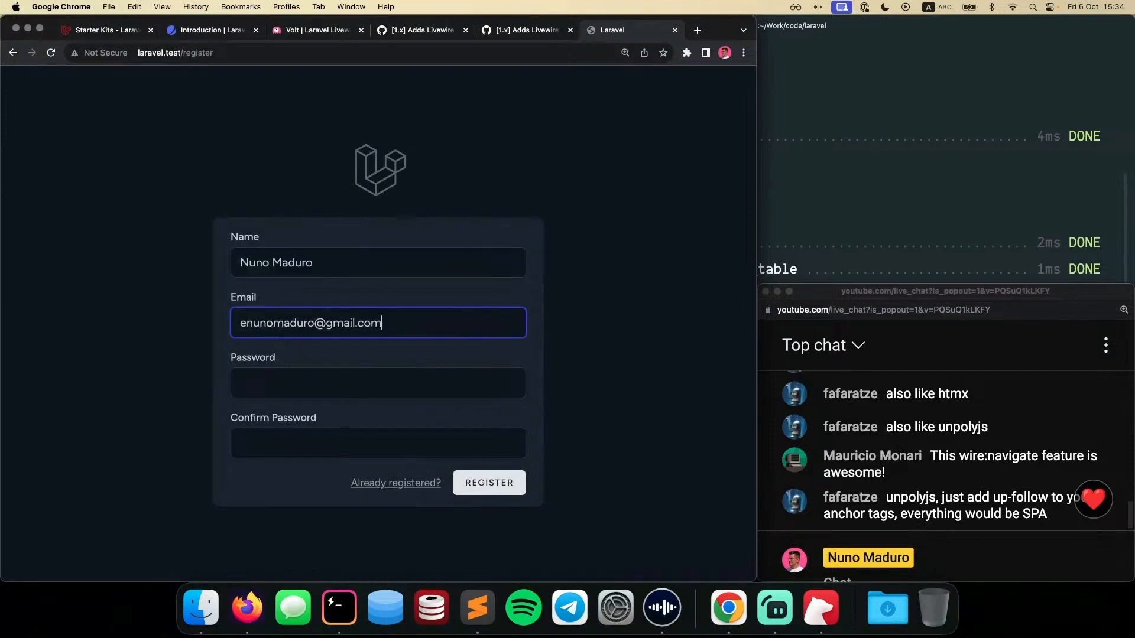
click(488, 482)
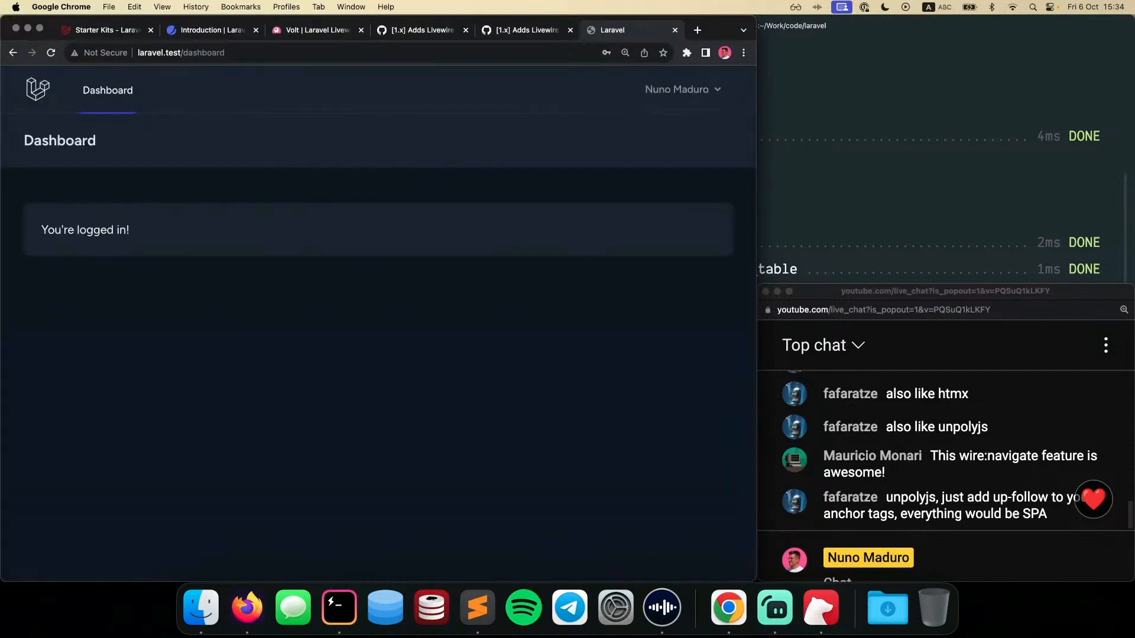
mouse_move(679, 98)
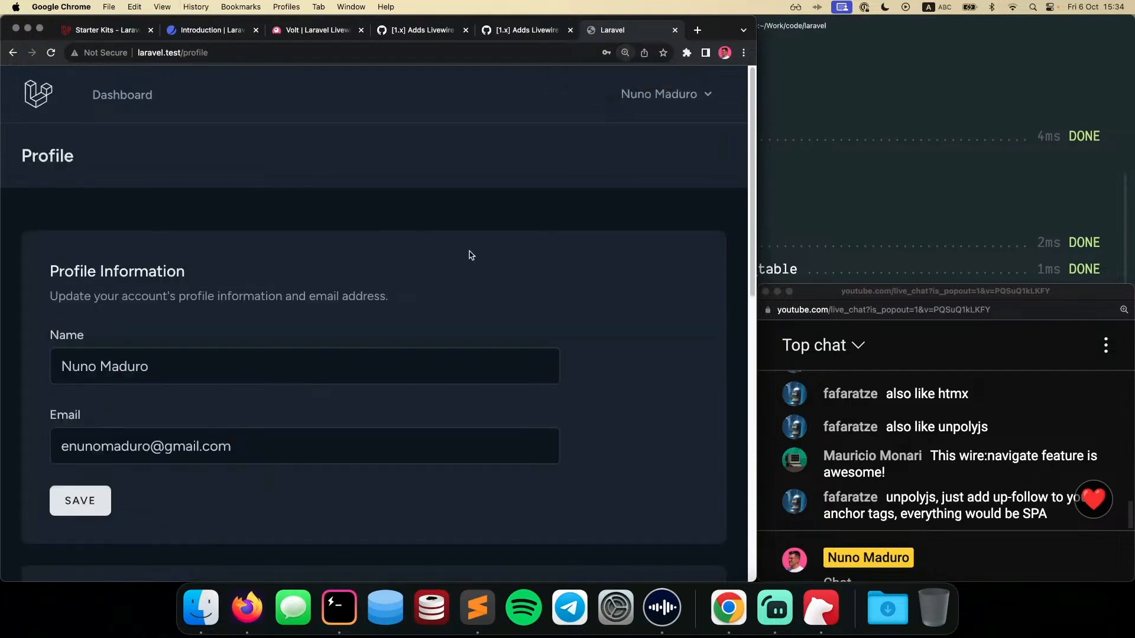
mouse_move(659, 98)
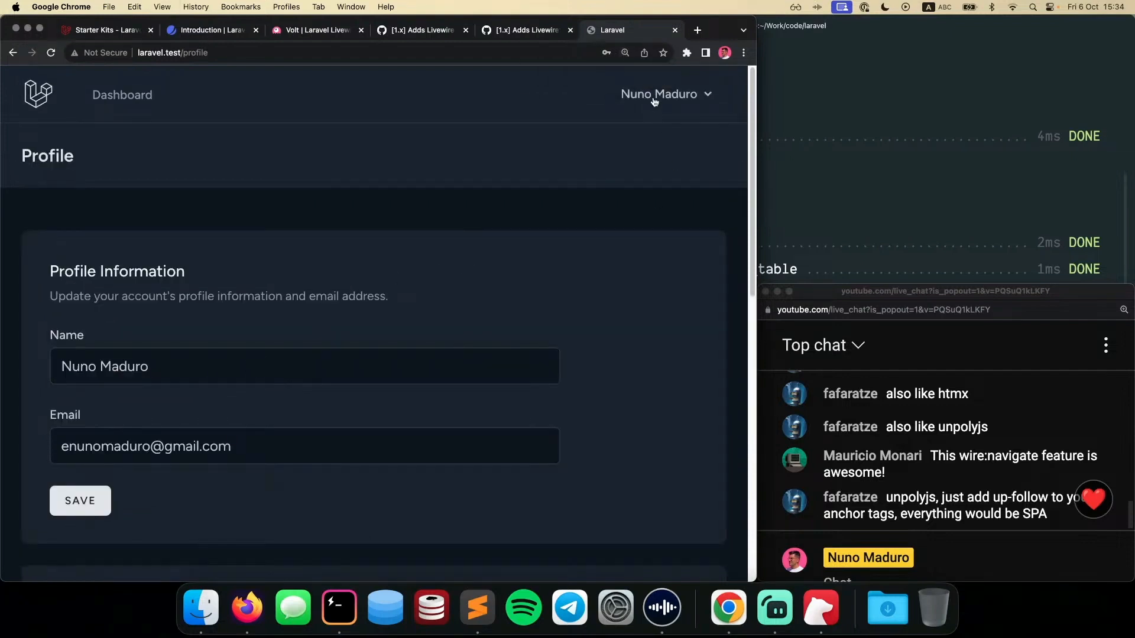
mouse_move(660, 106)
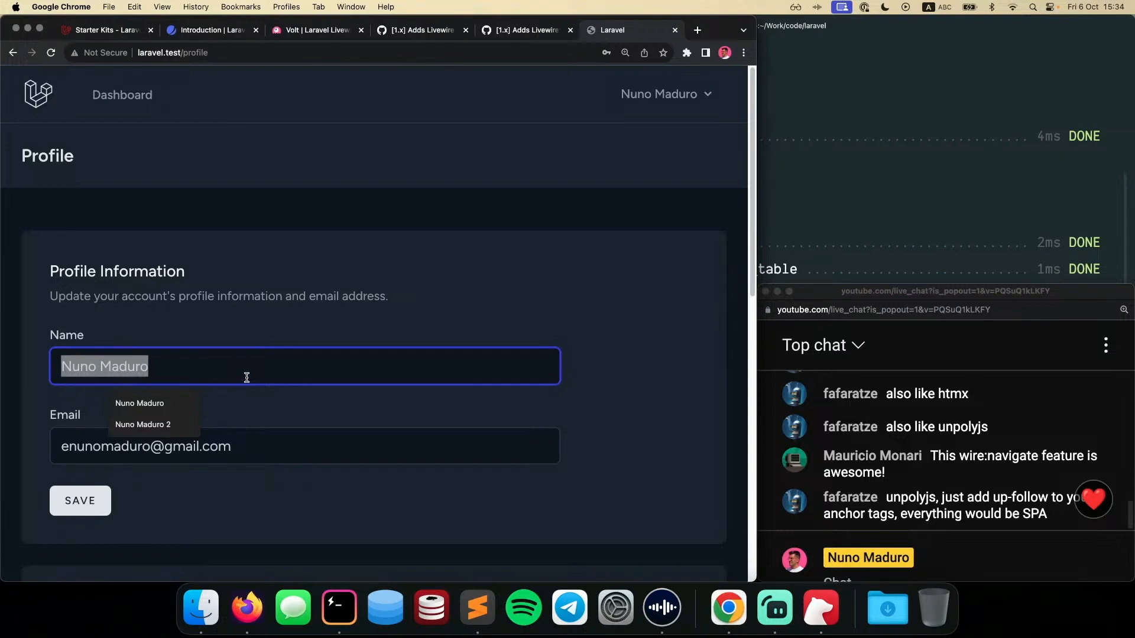
Save the profile name as Taylor Otwell and watch the nav name follow it.
text(T)
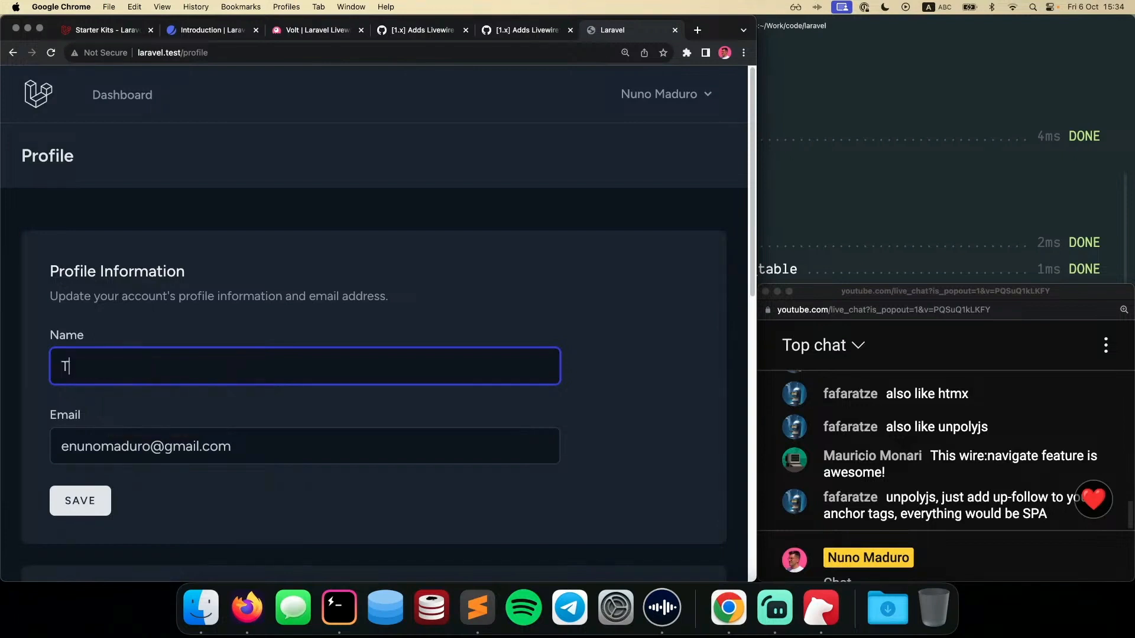
text(aylor)
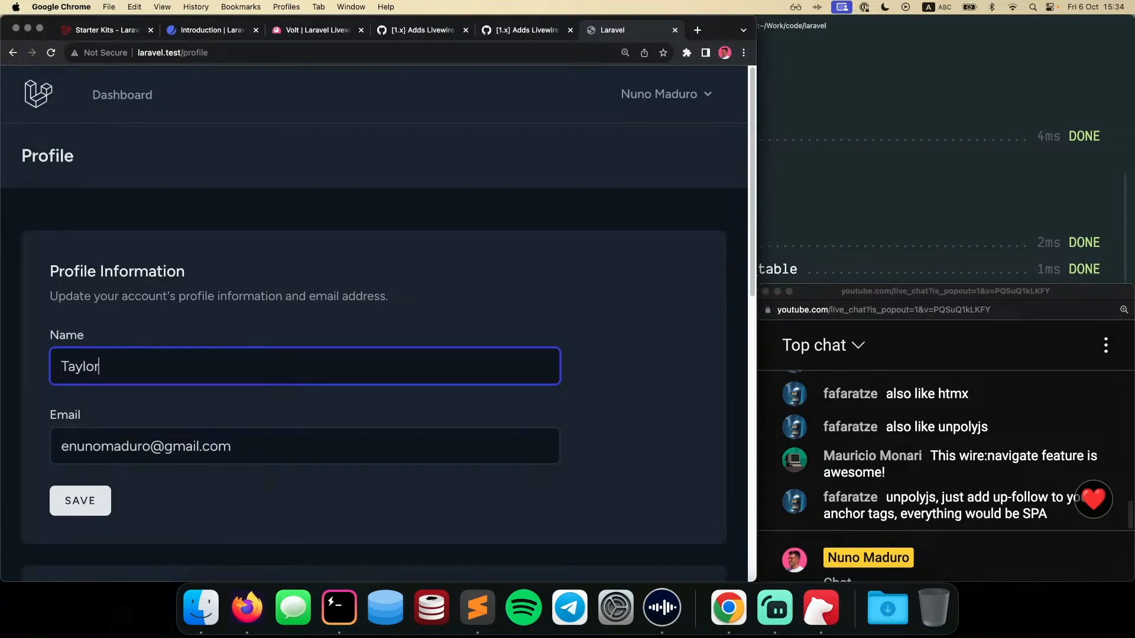
text(Otwell)
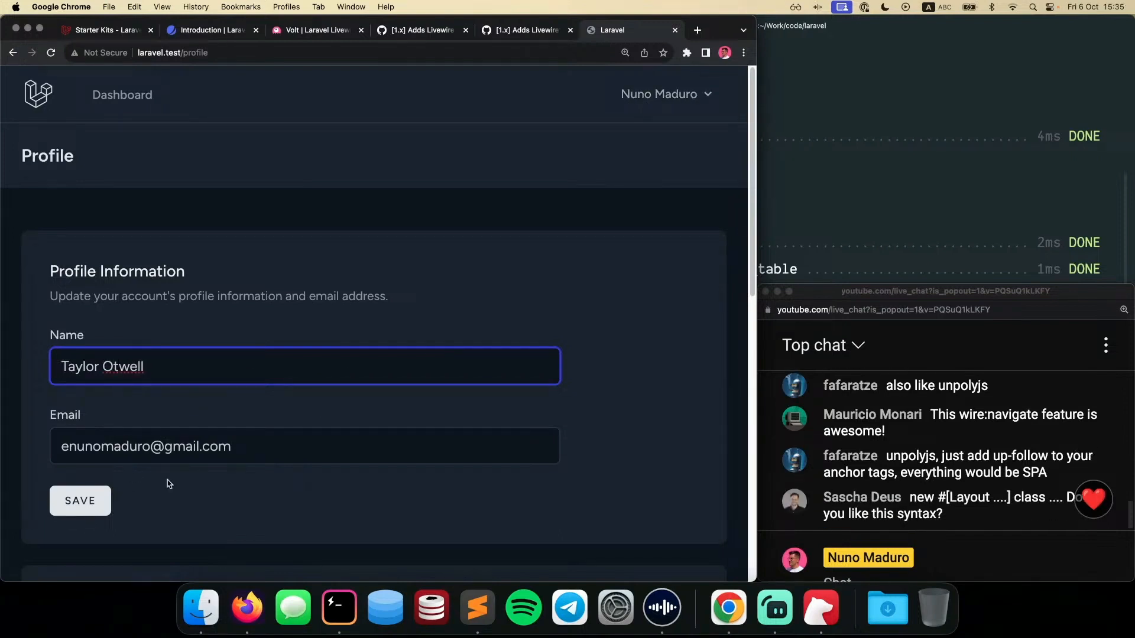
click(79, 500)
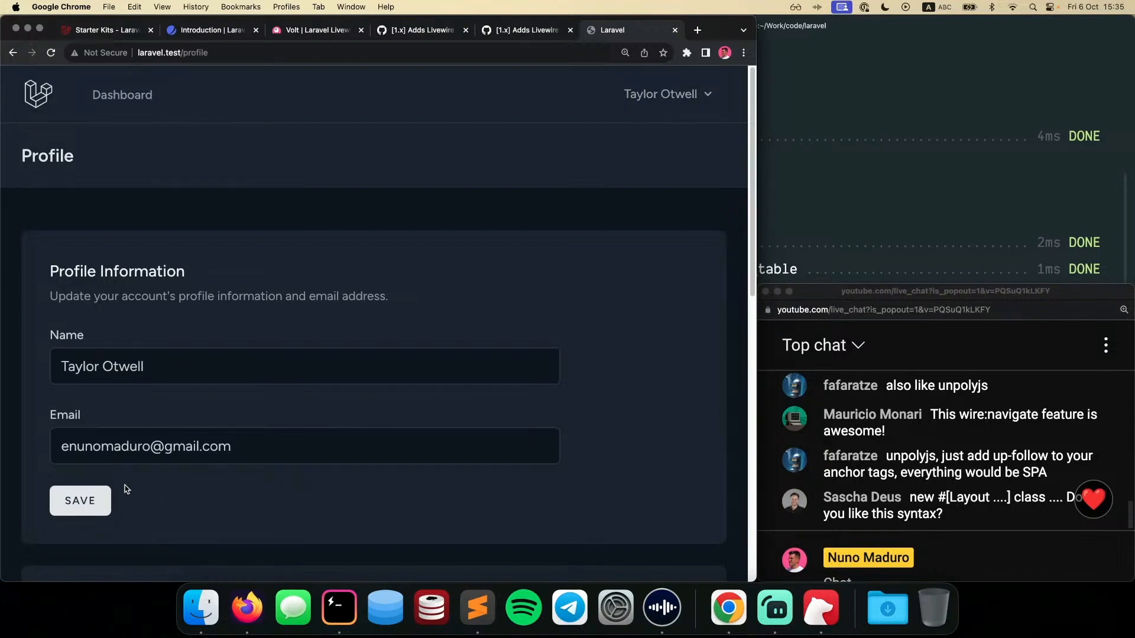
click(79, 500)
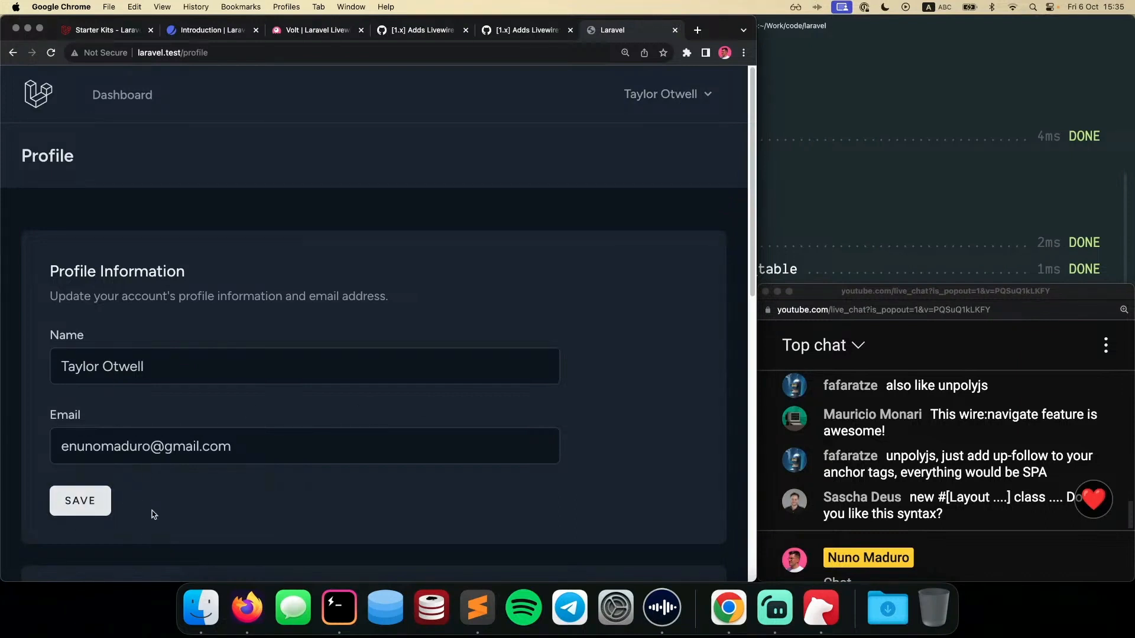
mouse_move(282, 416)
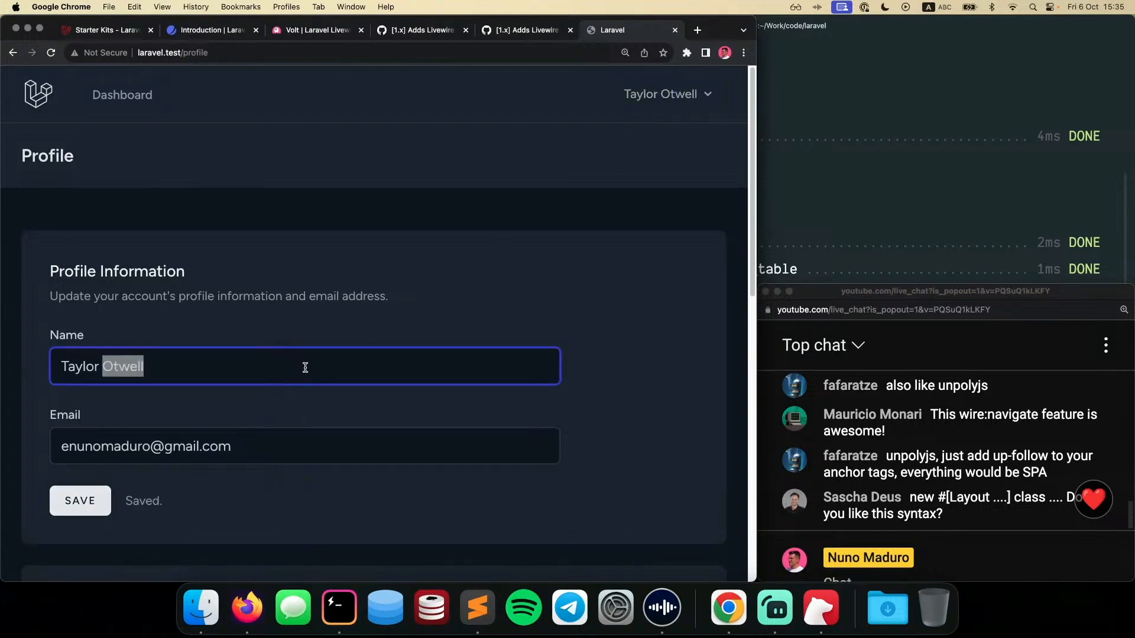
Restore the name to Nuno M and check it in the account dropdown.
text(Nuno Maduro)
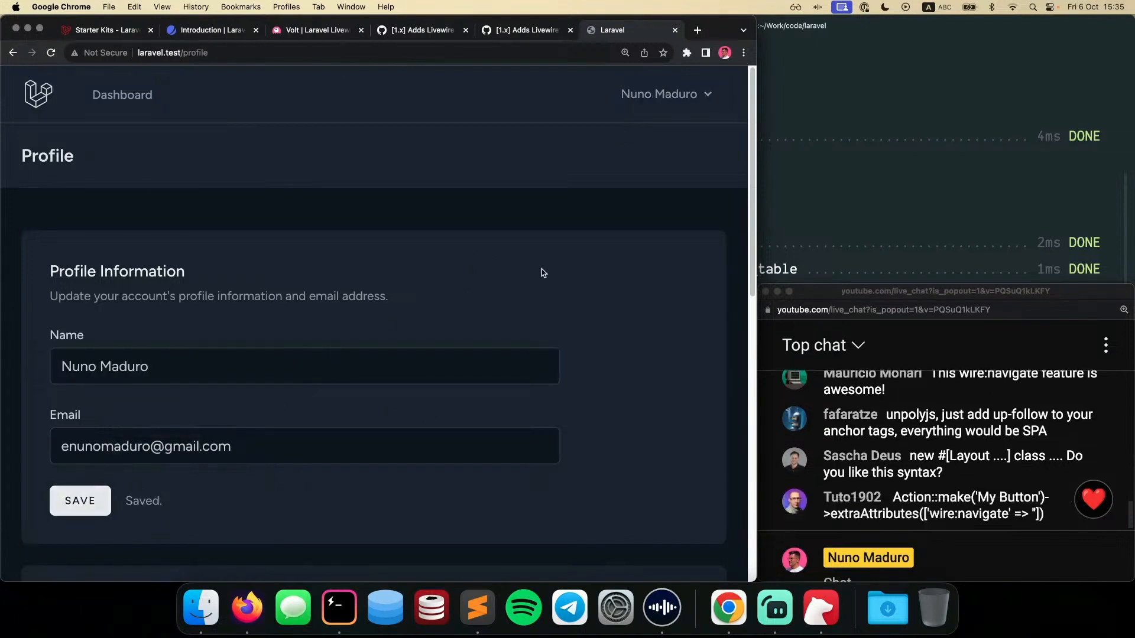
click(663, 94)
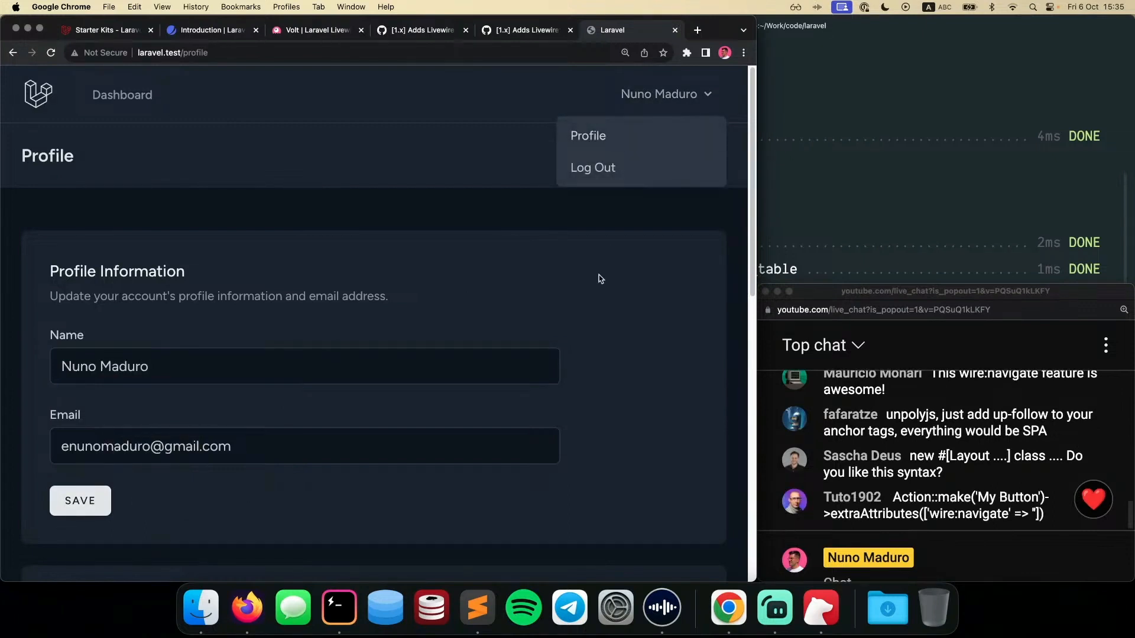
mouse_move(596, 306)
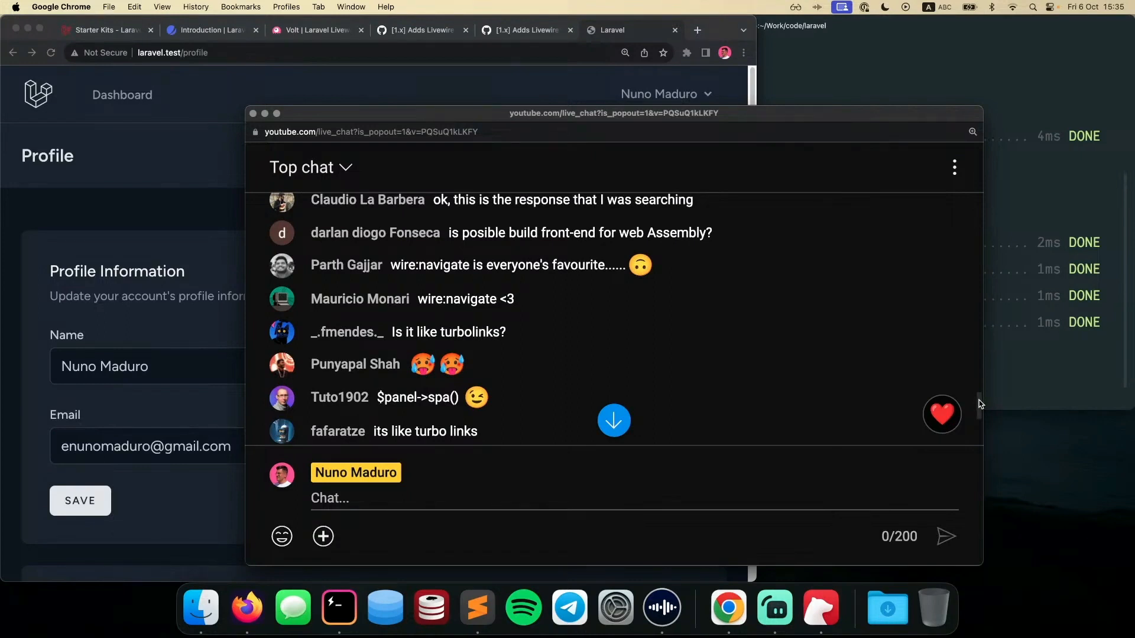
mouse_move(994, 275)
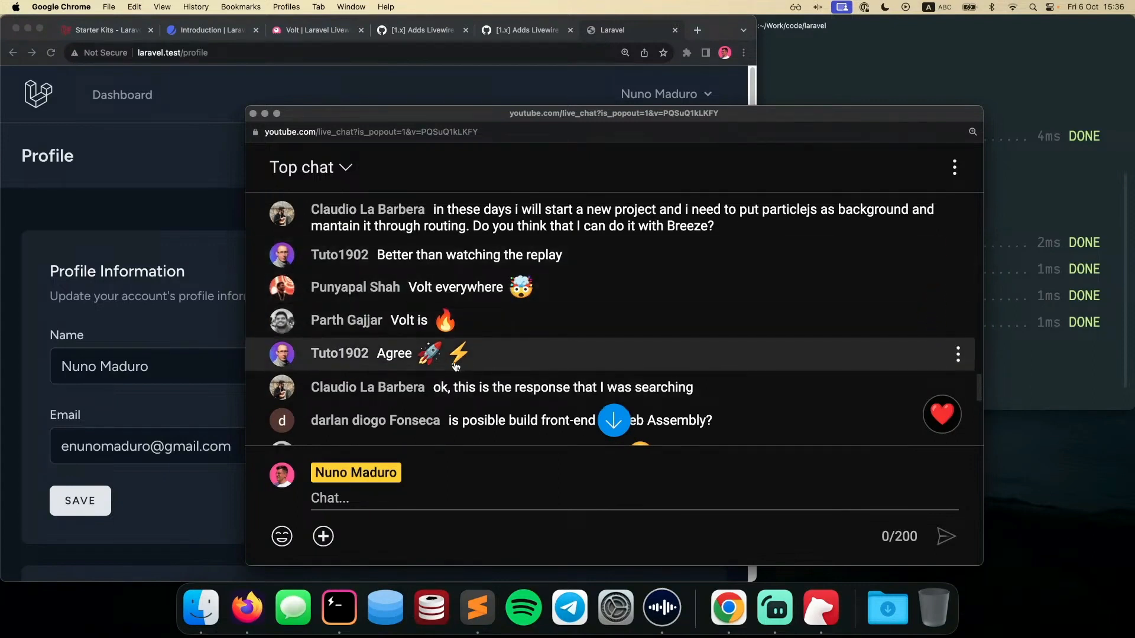
Scroll through the viewers' earlier live chat comments about wire:navigate and Turbolinks.
scroll(down, 3)
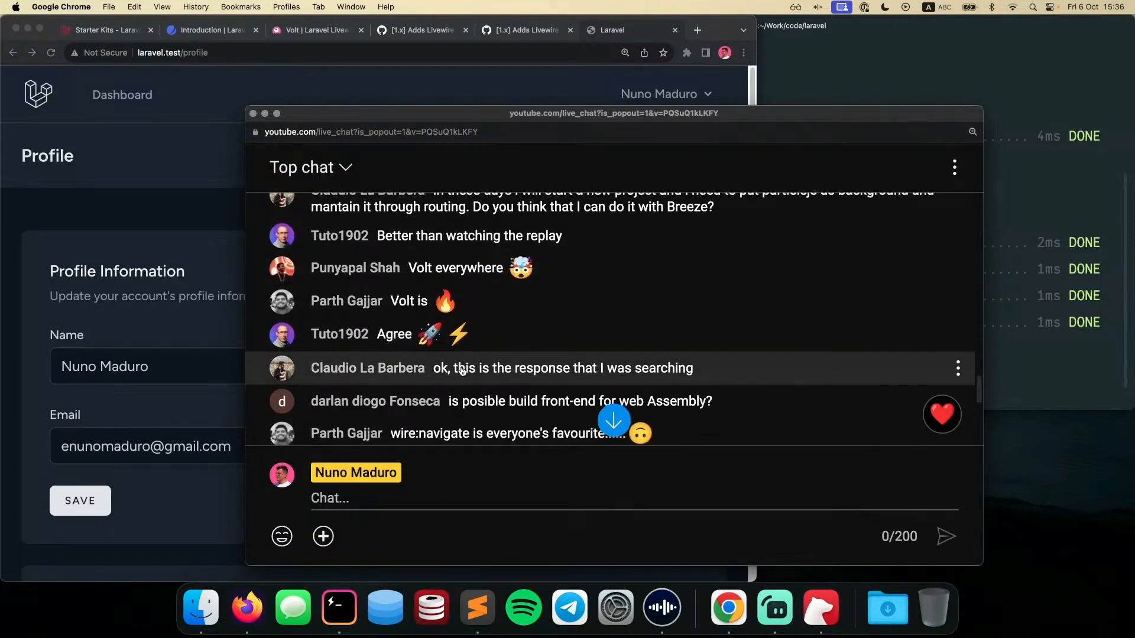
scroll(down, 3)
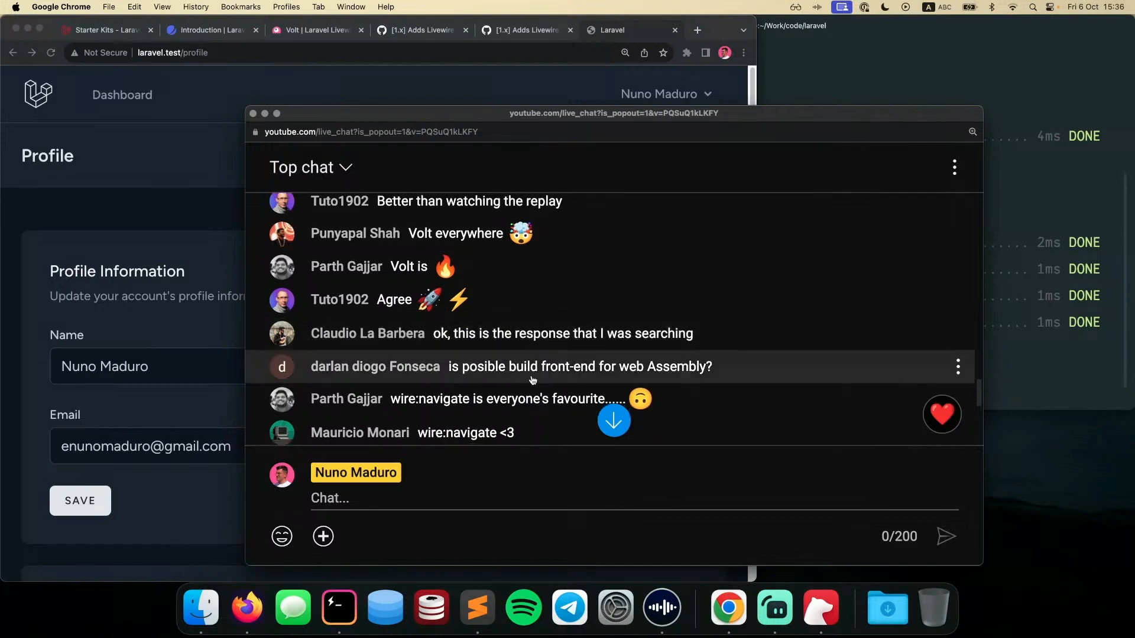
mouse_move(524, 383)
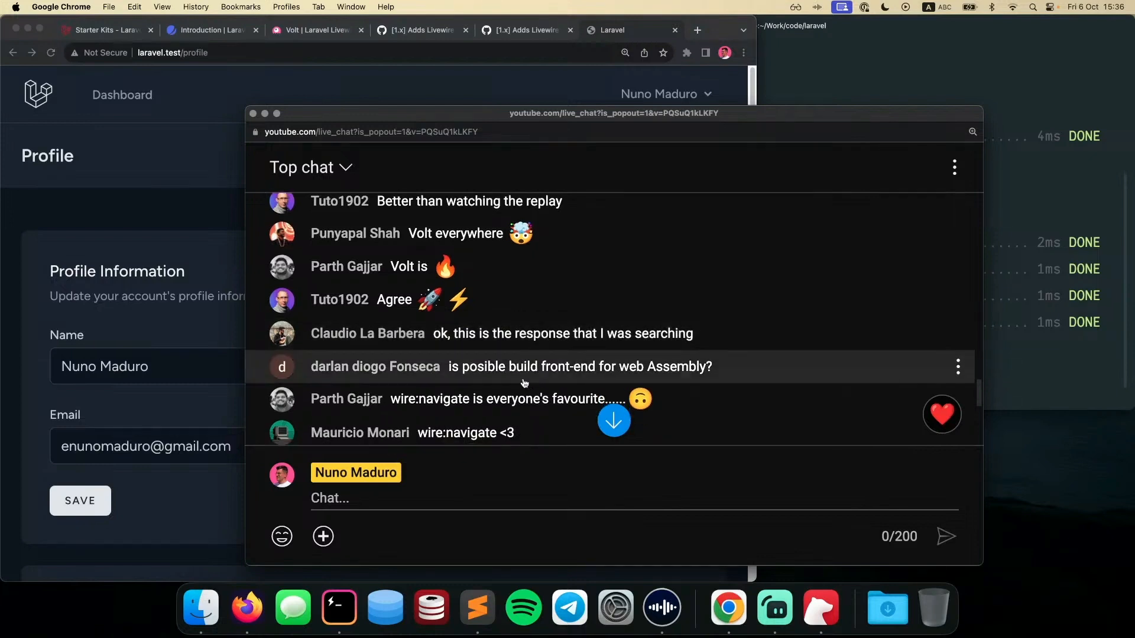
mouse_move(518, 374)
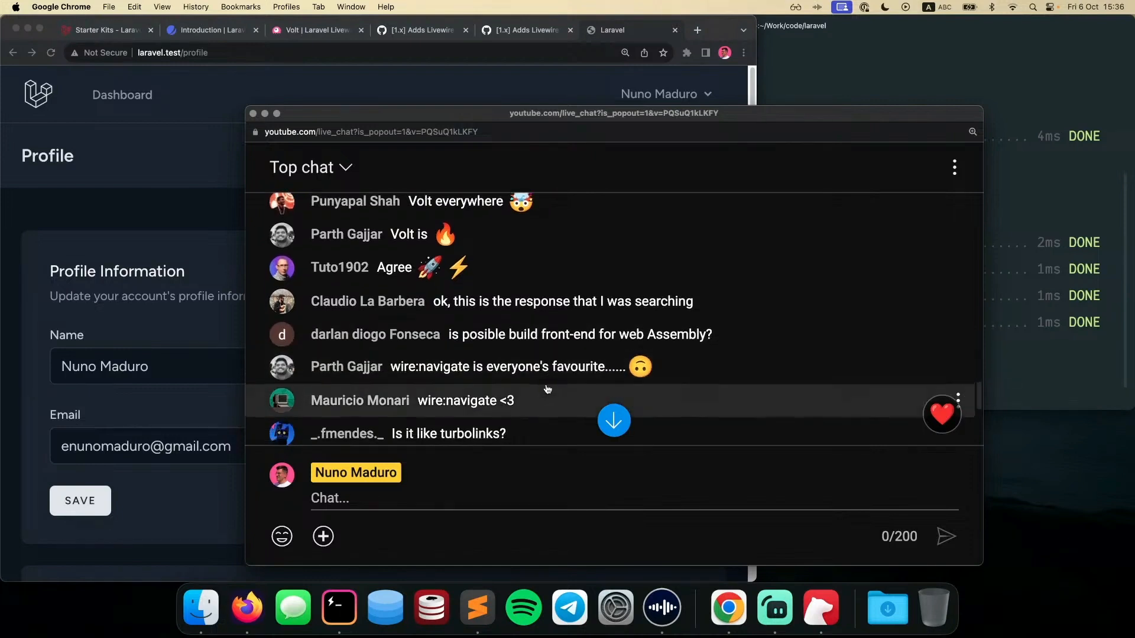
scroll(down, 3)
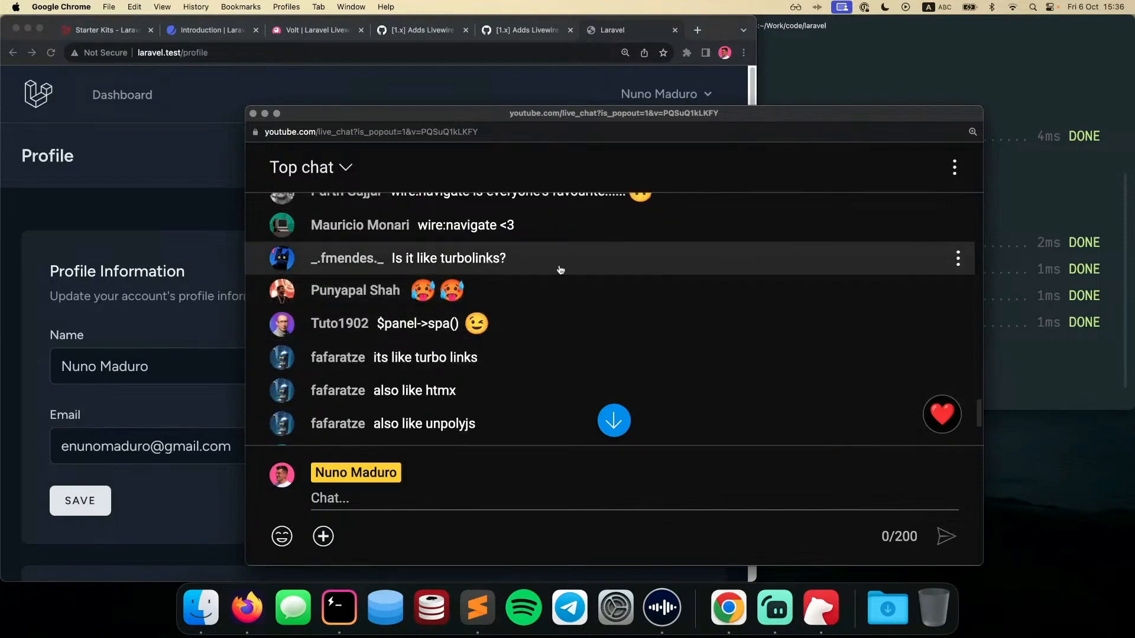
mouse_move(502, 366)
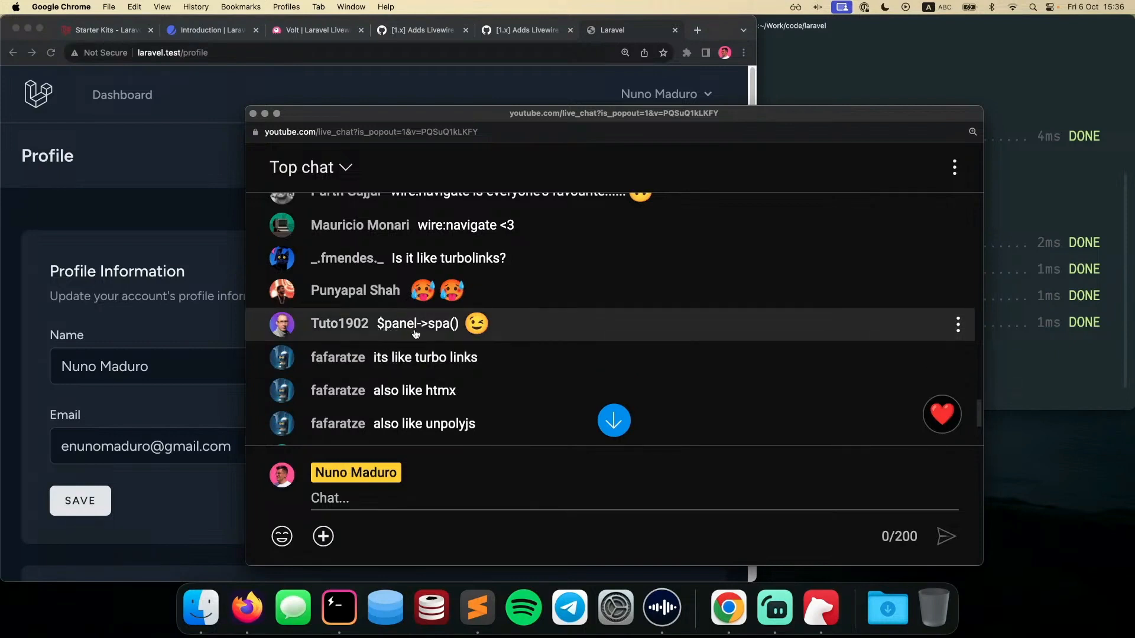
mouse_move(423, 333)
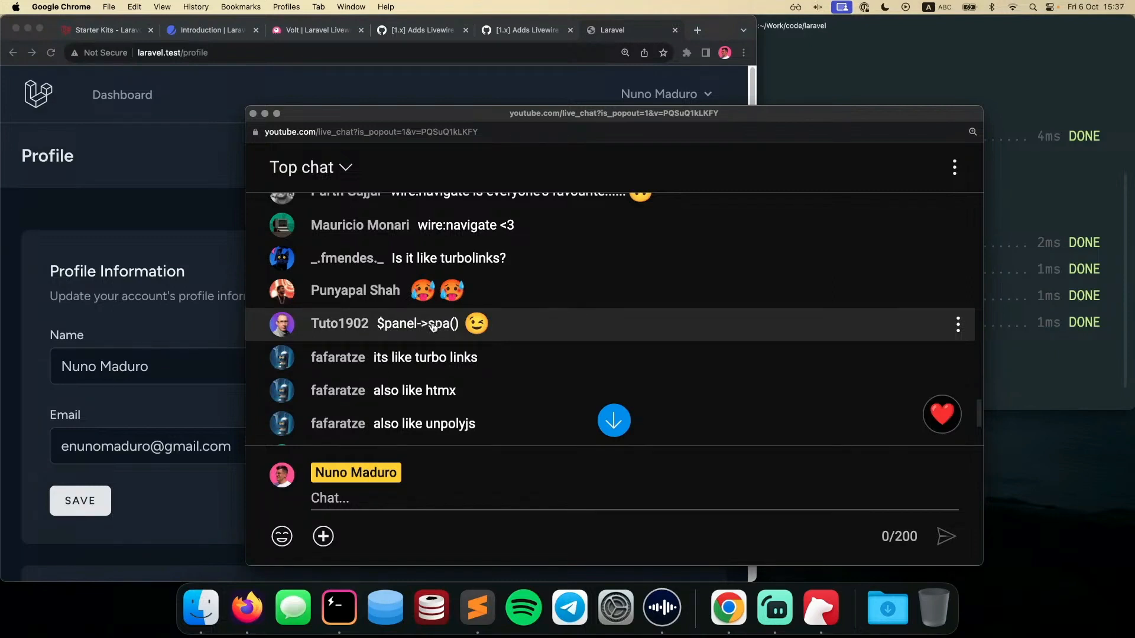
mouse_move(450, 337)
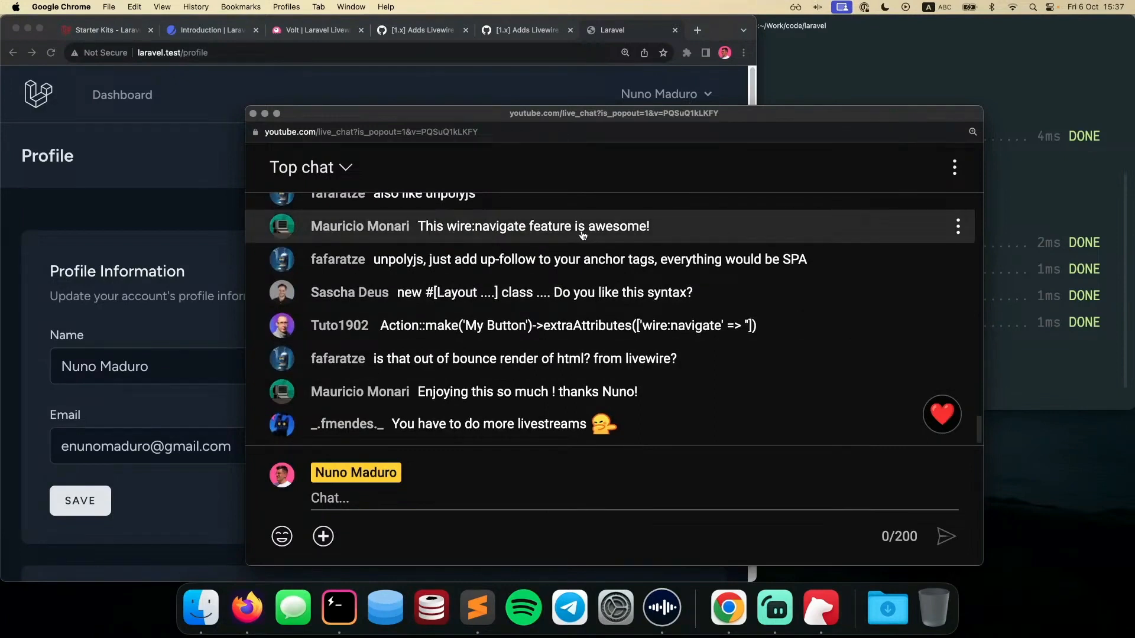
mouse_move(383, 259)
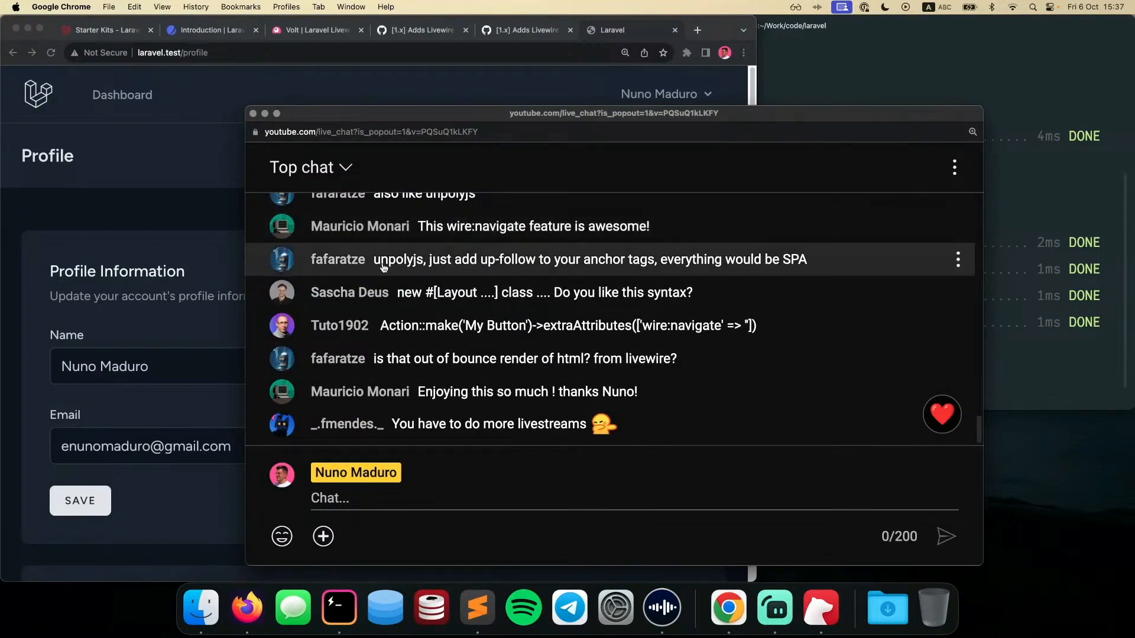
mouse_move(493, 270)
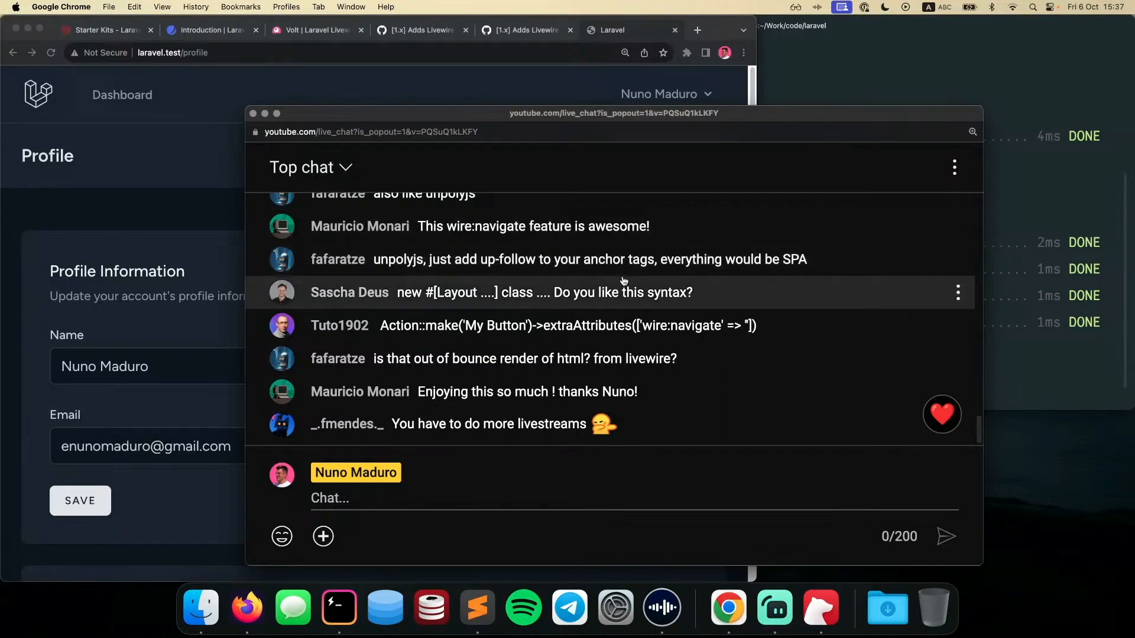
mouse_move(398, 308)
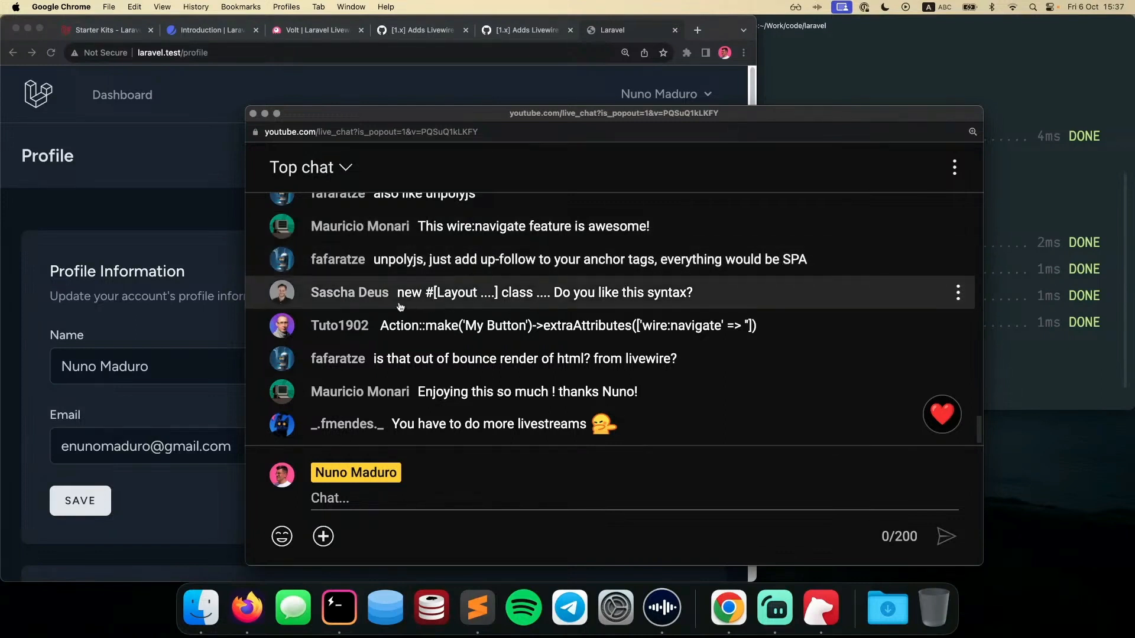
mouse_move(407, 309)
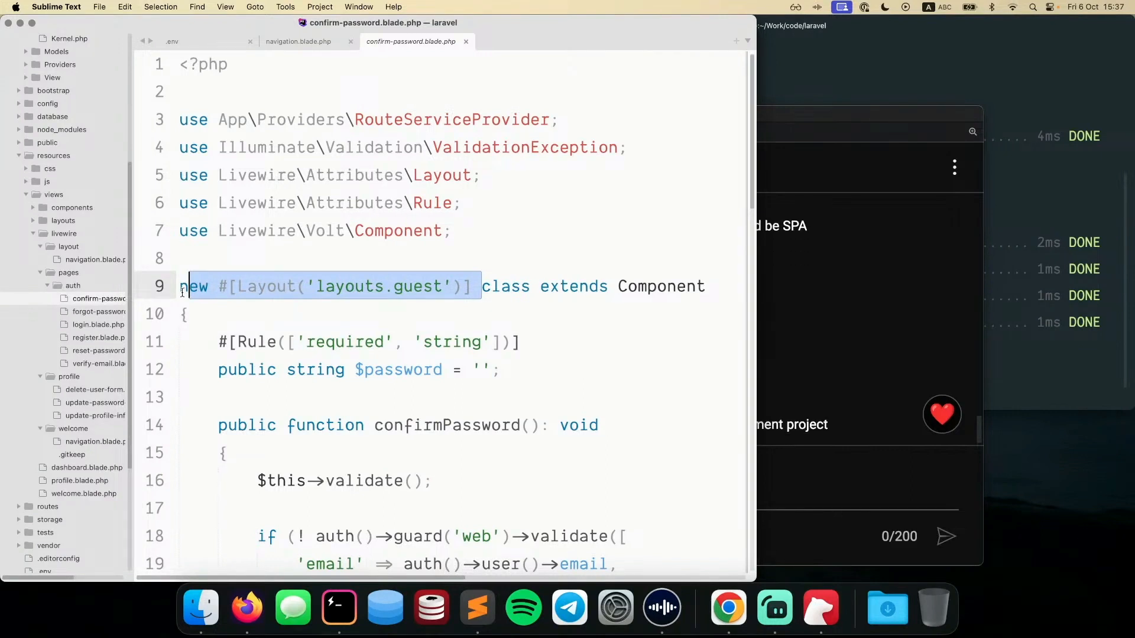
Deselect the anonymous class line carrying the Layout attribute in confirm-password.blade.php.
click(422, 287)
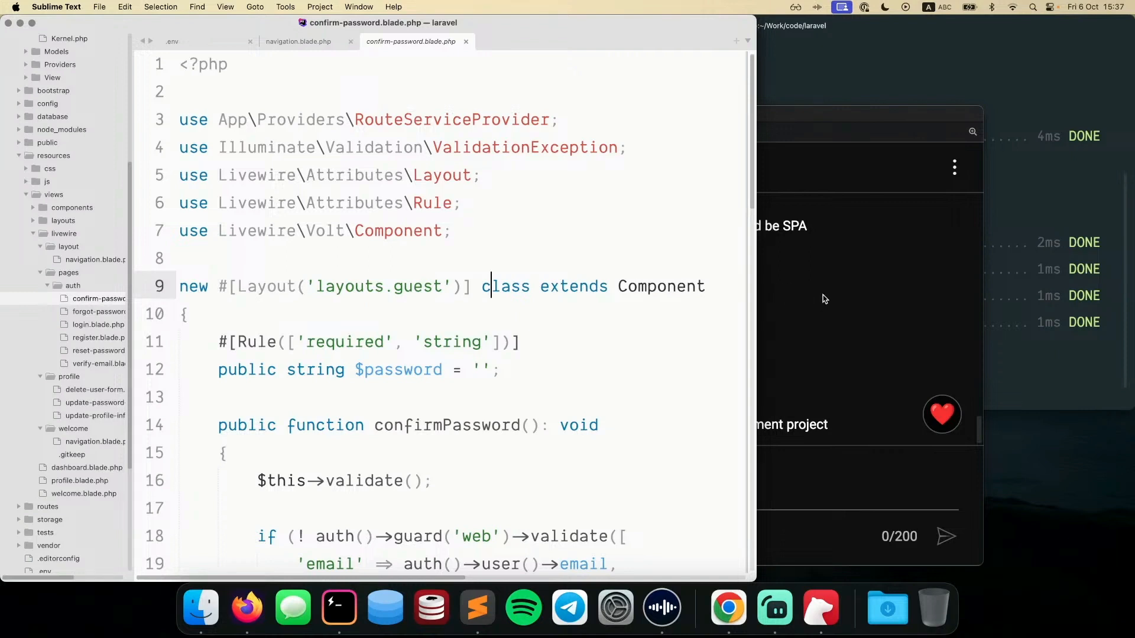
mouse_move(346, 225)
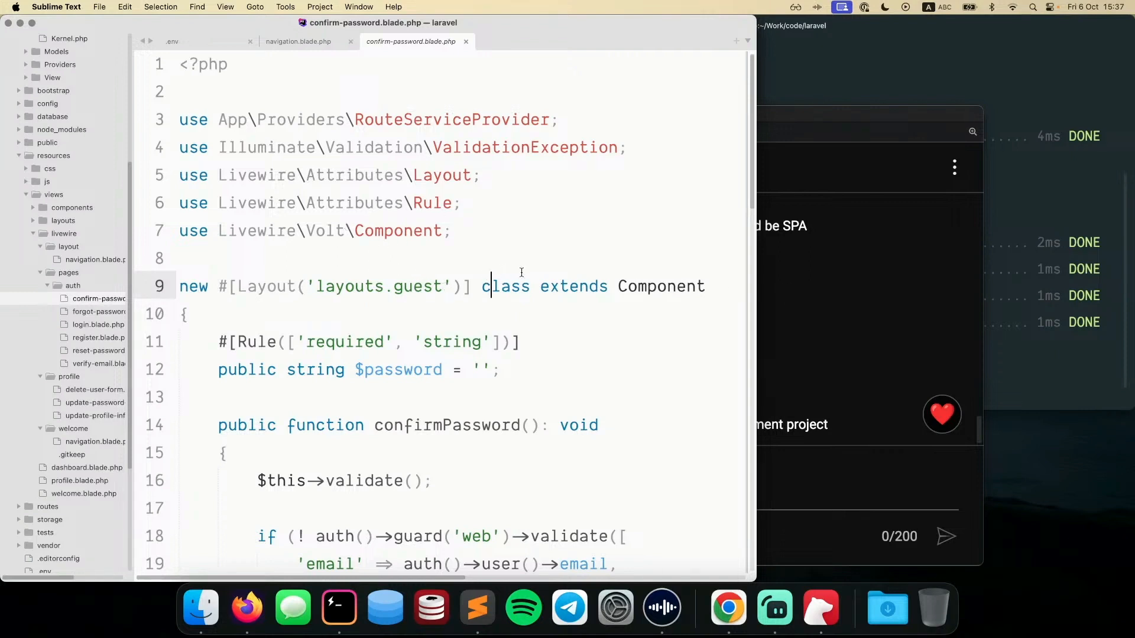
mouse_move(830, 352)
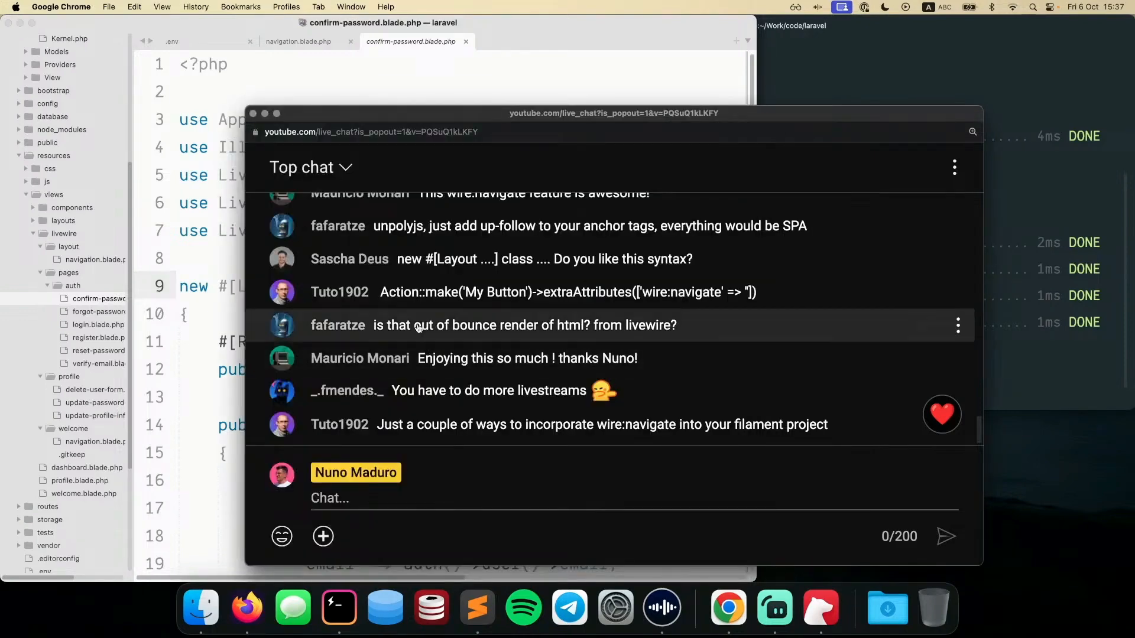
mouse_move(410, 301)
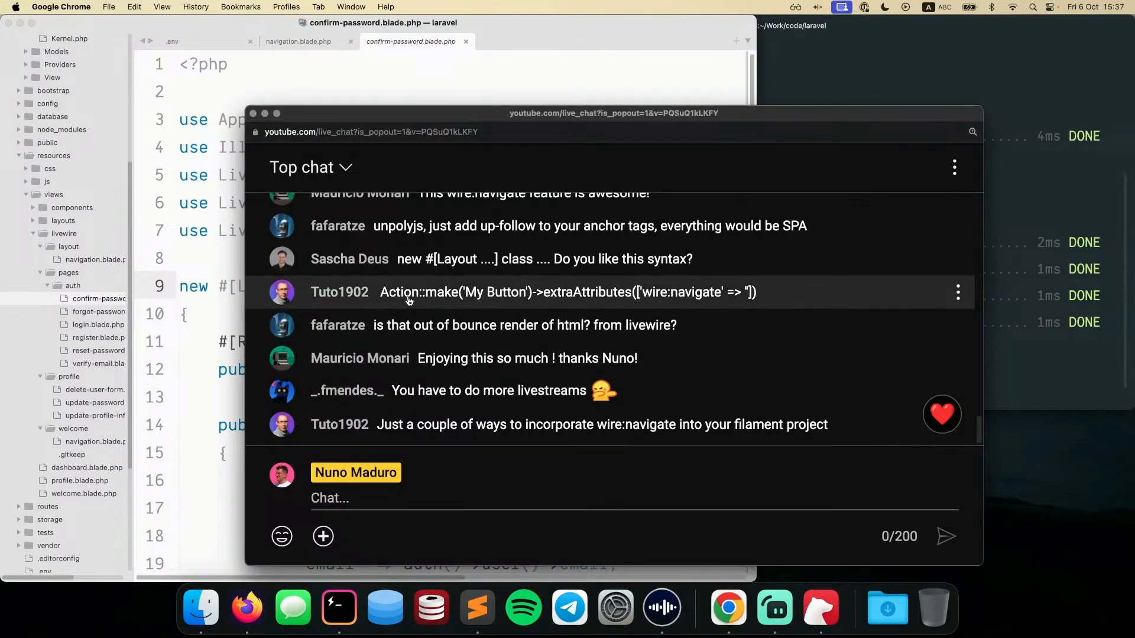
mouse_move(576, 301)
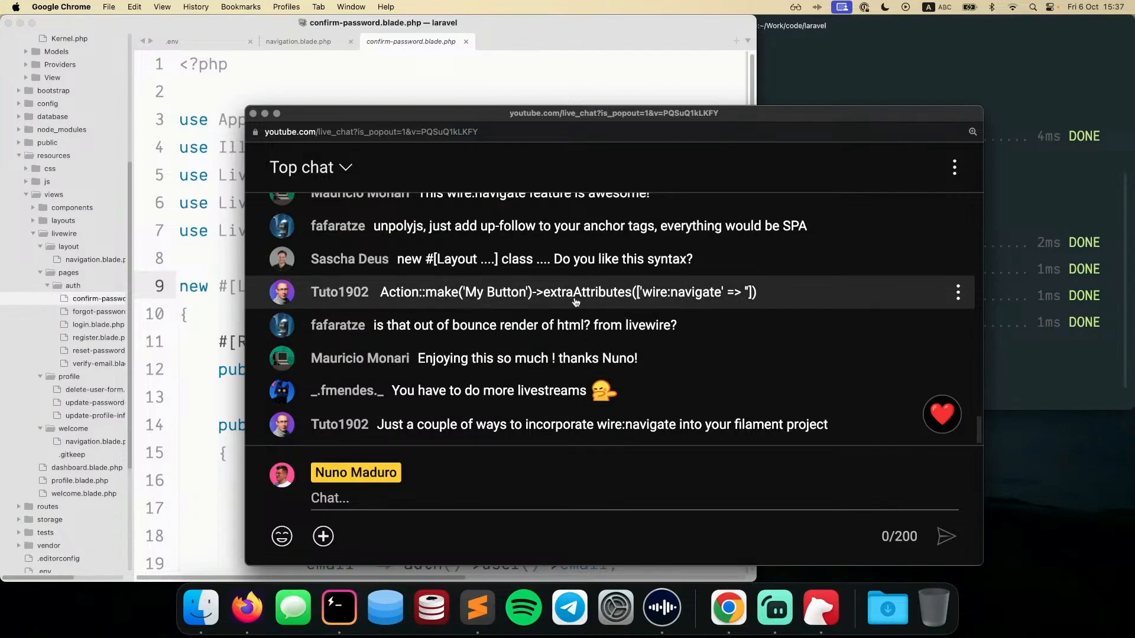
mouse_move(528, 308)
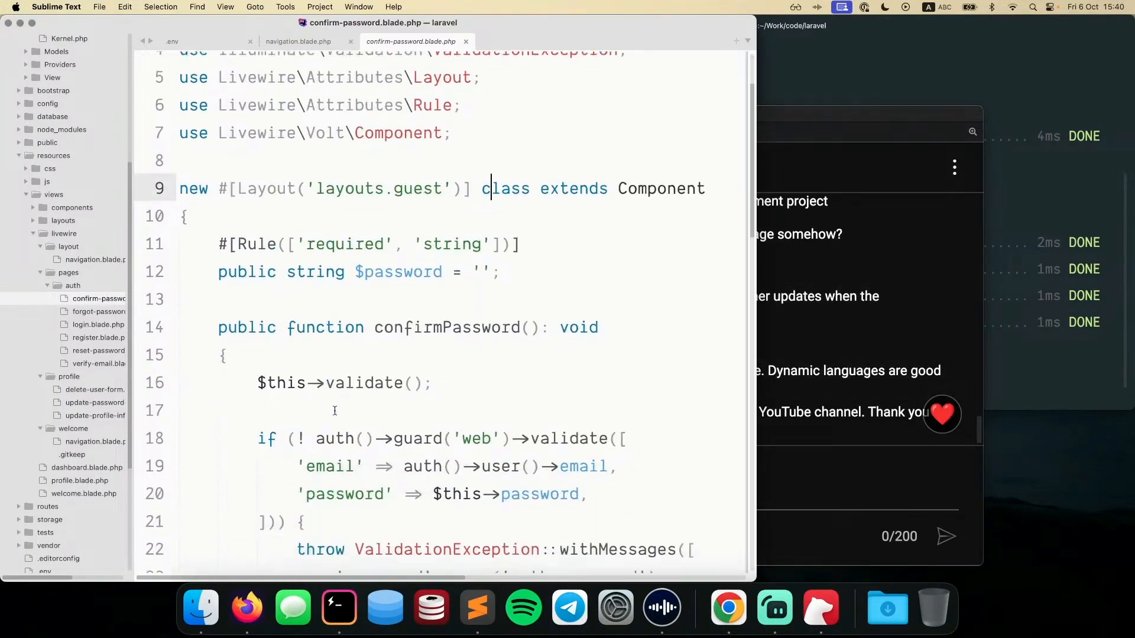
Highlight $password in confirm-password, then review register.blade.php's name, email and password properties.
double_click(402, 272)
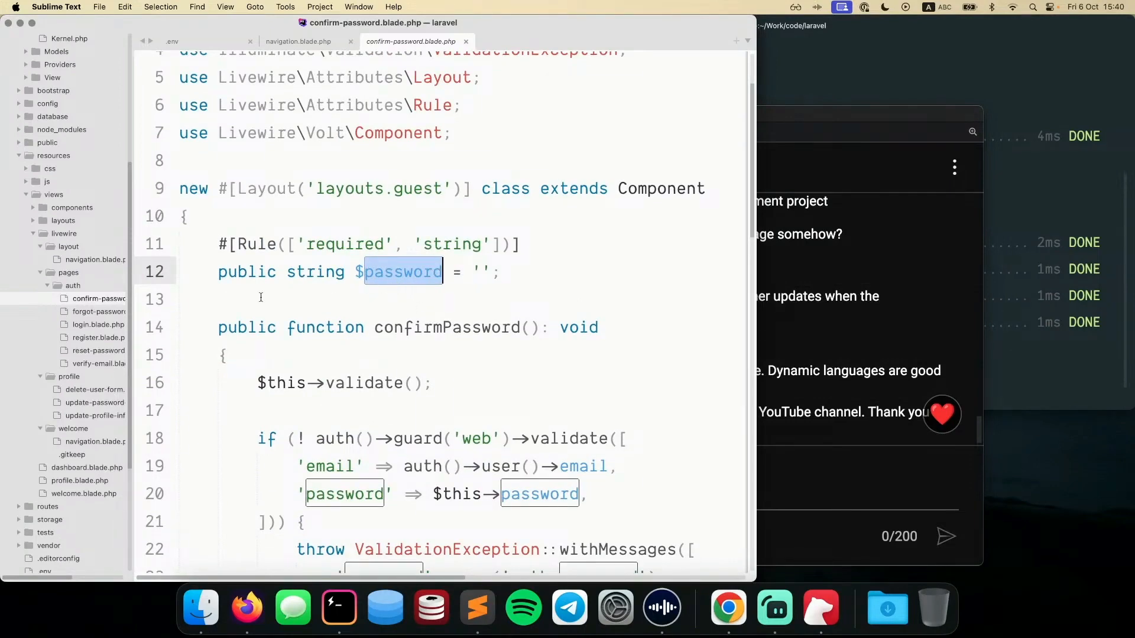
click(395, 41)
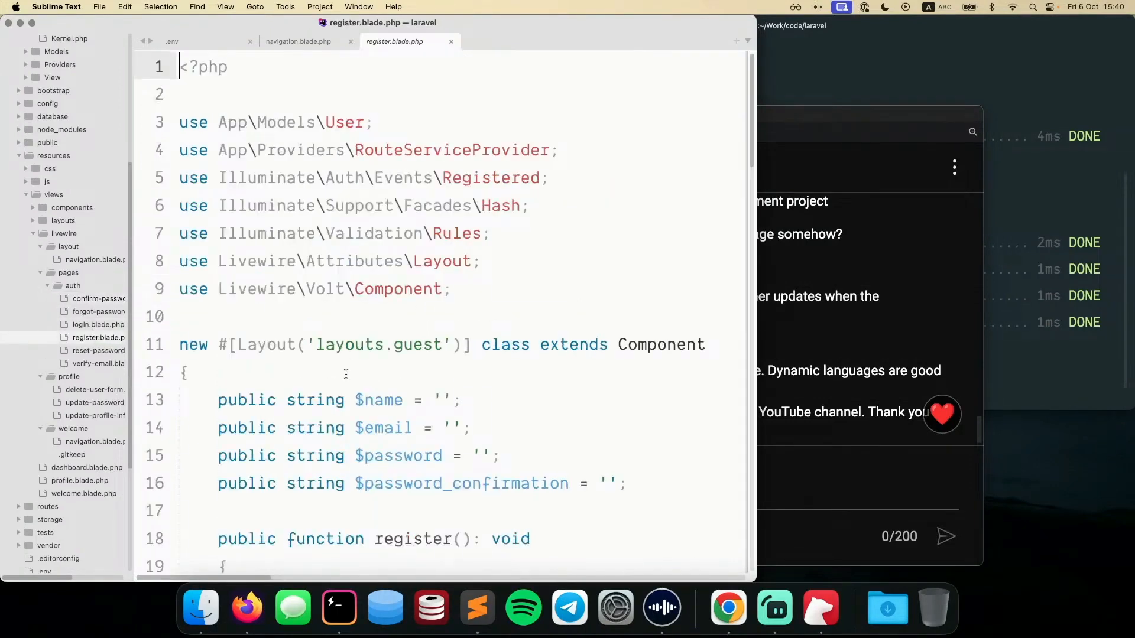
scroll(down, 3)
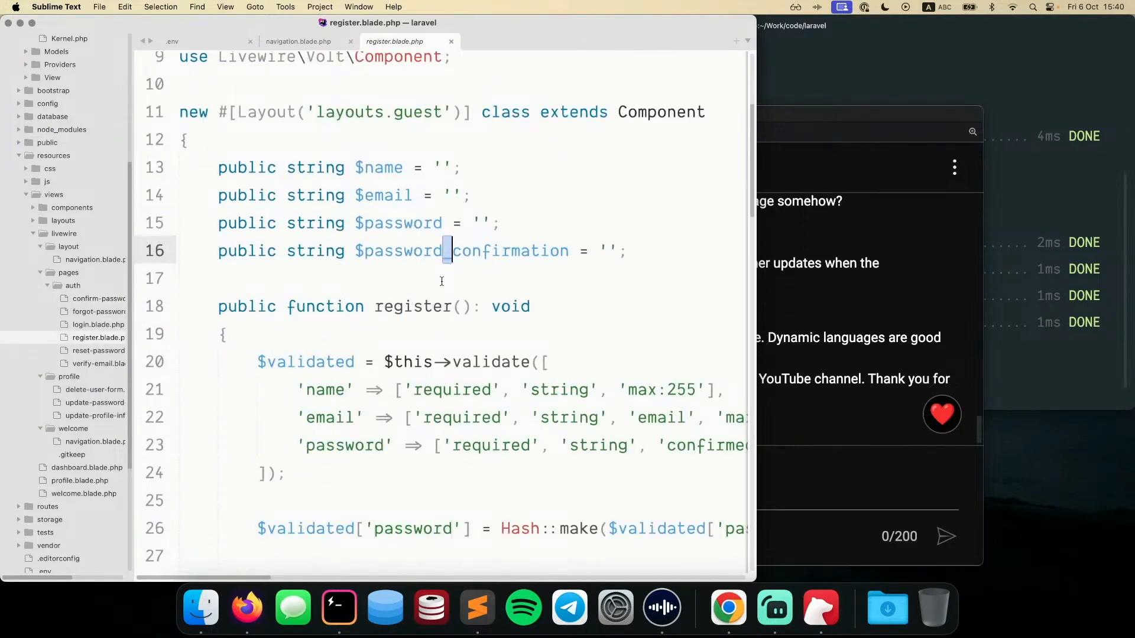
mouse_move(478, 256)
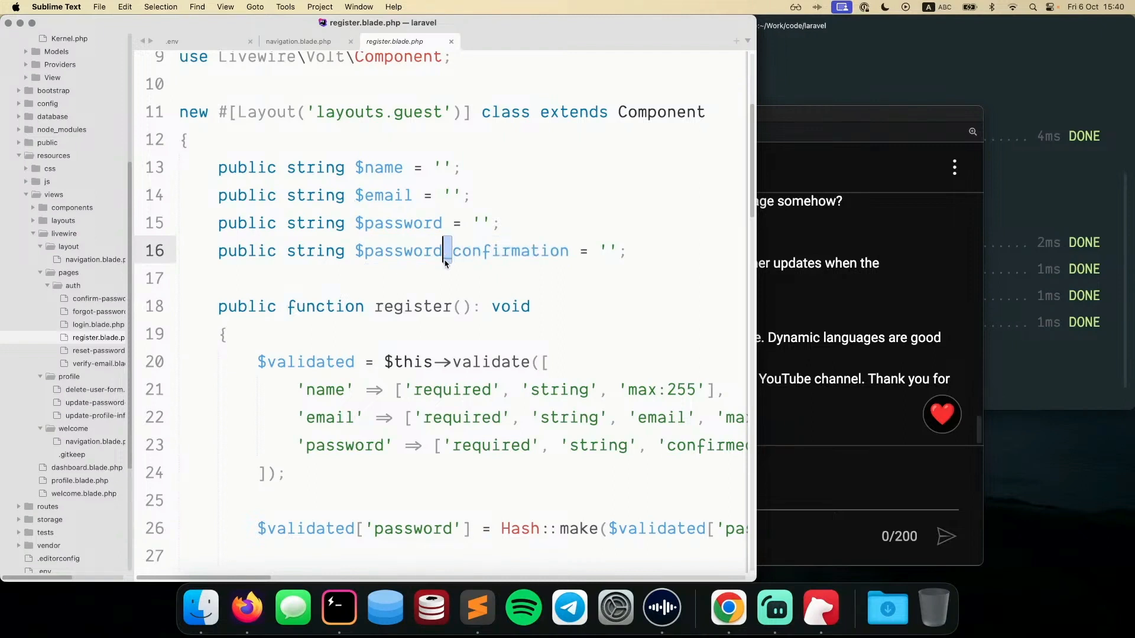
mouse_move(527, 259)
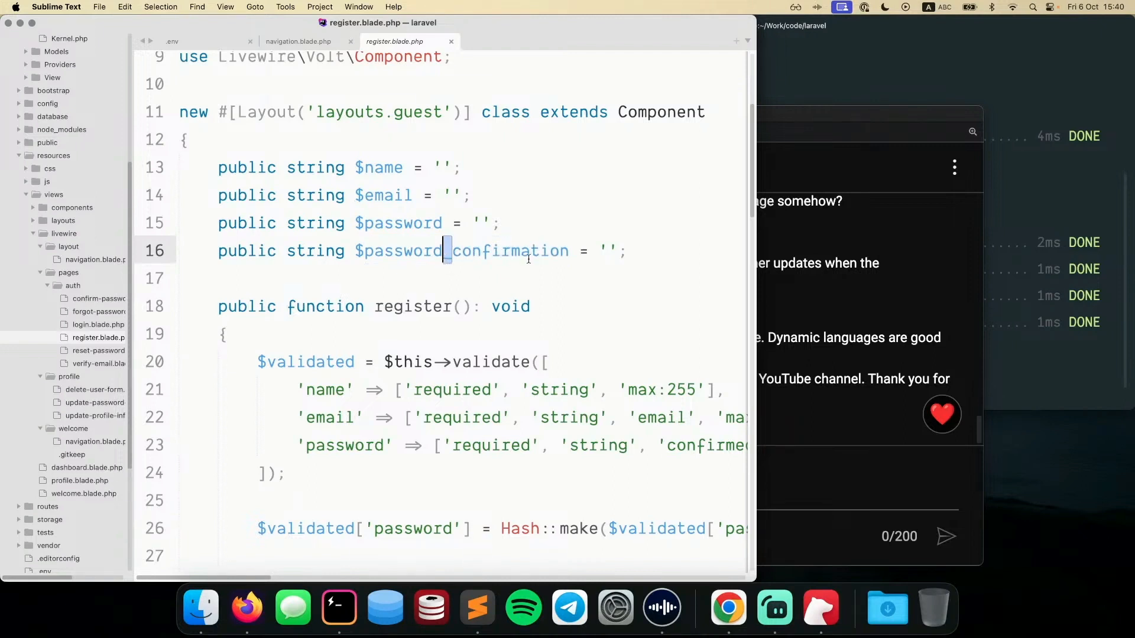
mouse_move(465, 283)
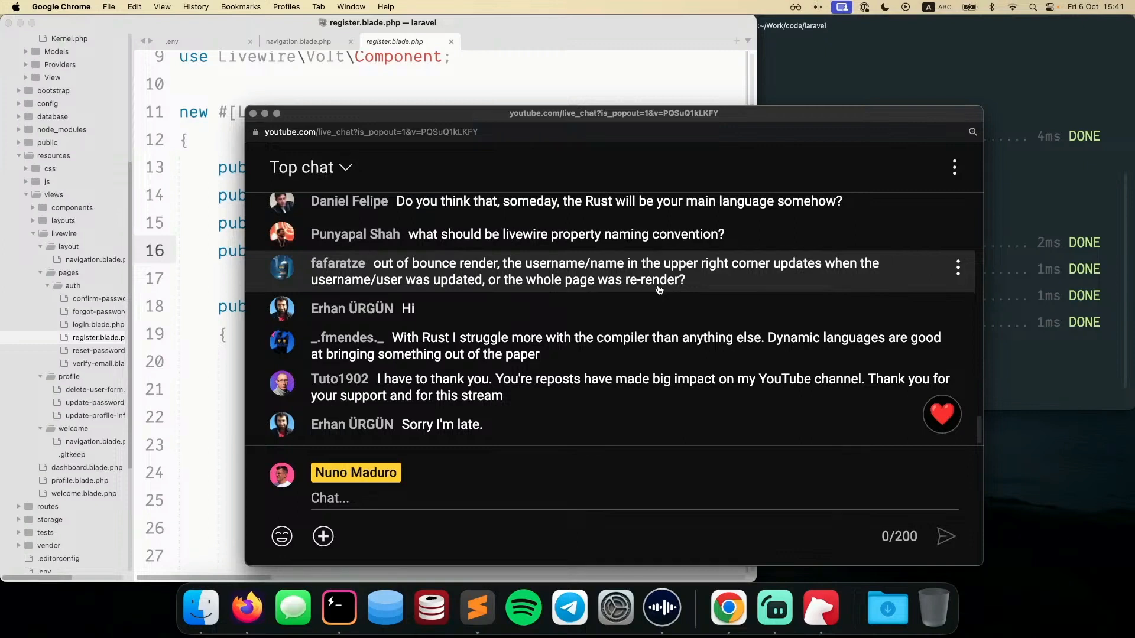
Enter Taylor Otwell in the profile Name field without saving.
click(956, 268)
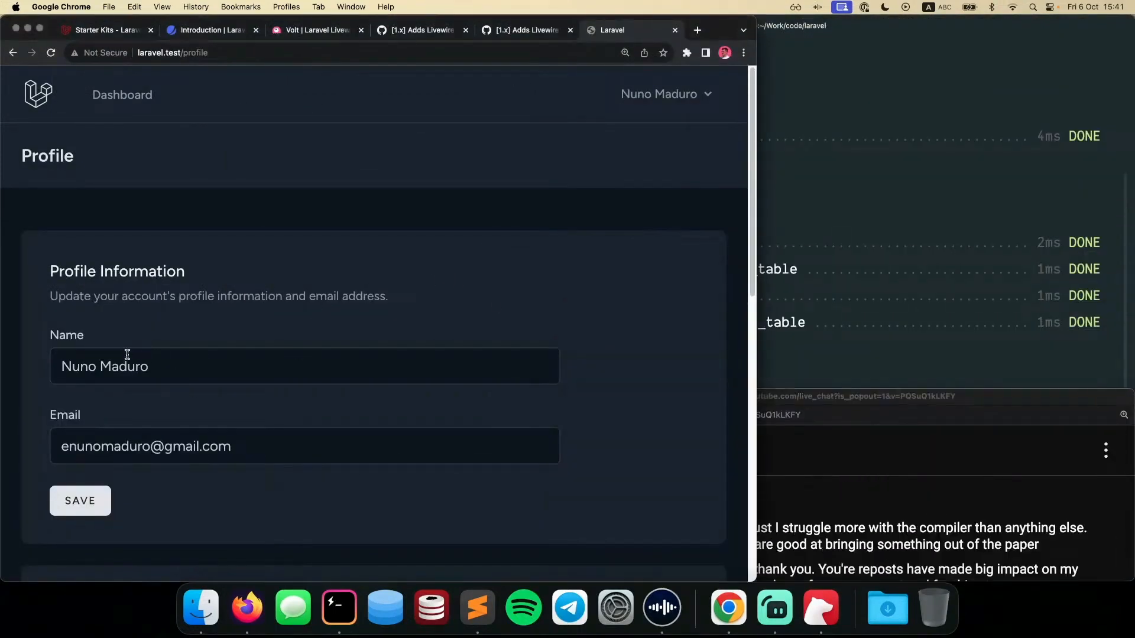
click(304, 367)
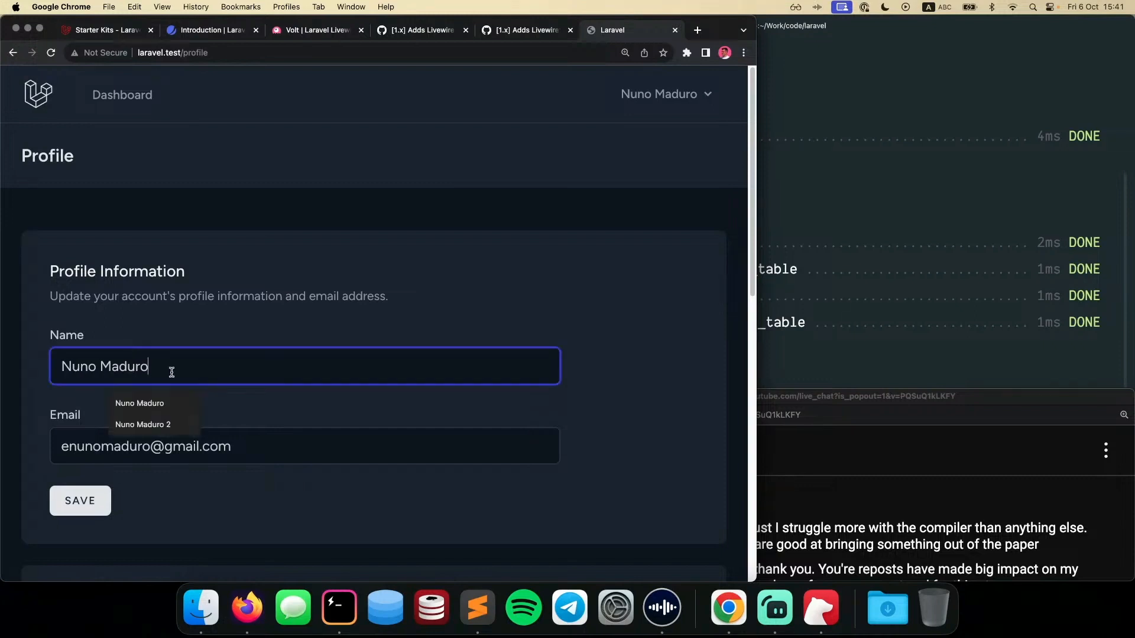
text(Taylor Otwell)
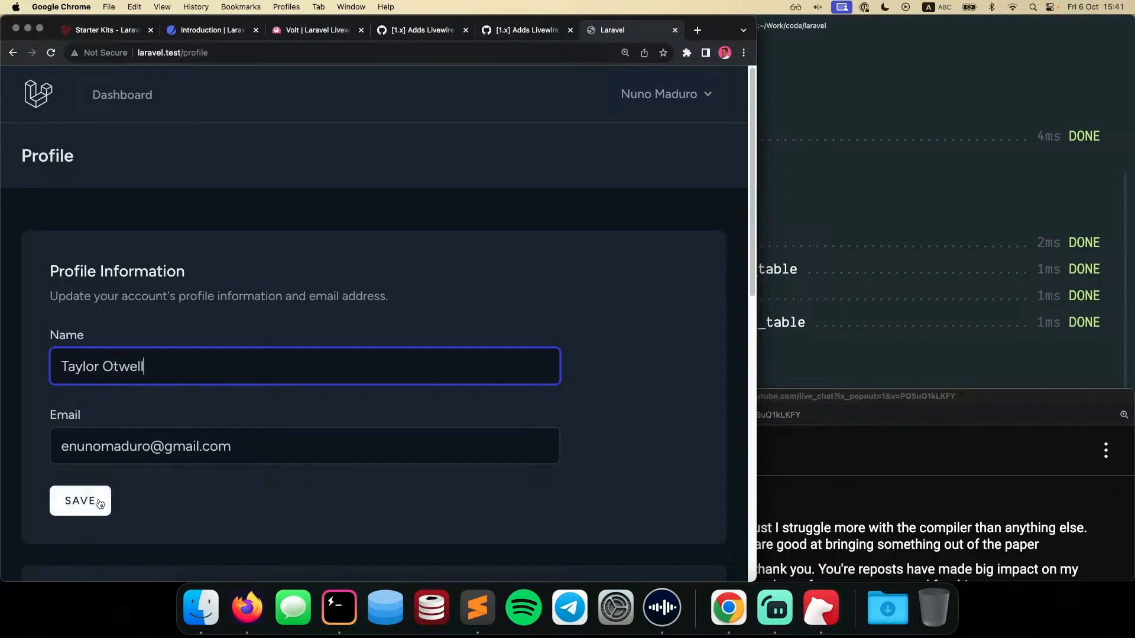
mouse_move(91, 386)
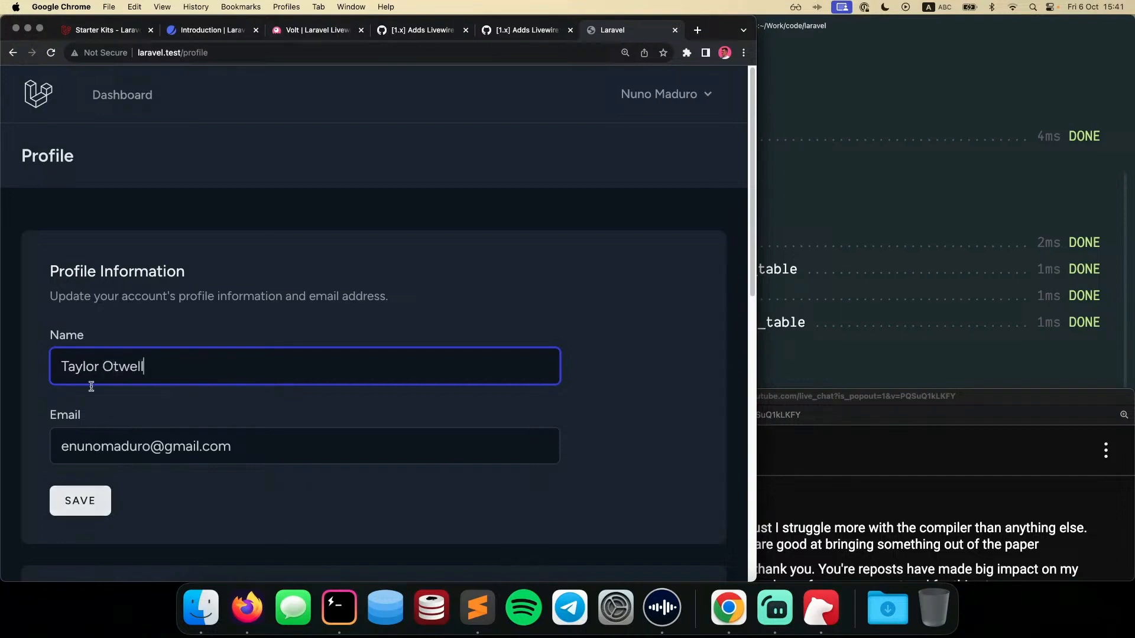
mouse_move(514, 221)
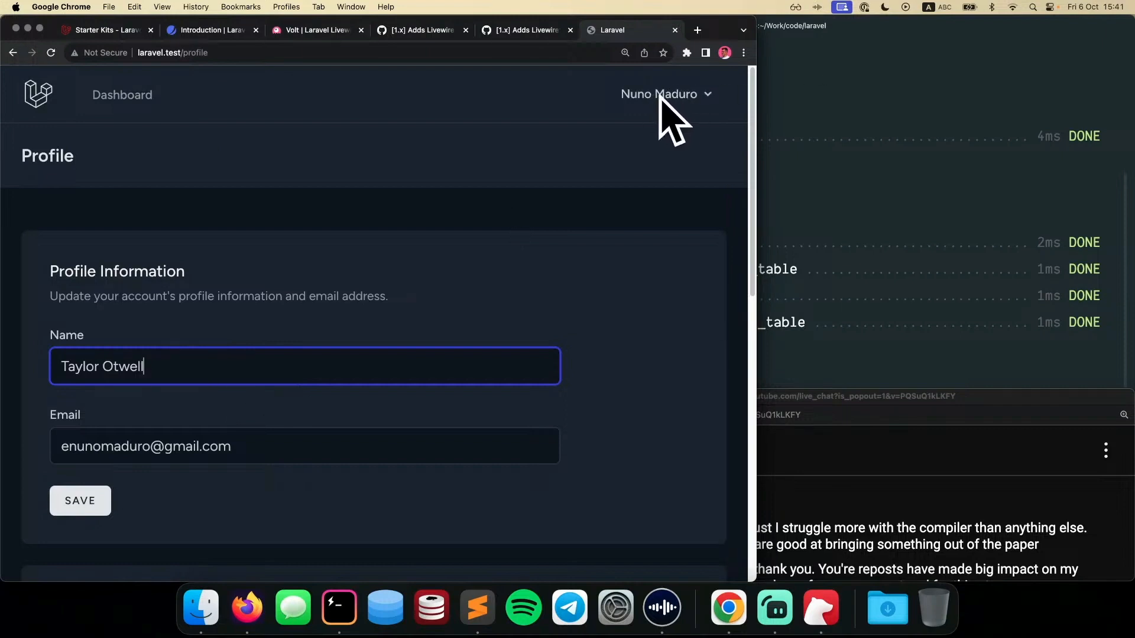
mouse_move(227, 463)
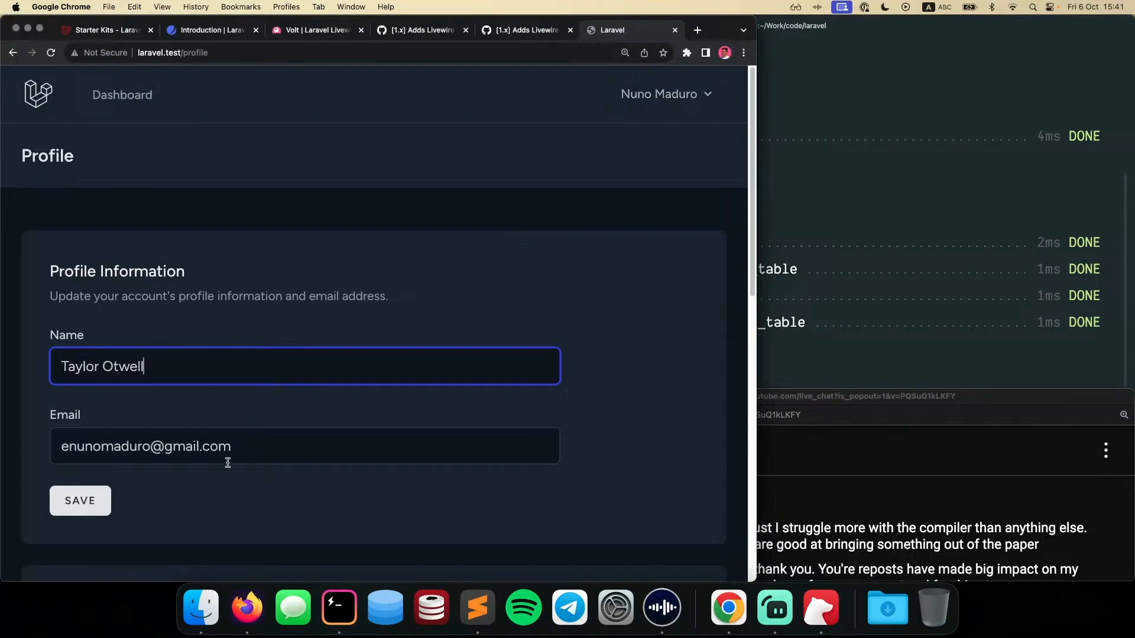
mouse_move(661, 109)
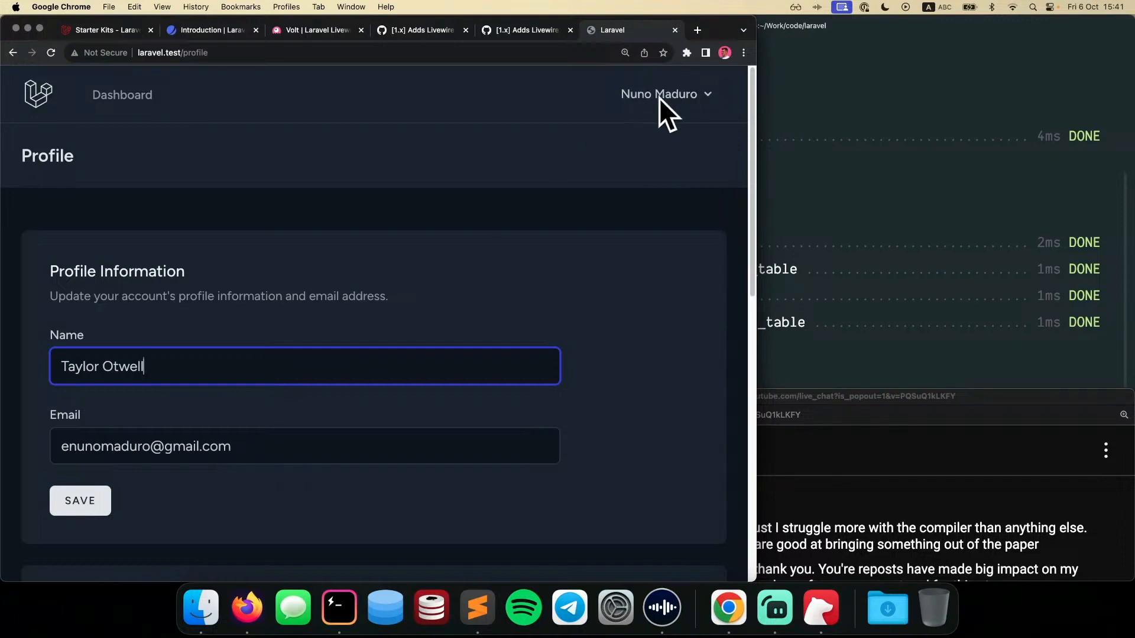
mouse_move(664, 112)
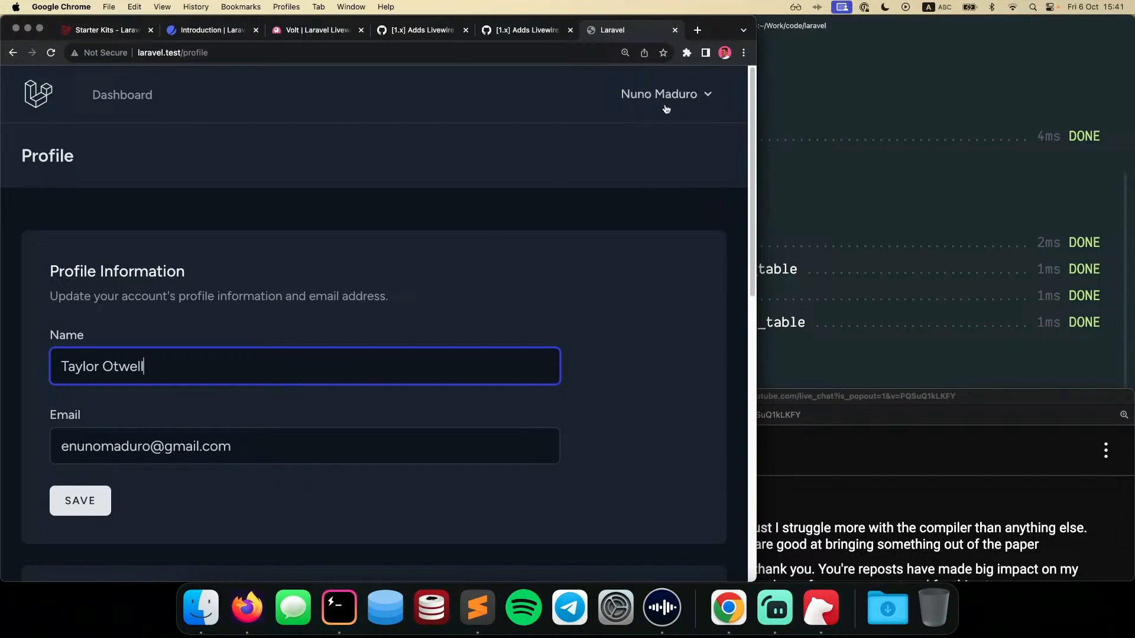
mouse_move(214, 469)
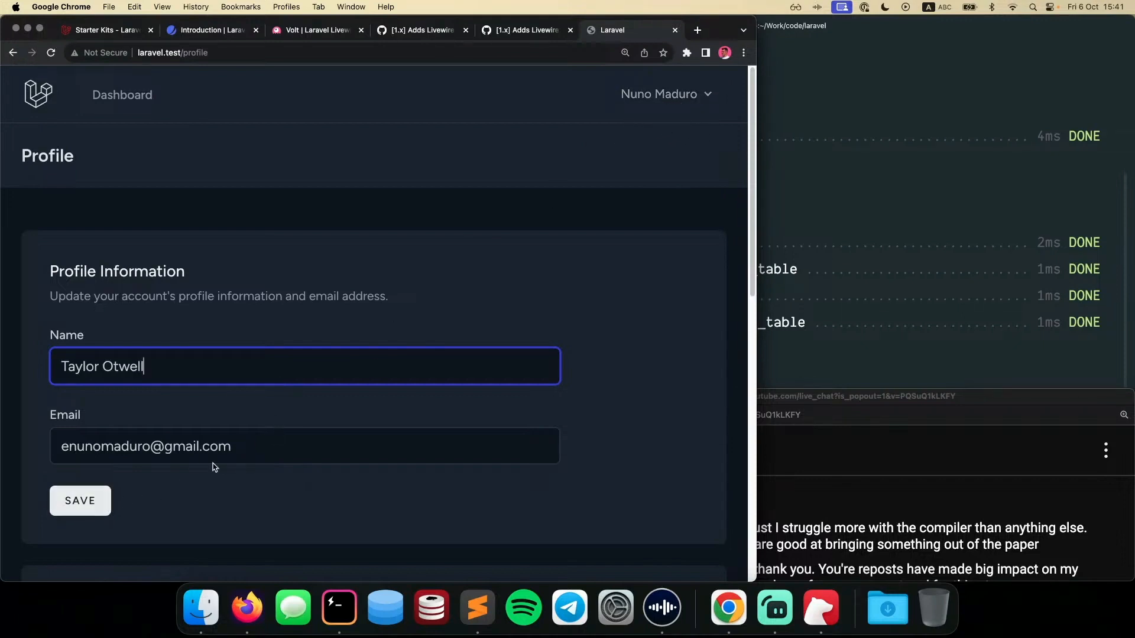
mouse_move(405, 322)
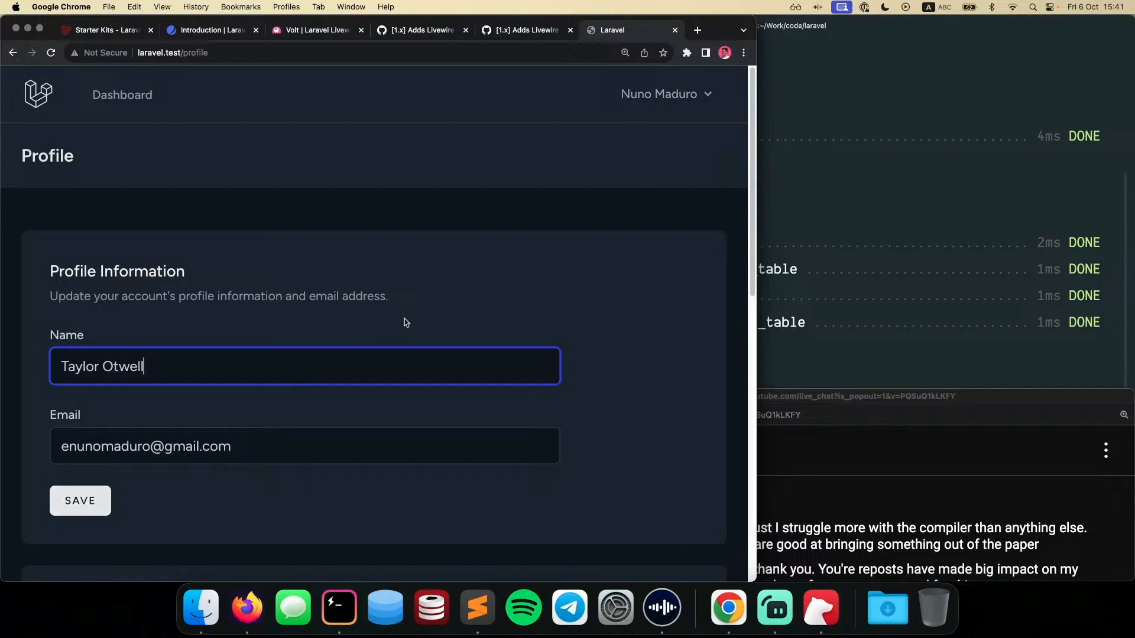
mouse_move(477, 606)
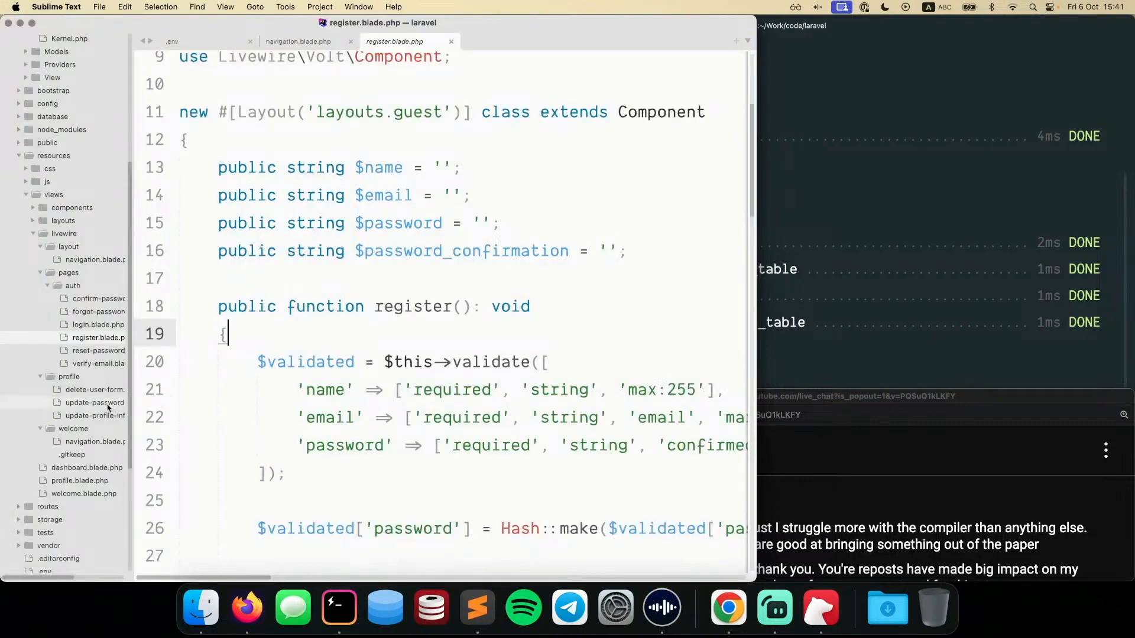
Locate the 'profile-updated' dispatch in update-profile-information-form.blade.php's save method and select the event name.
click(96, 415)
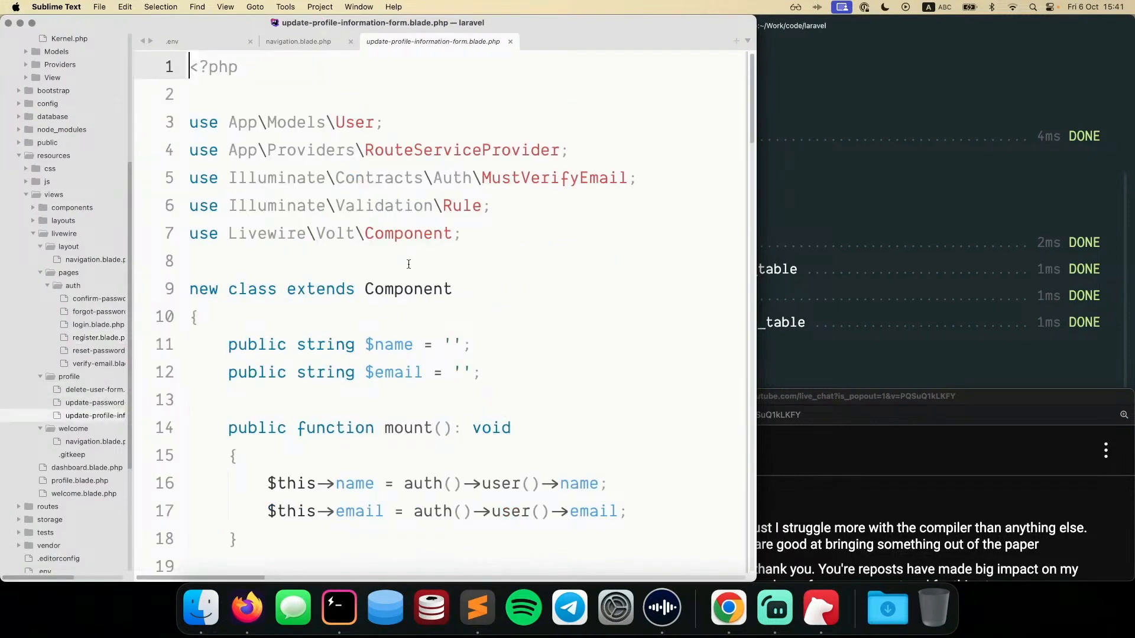
scroll(down, 3)
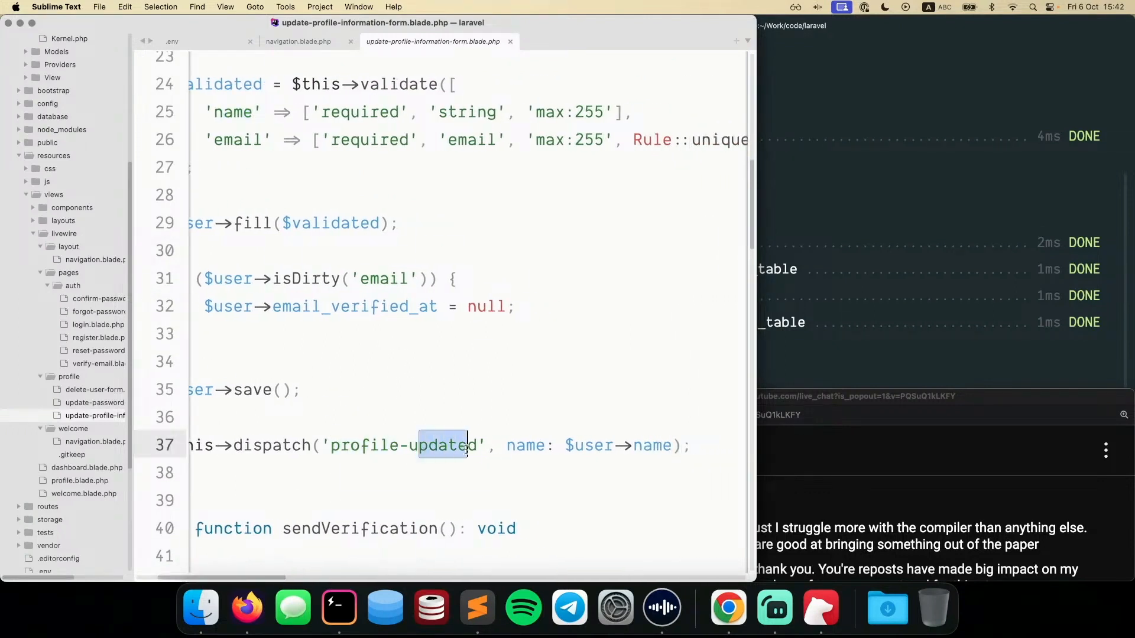
double_click(591, 446)
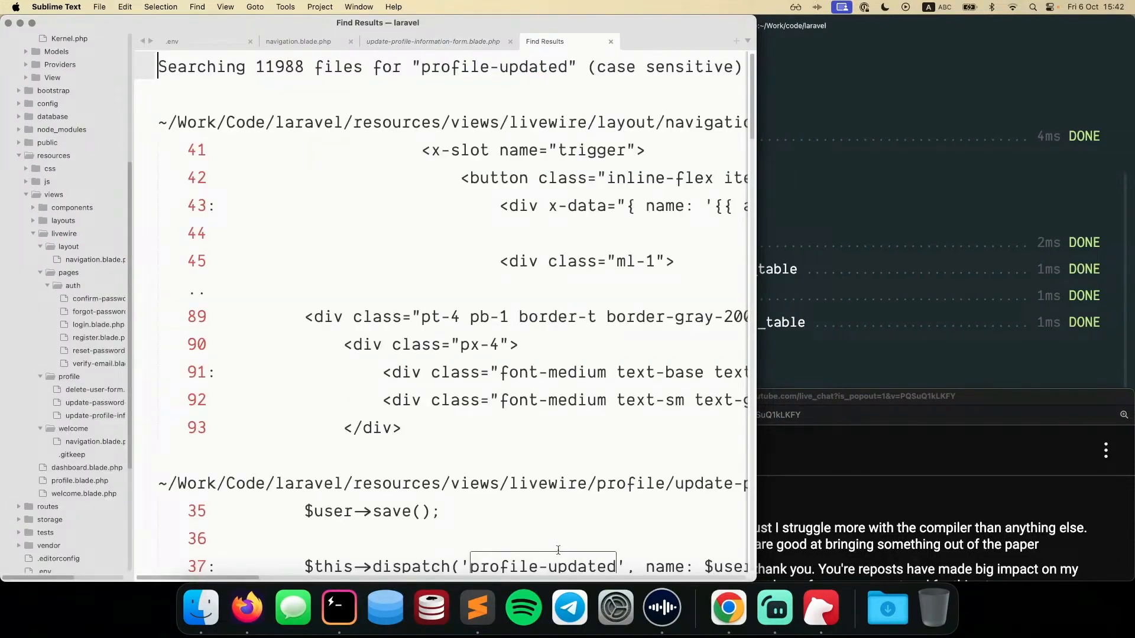
Scroll across the Find Results matches for profile-updated in the navigation layout.
scroll(right, 3)
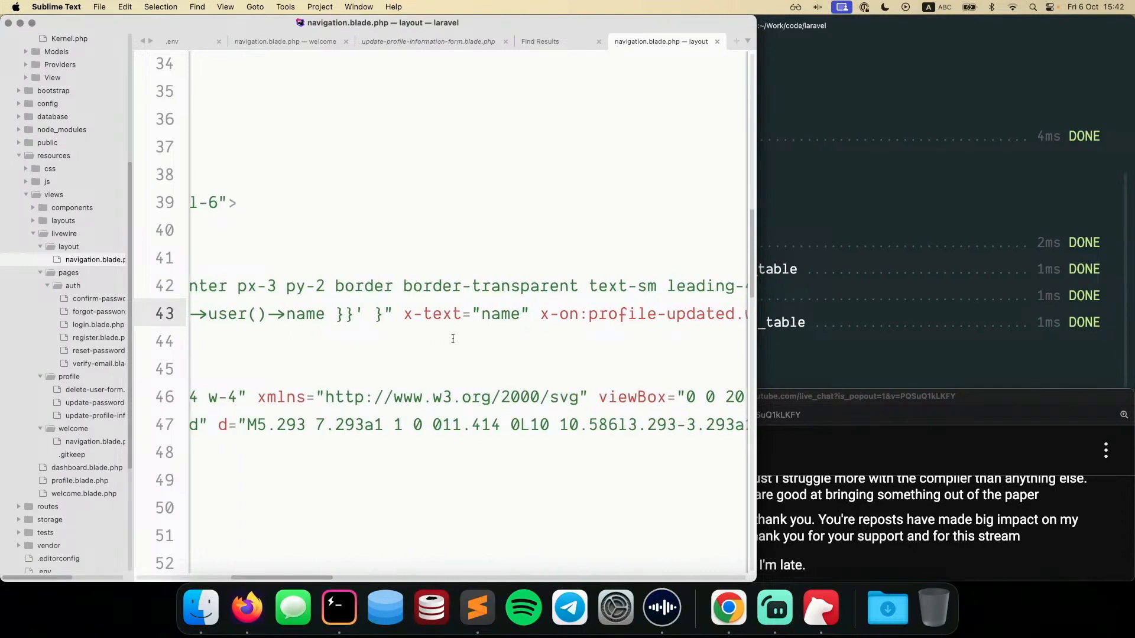
Inspect the Alpine name listener on navigation.blade.php line 43, then save the profile as Taylor Otwell.
double_click(499, 313)
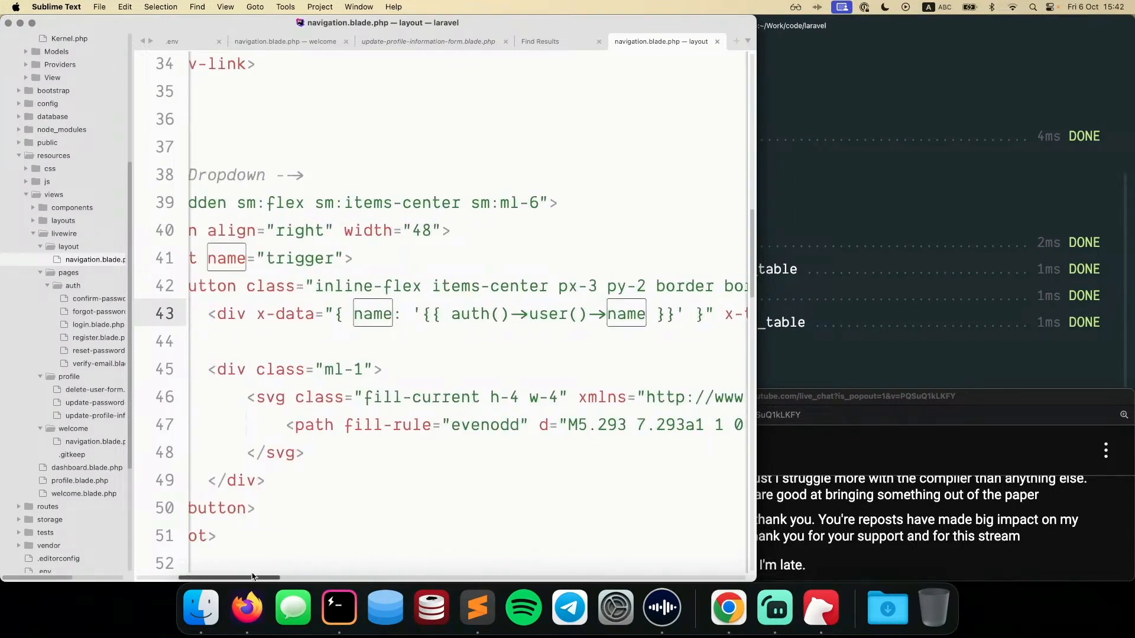
scroll(right, 3)
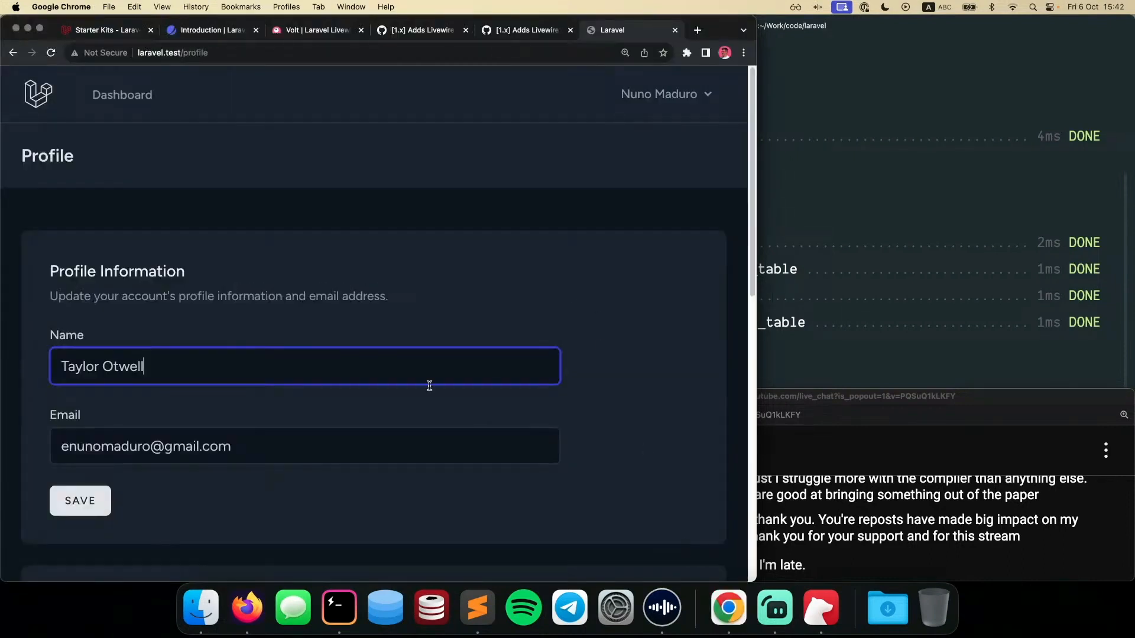
click(79, 502)
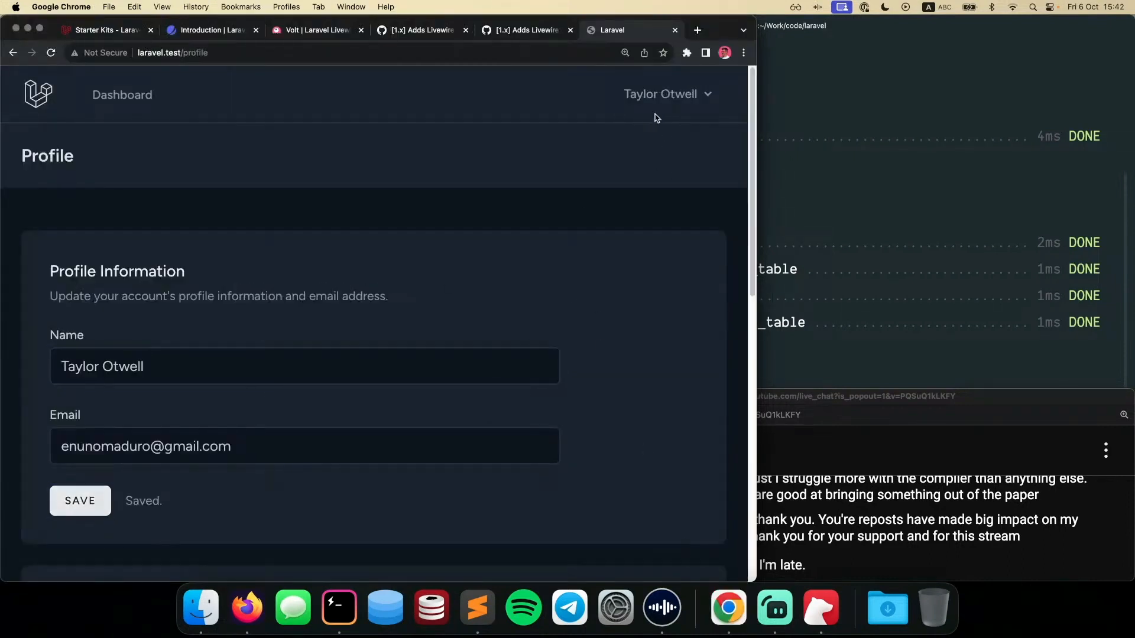